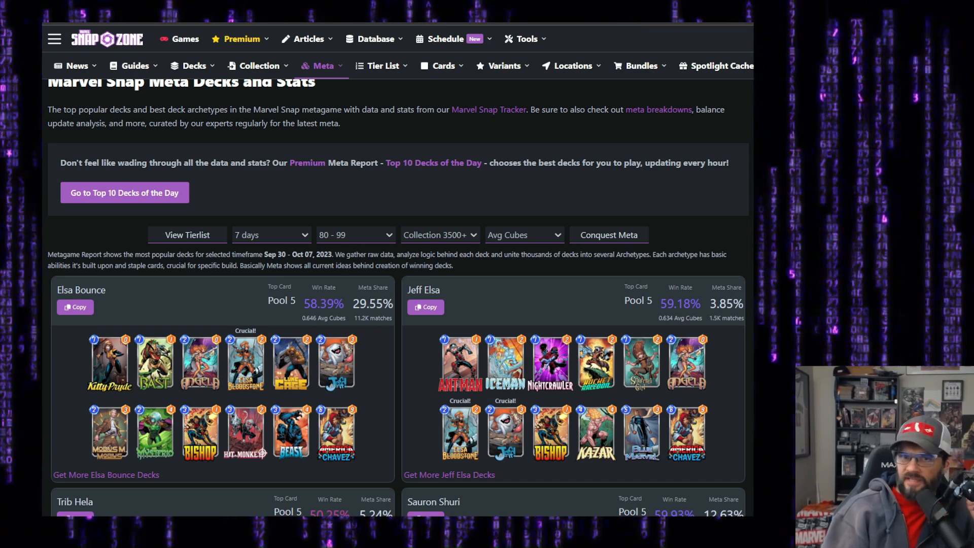
mouse_move(593, 258)
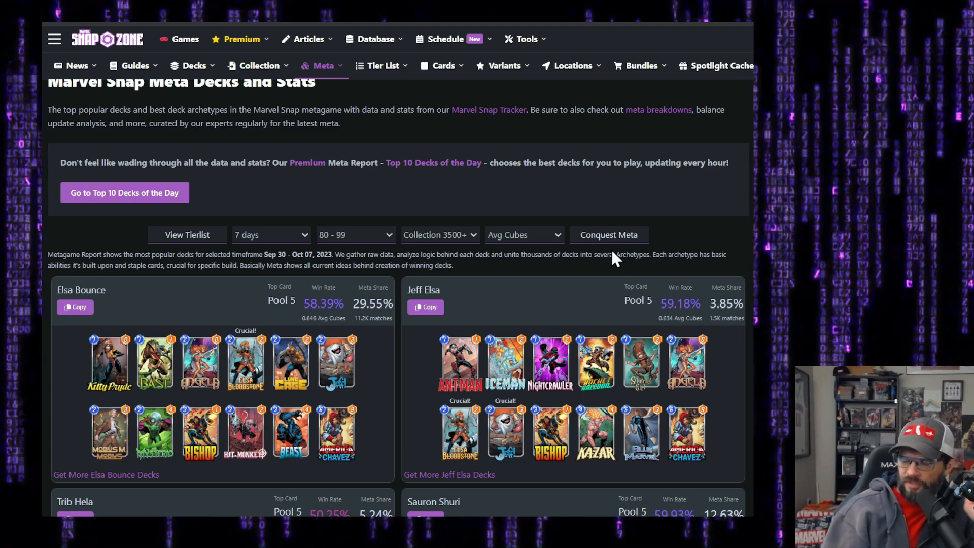
mouse_move(453, 246)
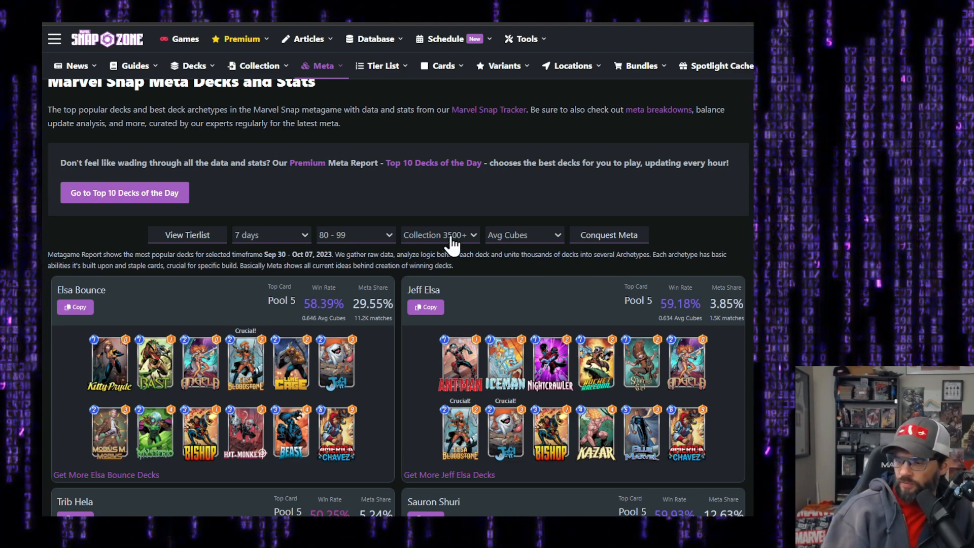
mouse_move(347, 256)
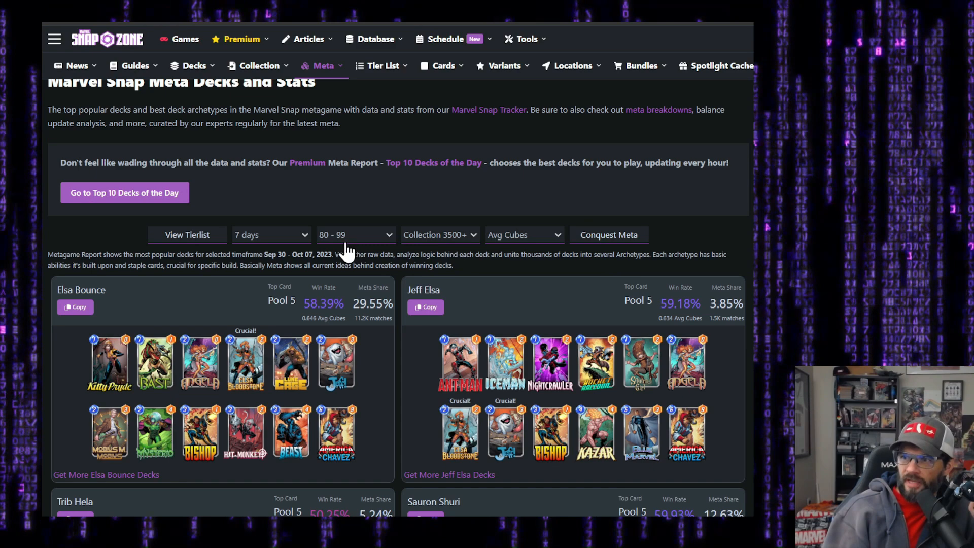
mouse_move(383, 259)
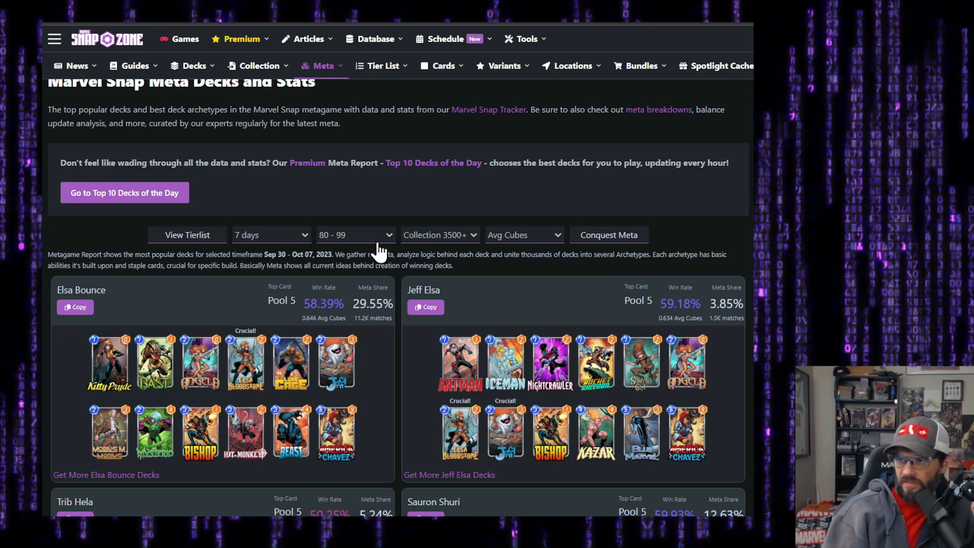
mouse_move(333, 247)
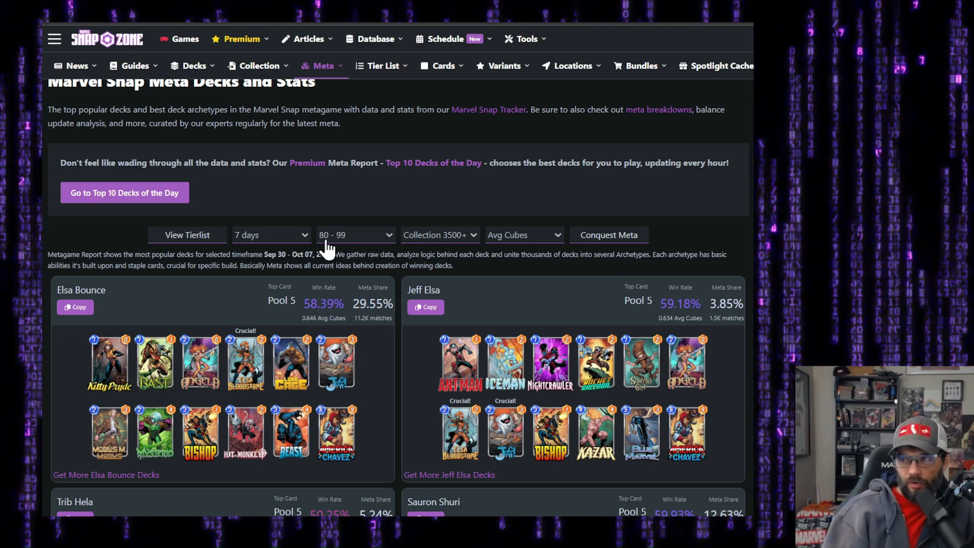
mouse_move(339, 256)
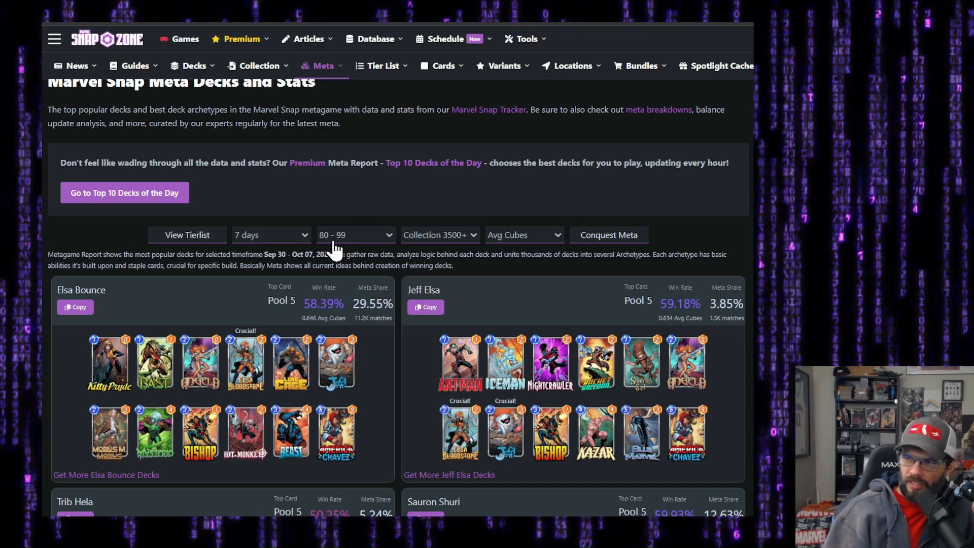
Scroll down the Marvel Snap Zone meta deck report toward the rank filter
scroll(down, 3)
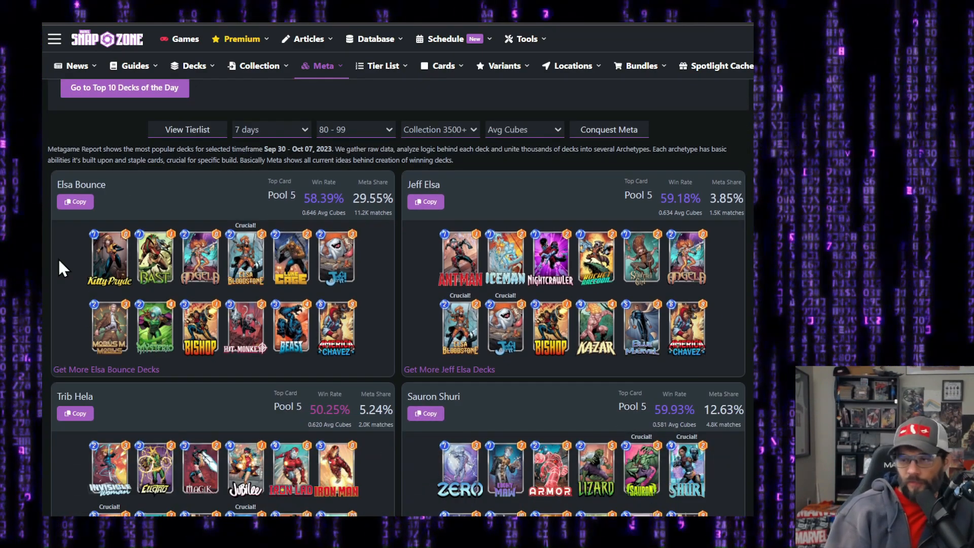
mouse_move(245, 258)
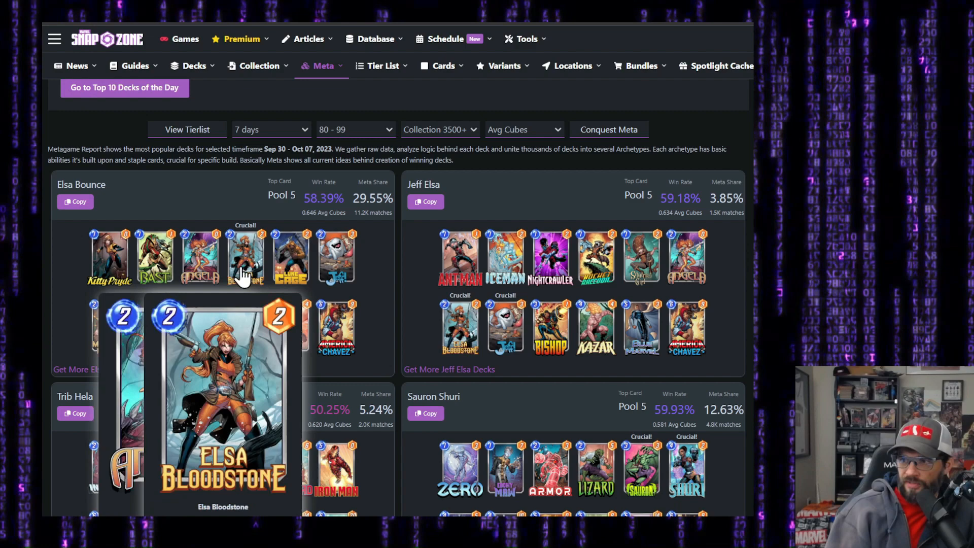
mouse_move(386, 233)
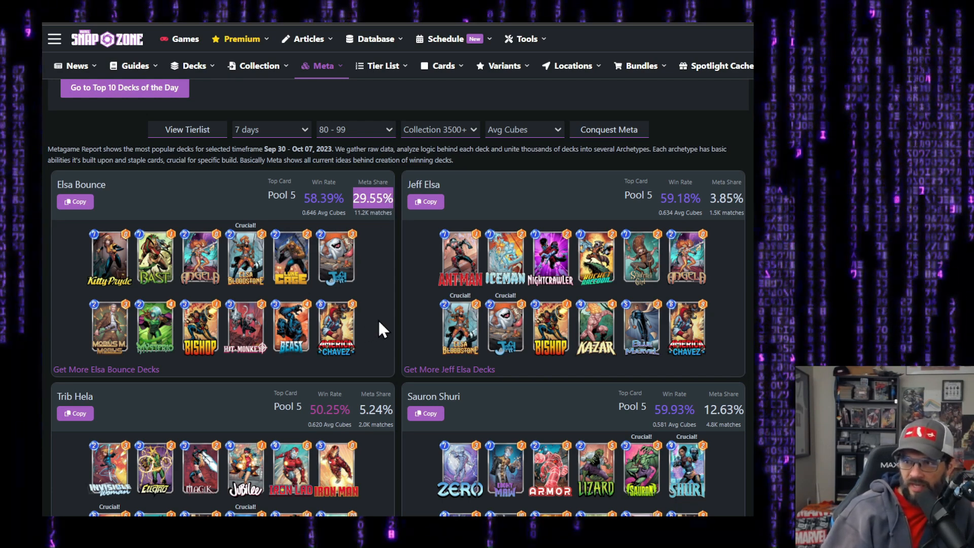
mouse_move(385, 287)
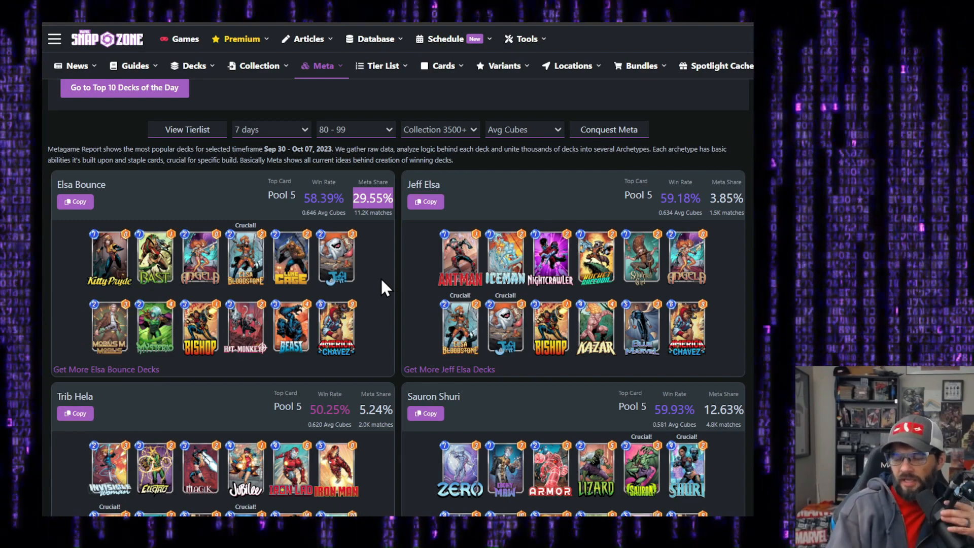
mouse_move(592, 182)
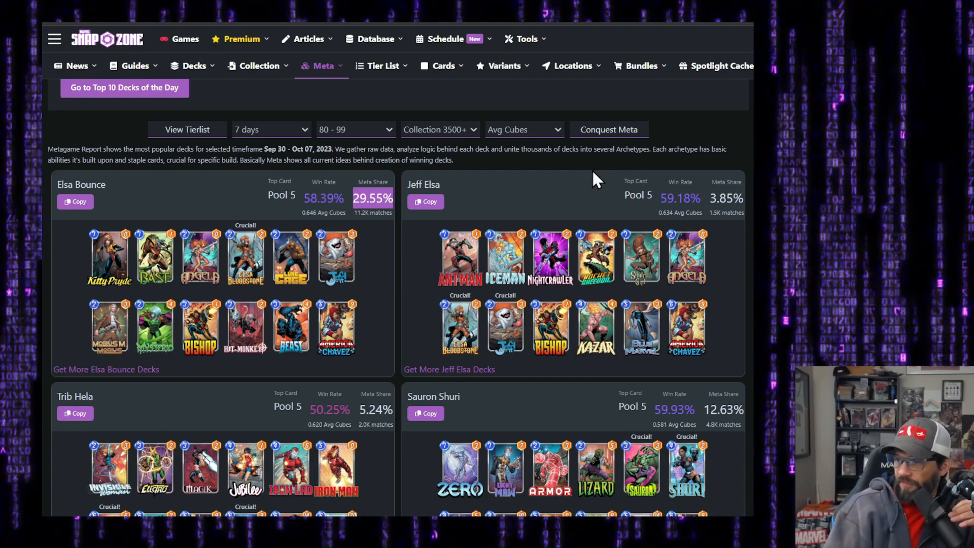
mouse_move(742, 337)
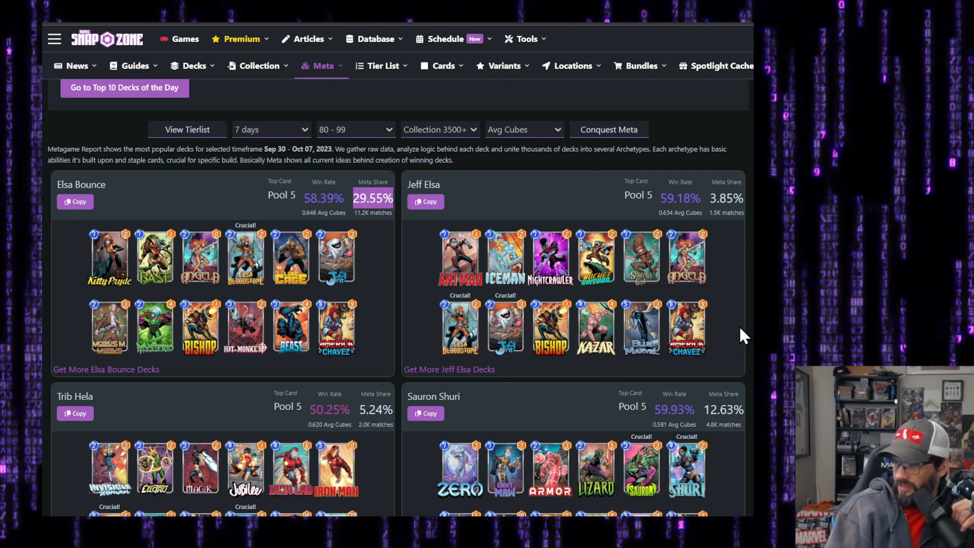
mouse_move(629, 379)
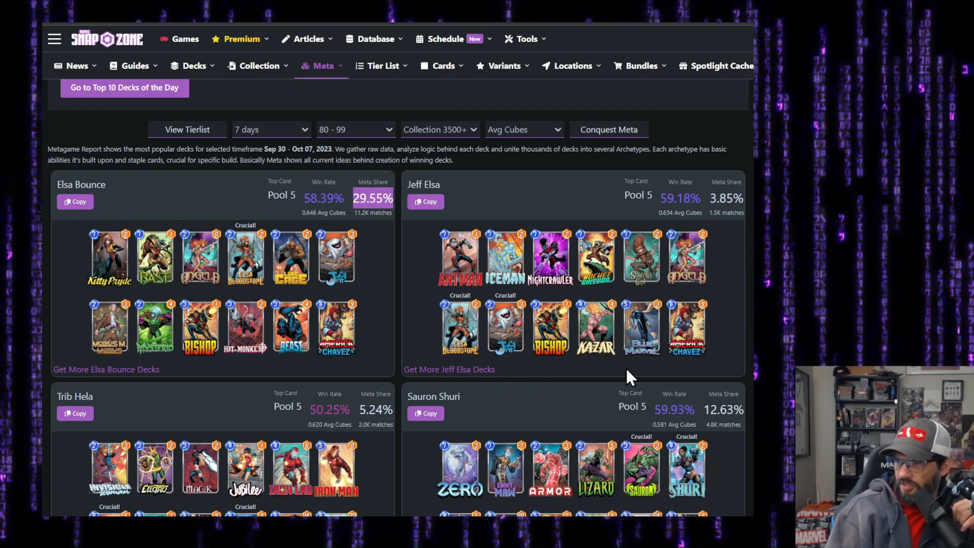
mouse_move(558, 323)
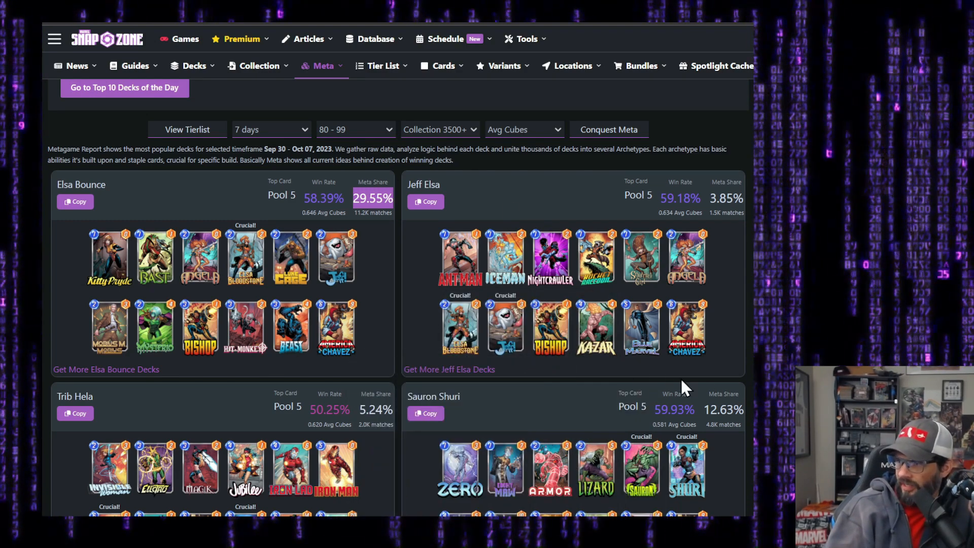
mouse_move(570, 367)
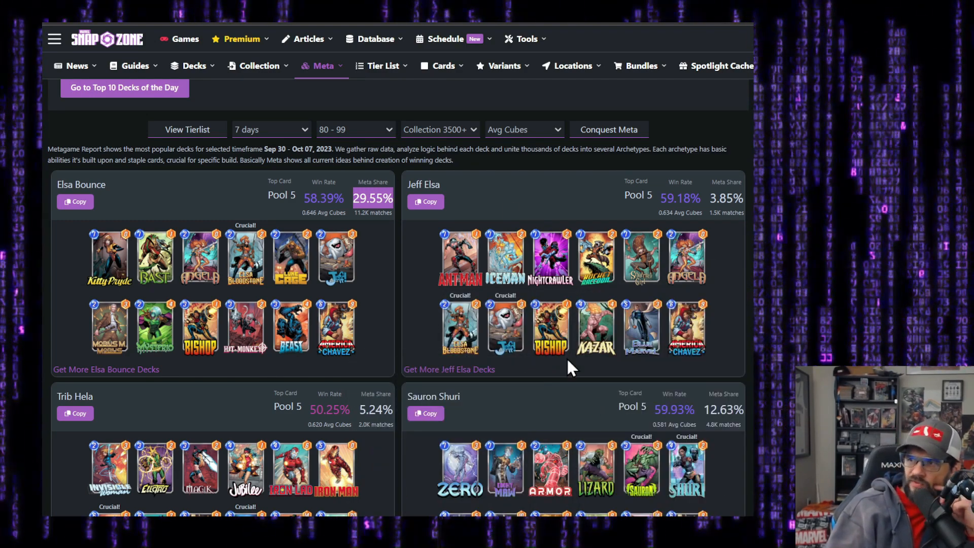
mouse_move(616, 390)
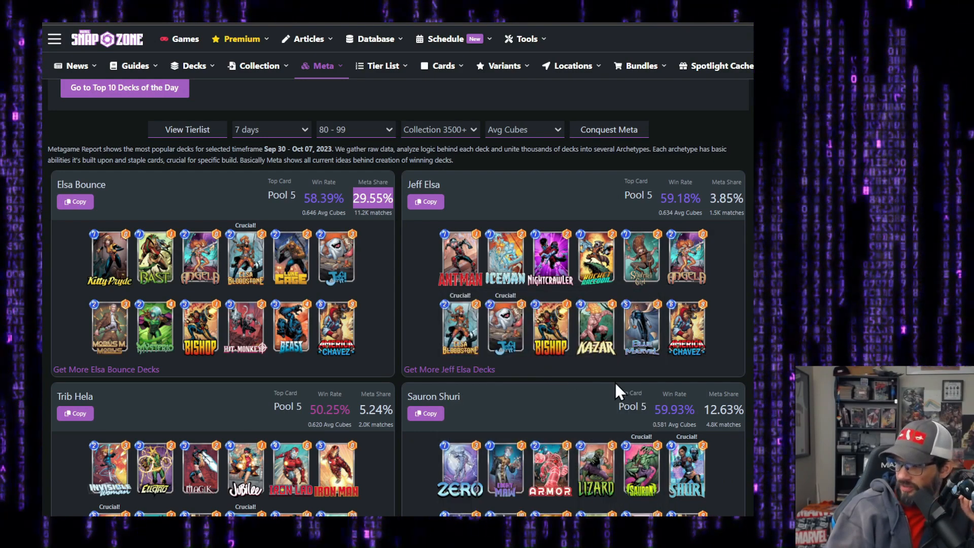
mouse_move(745, 266)
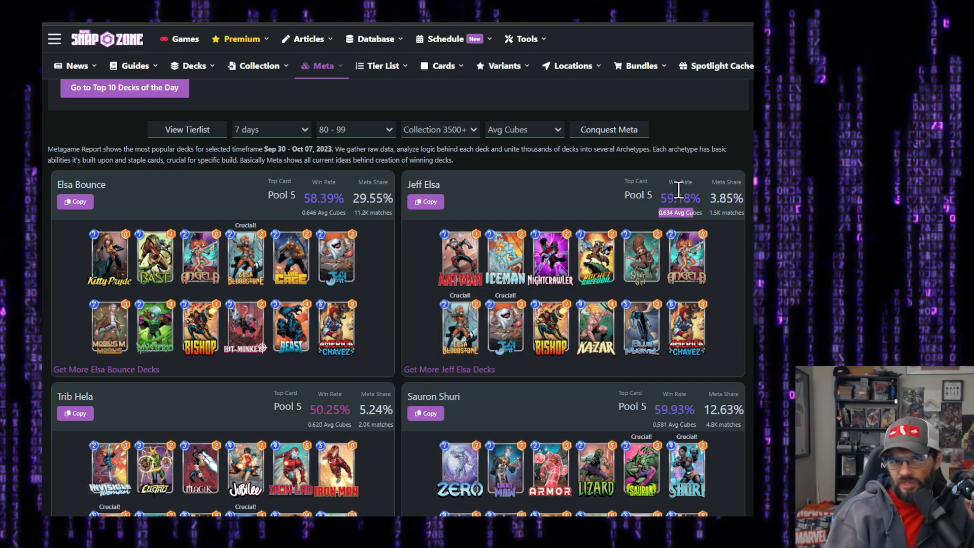
mouse_move(361, 138)
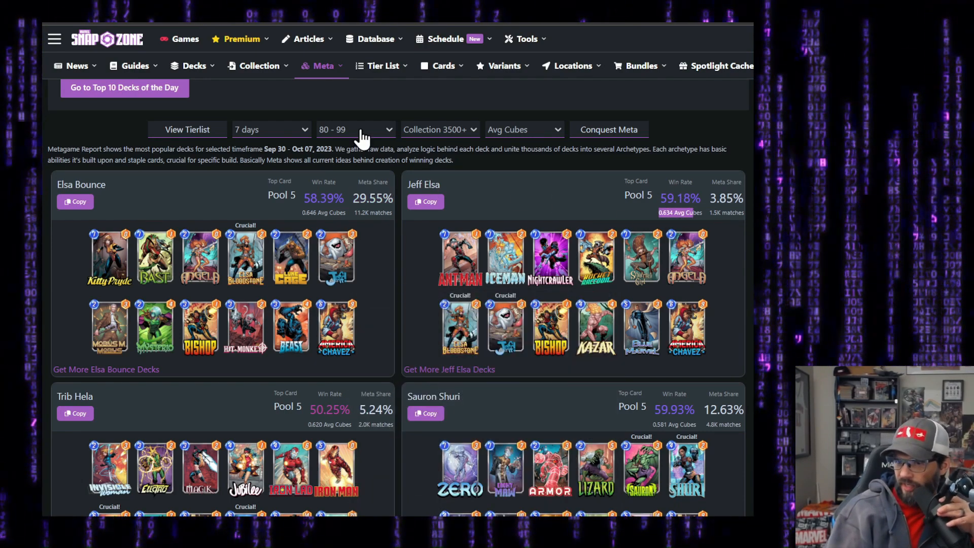
scroll(down, 3)
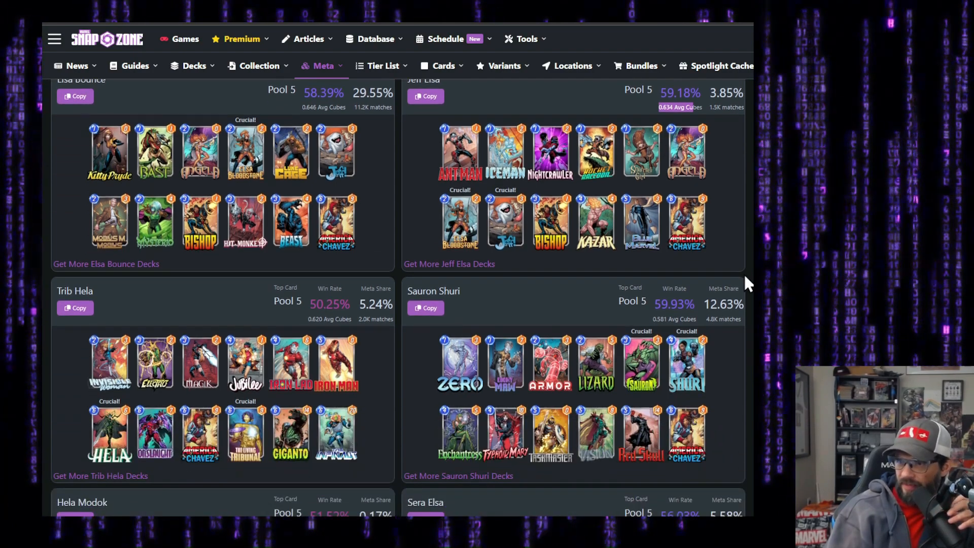
scroll(down, 3)
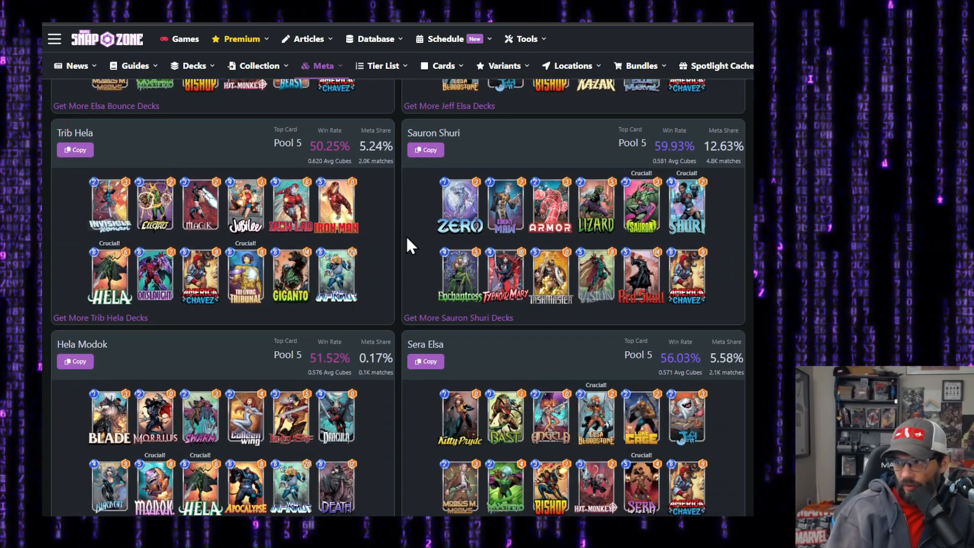
scroll(down, 3)
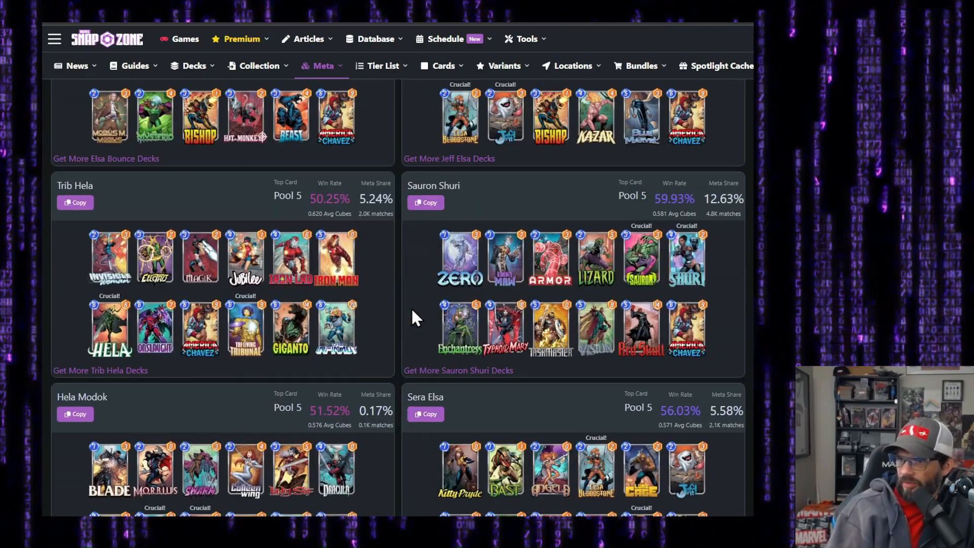
mouse_move(407, 302)
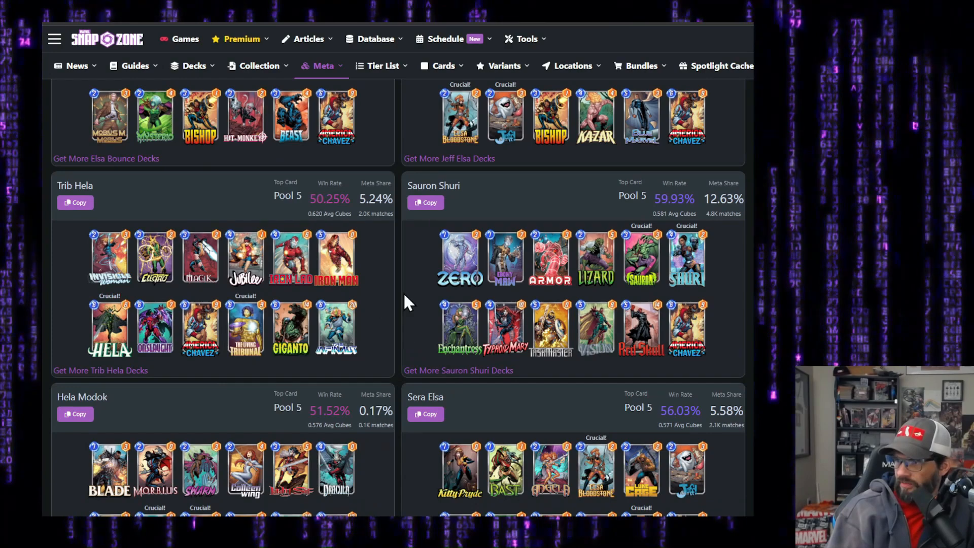
scroll(down, 3)
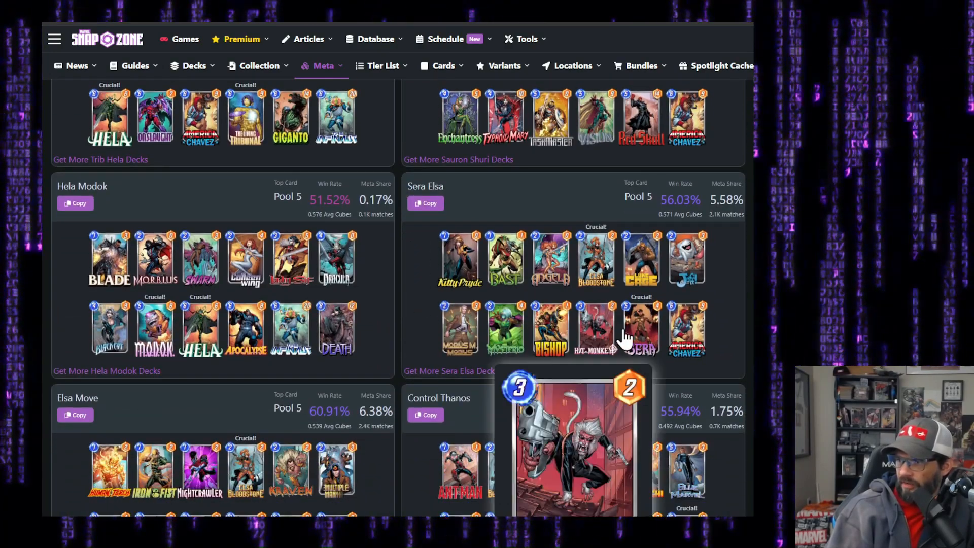
scroll(down, 3)
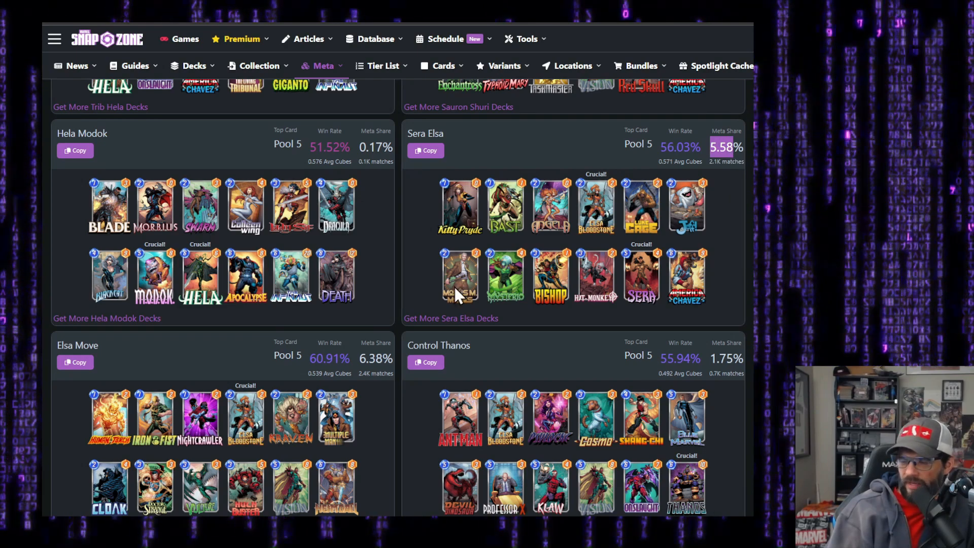
scroll(down, 3)
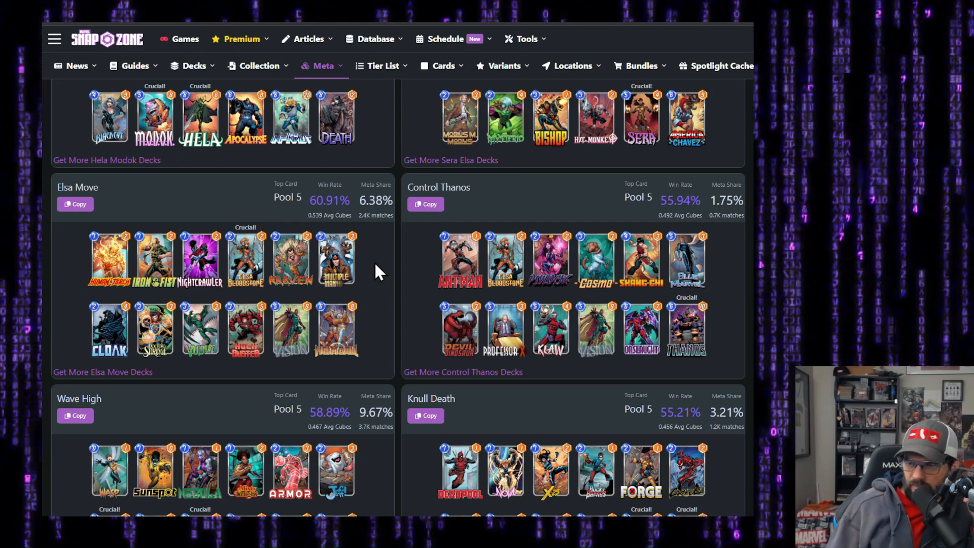
mouse_move(290, 261)
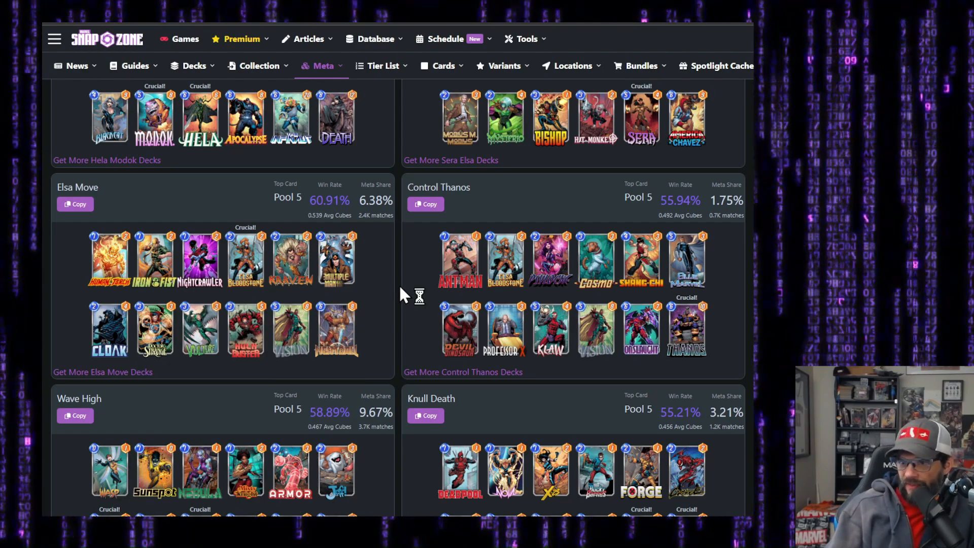
scroll(down, 3)
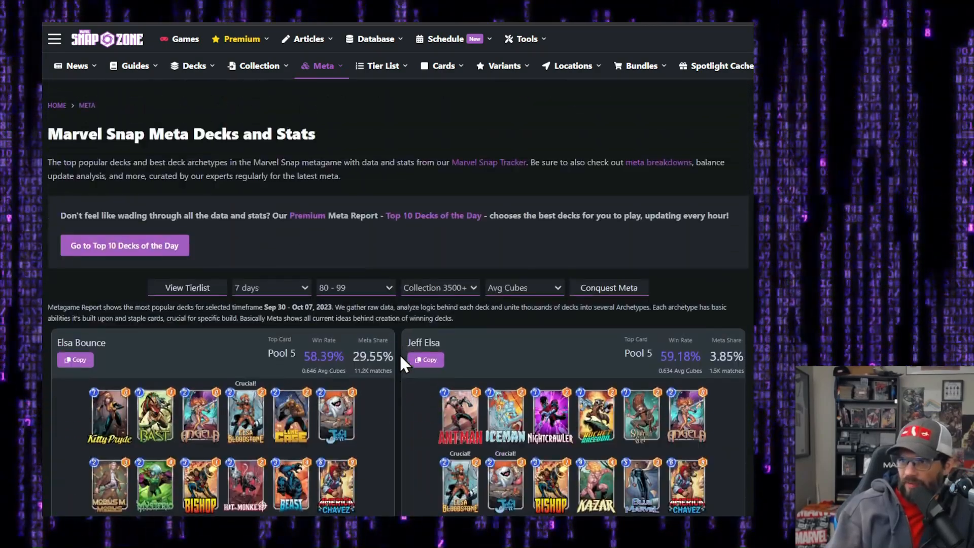
Restrict the deck stats to rank 100+ players and review the Sera Elsa and Elsa Move decks
click(355, 288)
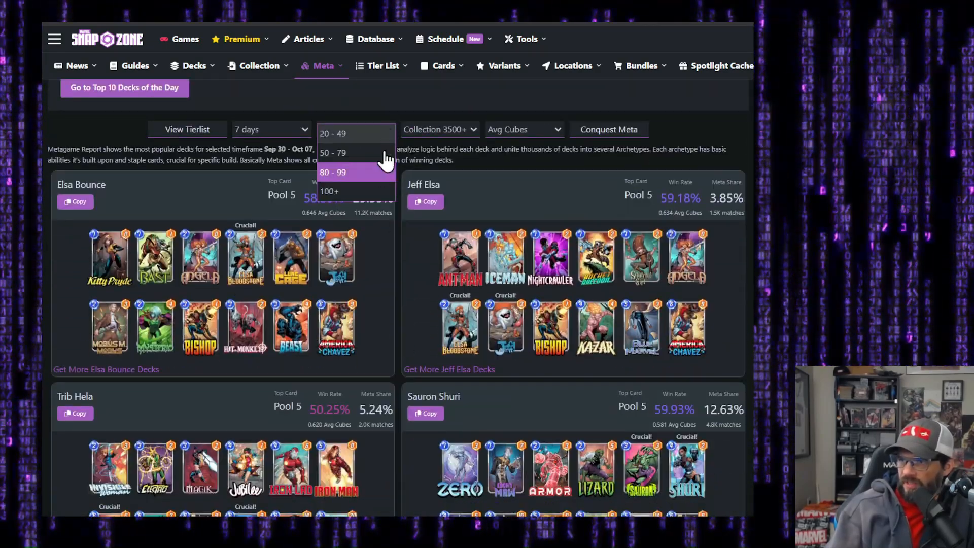
click(329, 190)
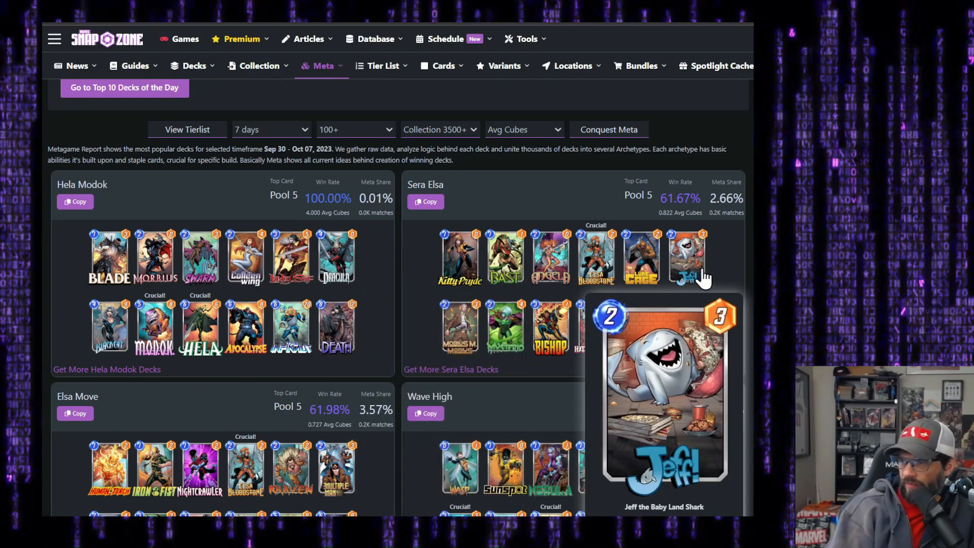
mouse_move(696, 253)
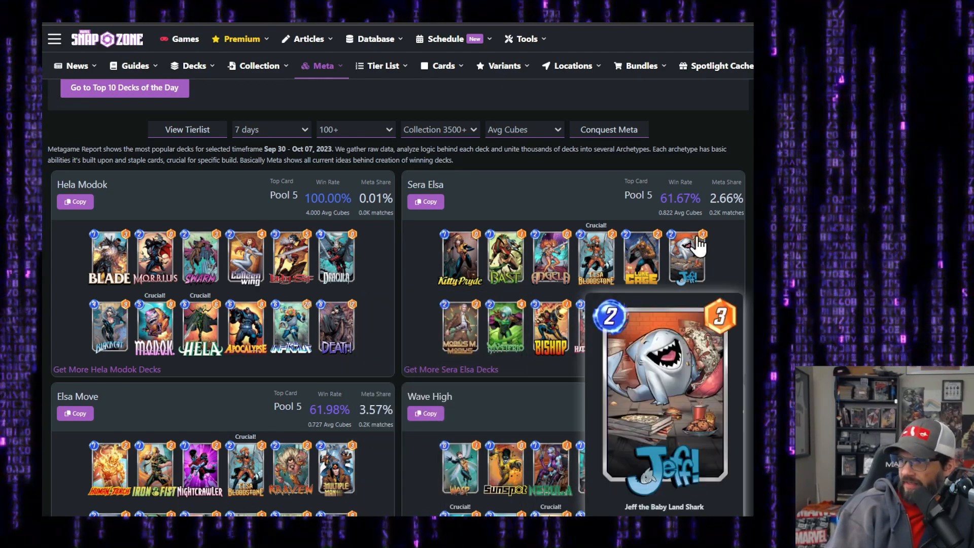
mouse_move(676, 229)
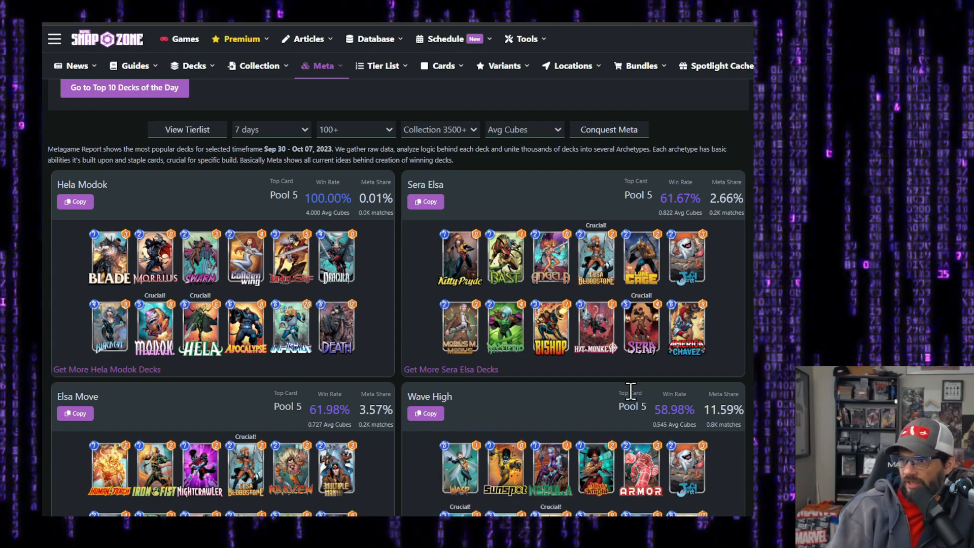
scroll(down, 3)
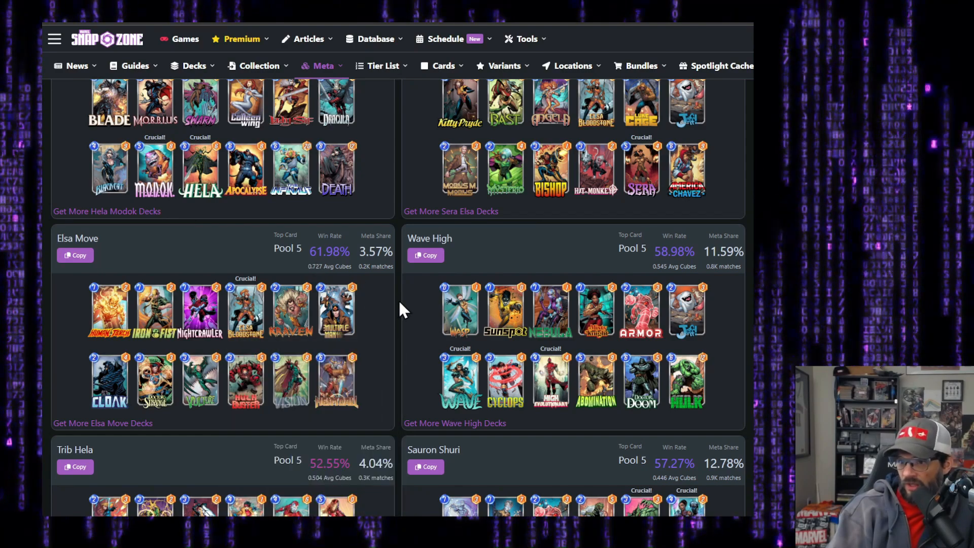
scroll(down, 3)
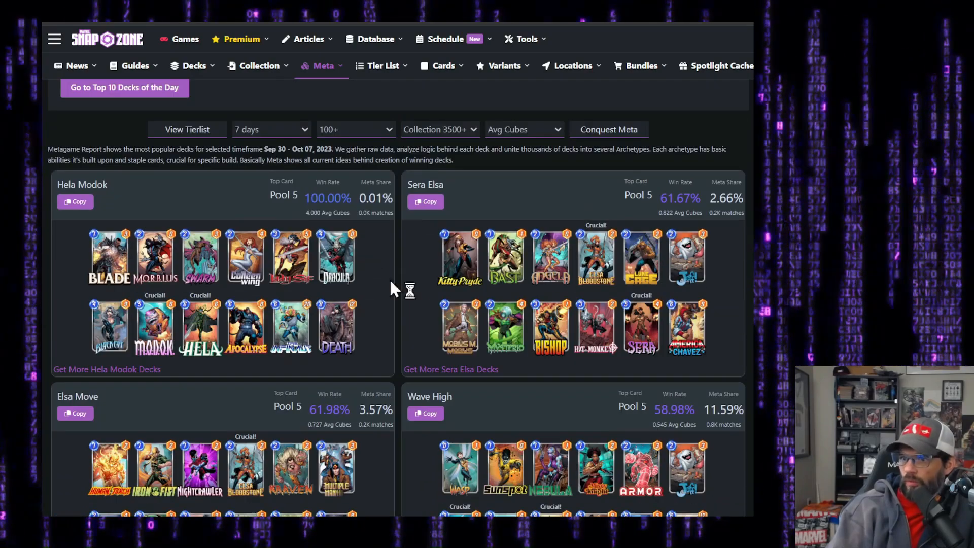
scroll(down, 3)
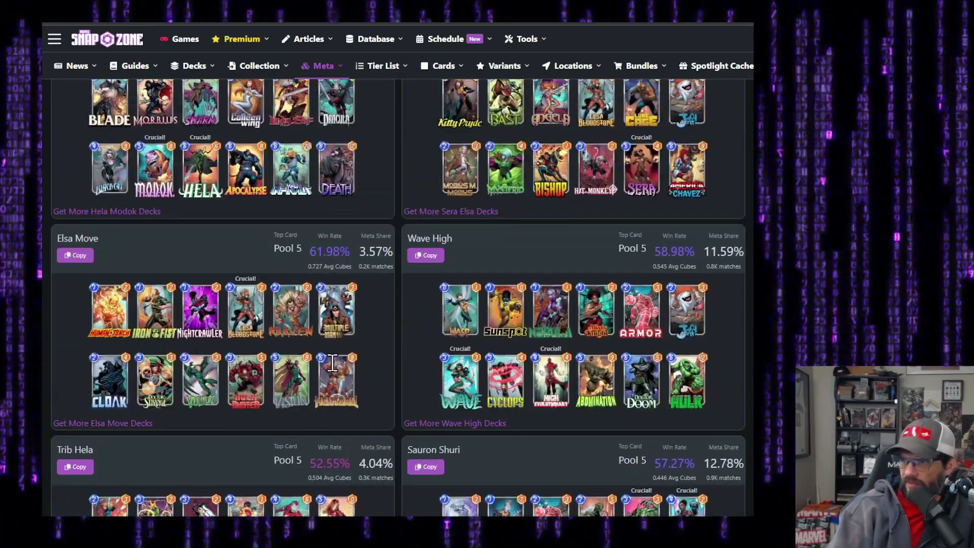
mouse_move(339, 387)
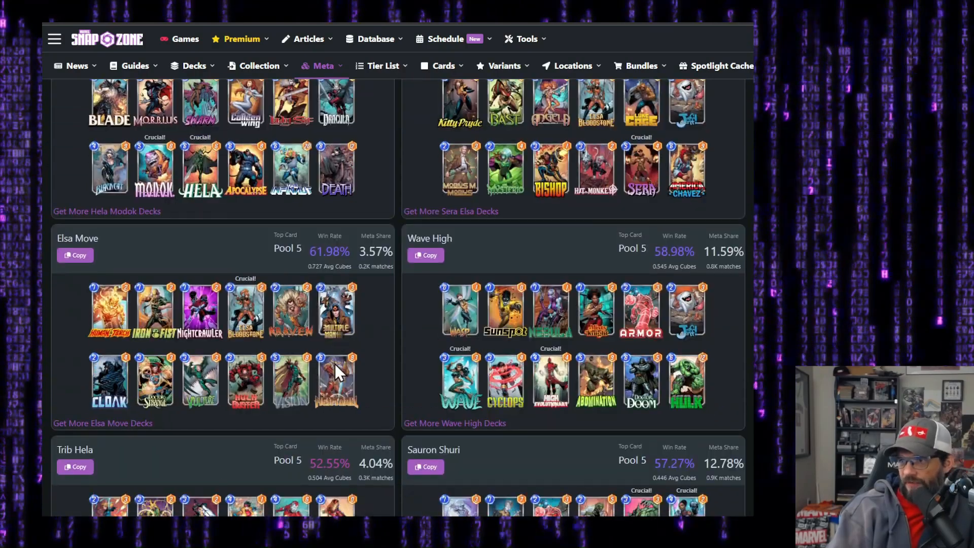
scroll(down, 3)
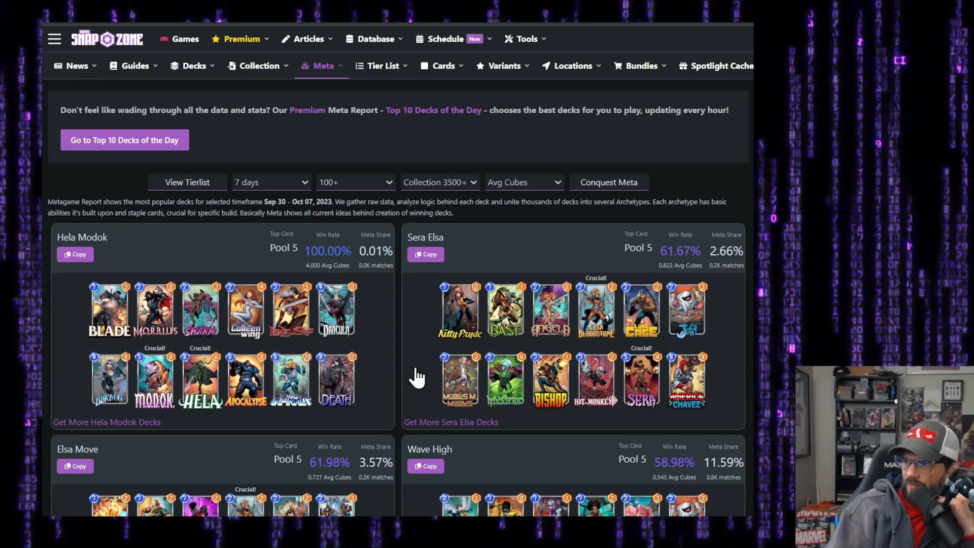
mouse_move(383, 196)
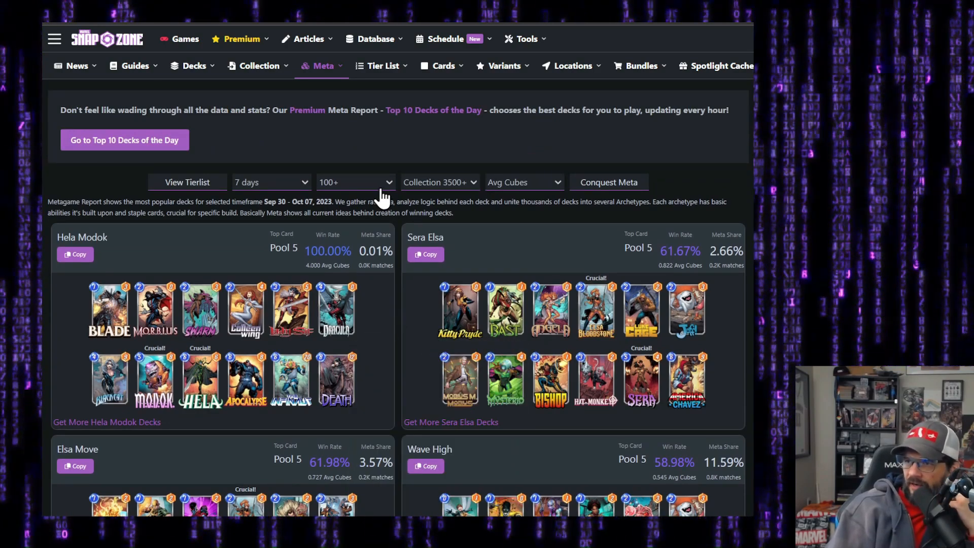
mouse_move(588, 175)
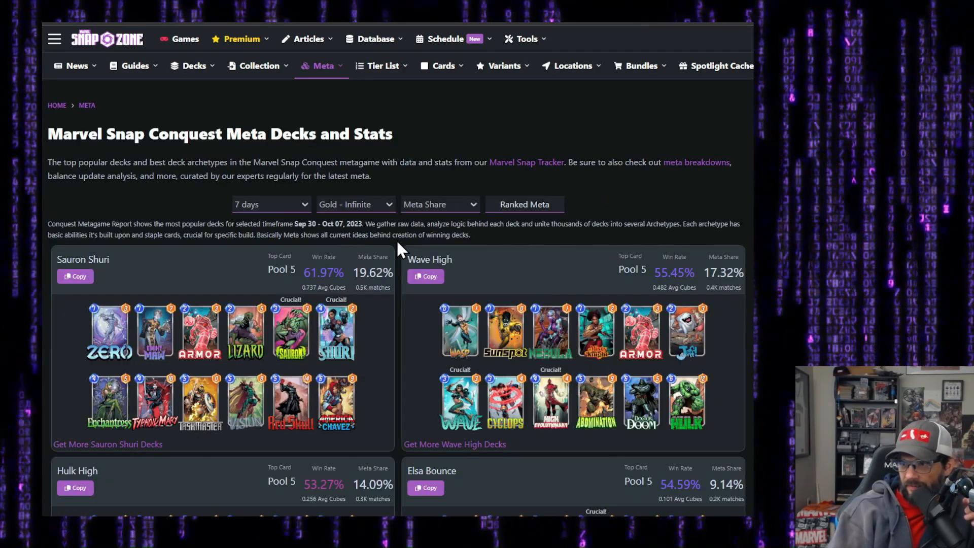
Keep the league at Gold - Infinite and scroll to Sera Elsa's 72.09% win rate
click(439, 205)
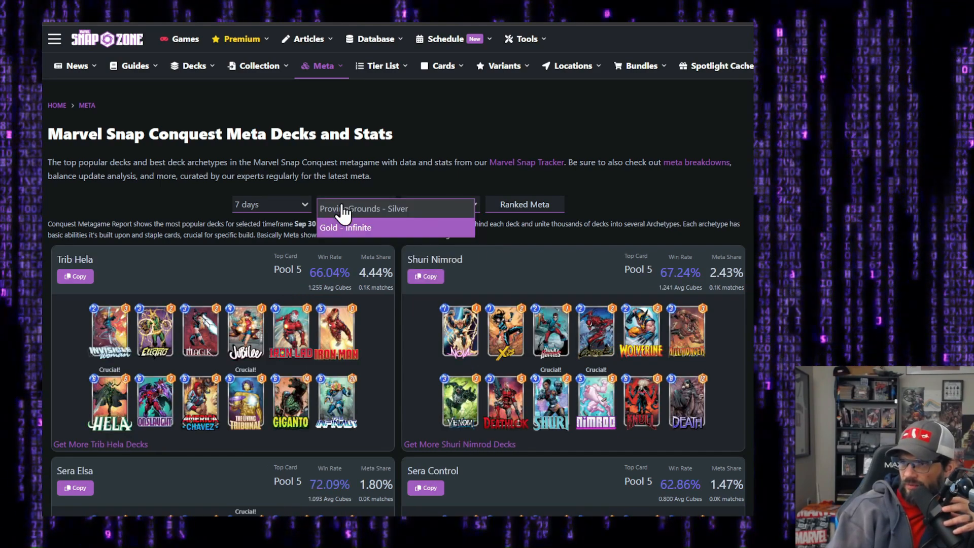
click(344, 227)
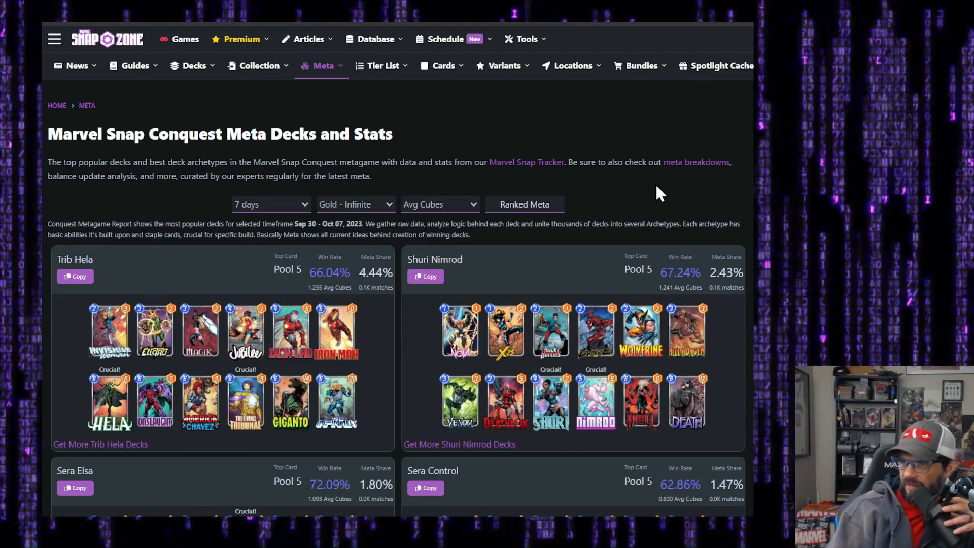
scroll(down, 3)
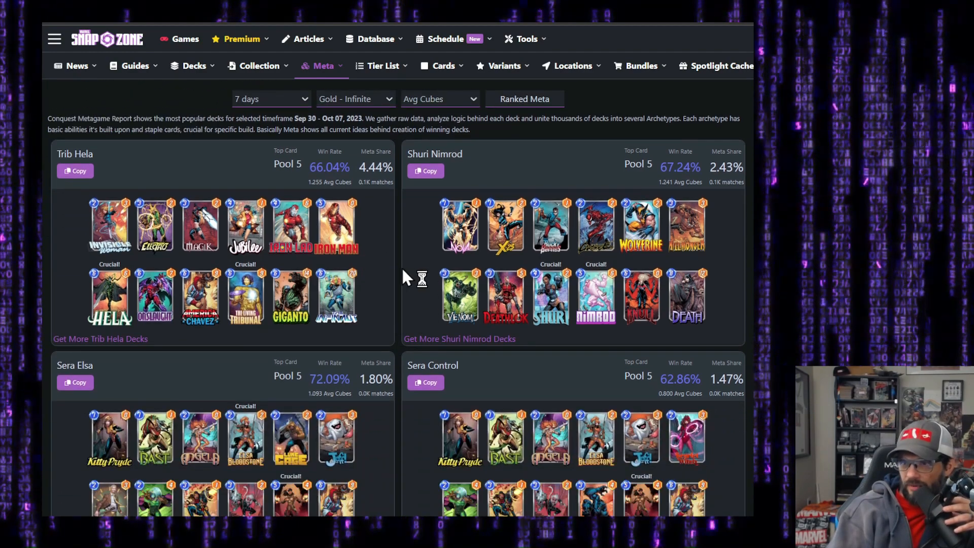
scroll(down, 3)
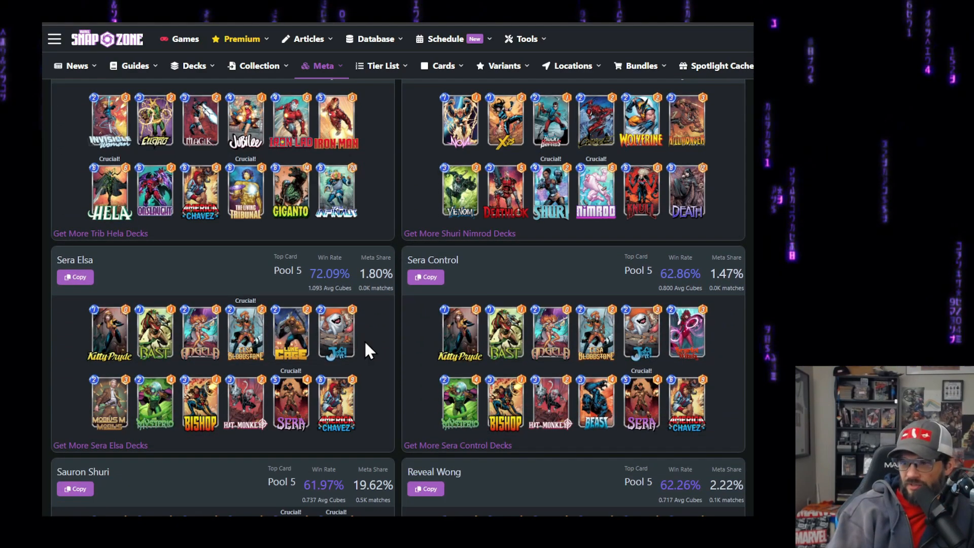
mouse_move(416, 330)
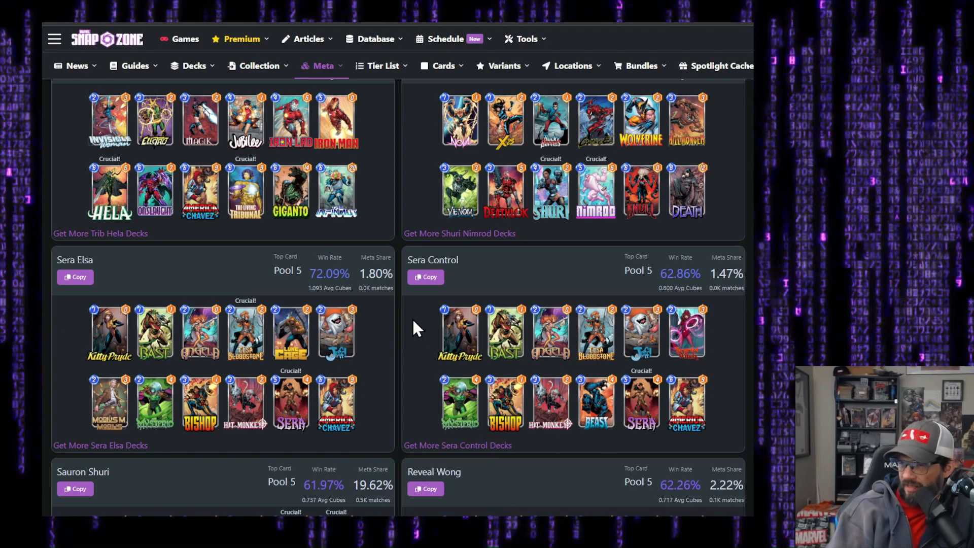
scroll(down, 3)
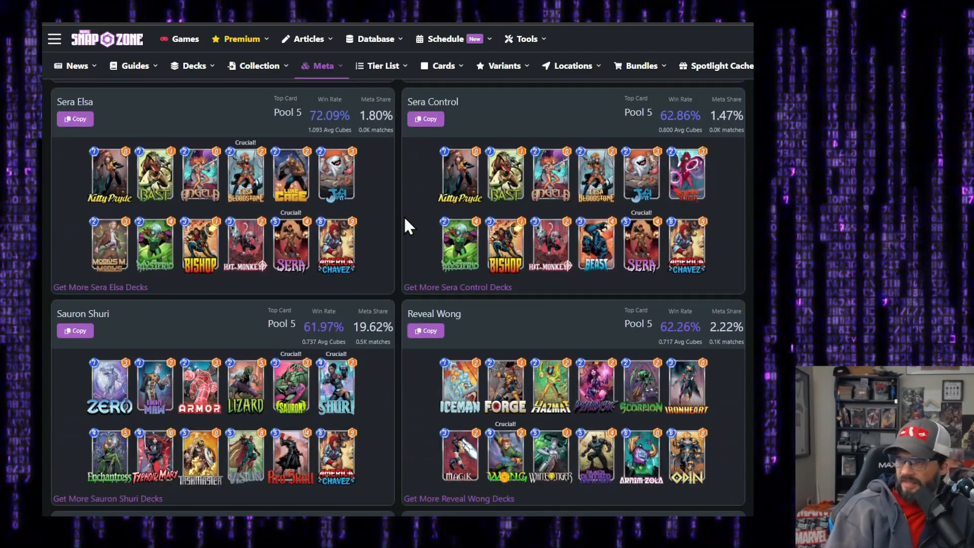
scroll(down, 3)
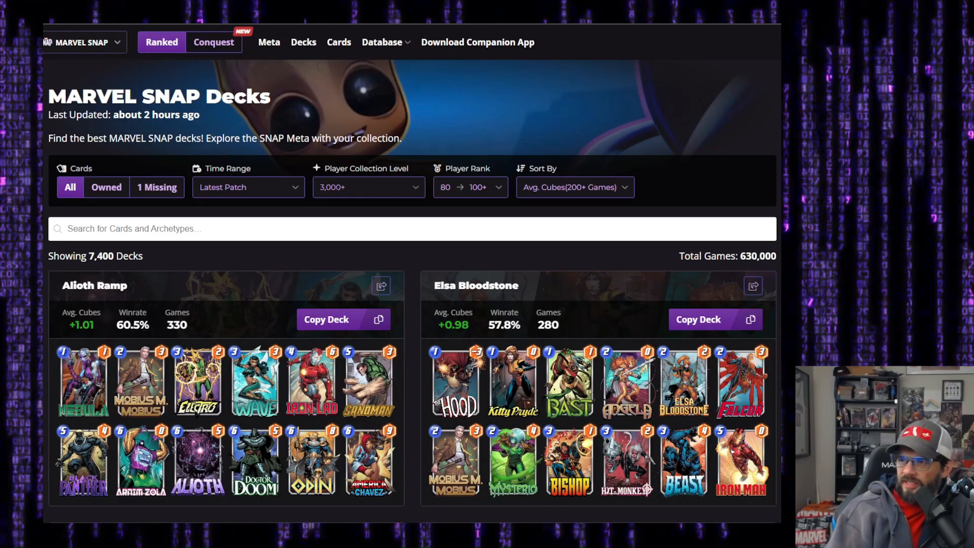
Limit the untapped.gg Ranked decks to player ranks 80 through 99
click(470, 187)
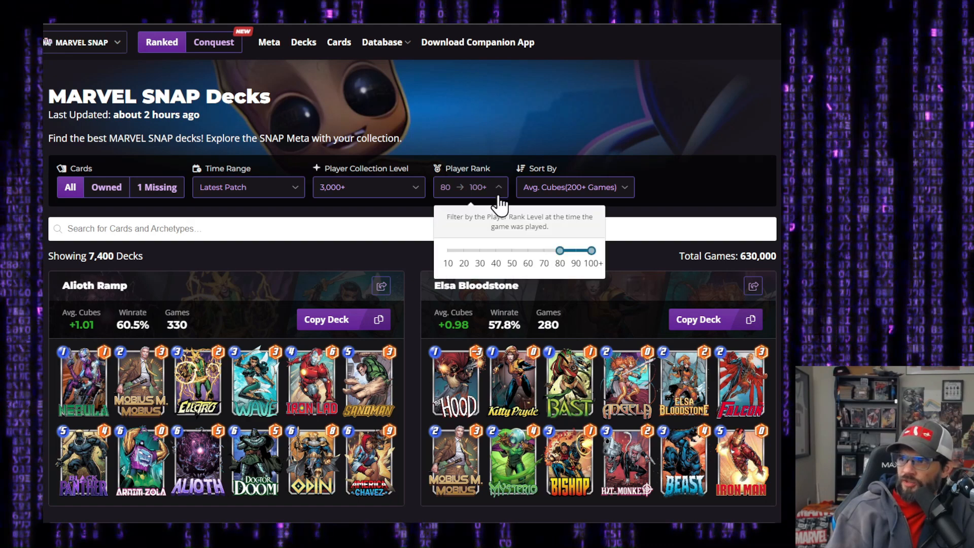
drag(593, 250, 574, 249)
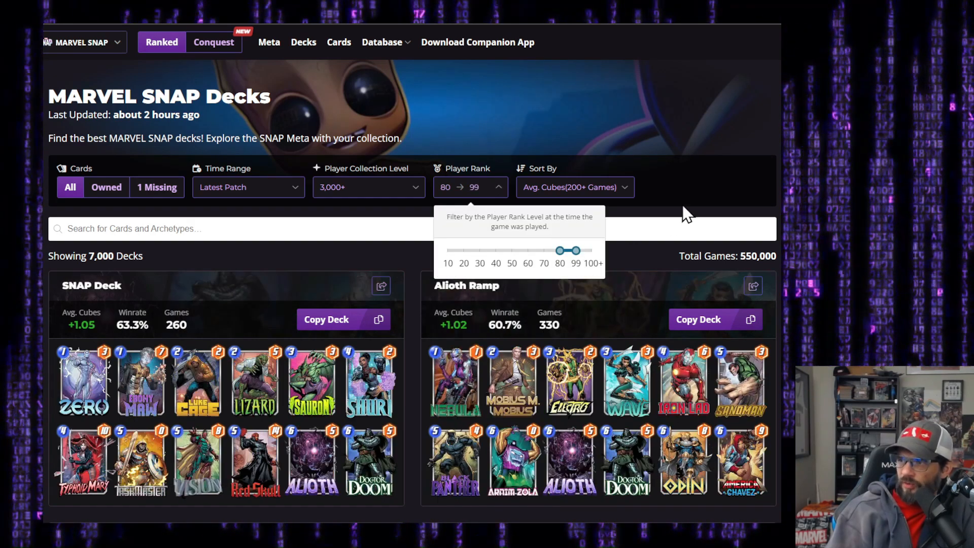
mouse_move(211, 281)
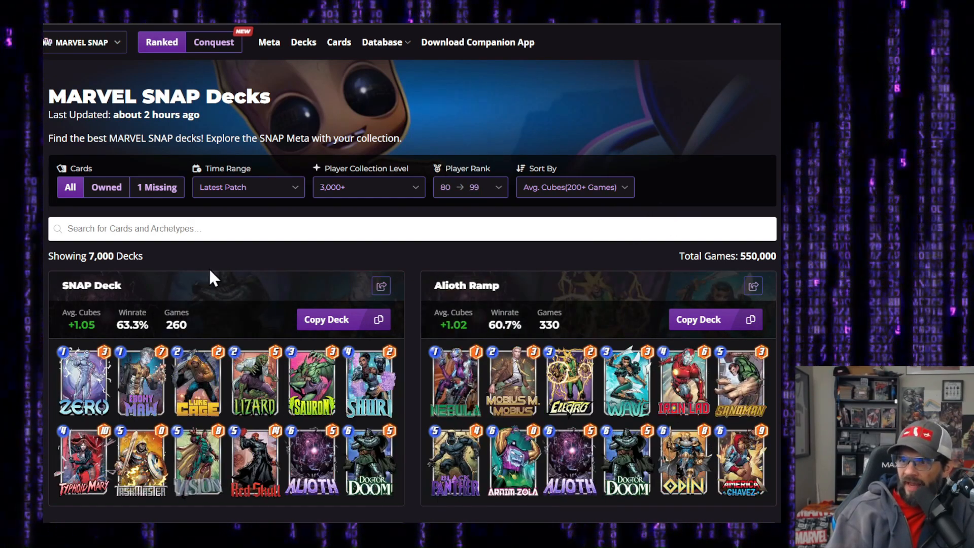
scroll(down, 3)
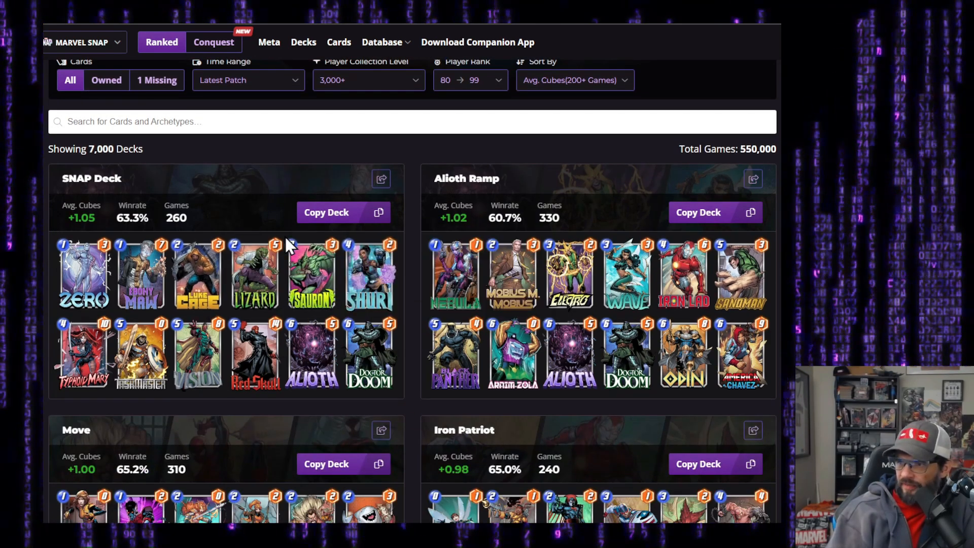
mouse_move(416, 362)
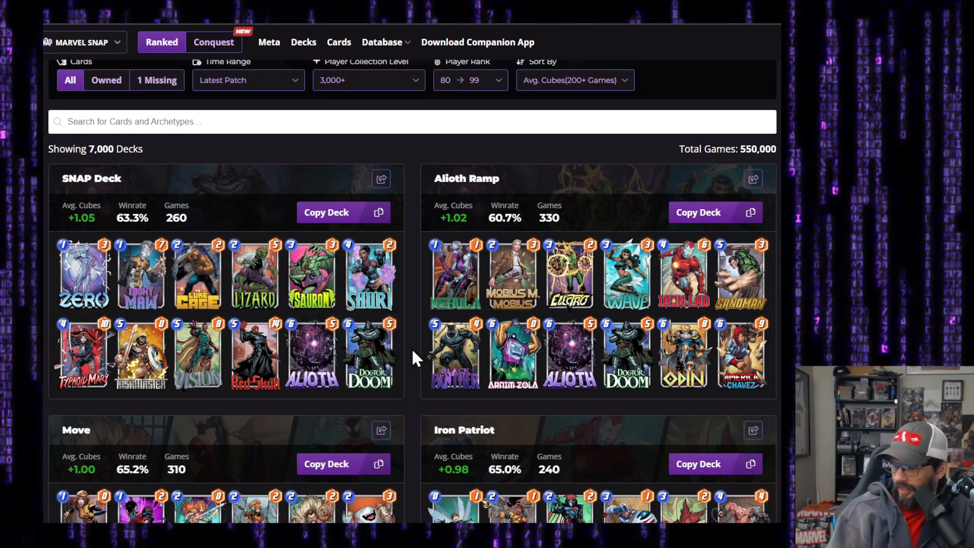
scroll(down, 3)
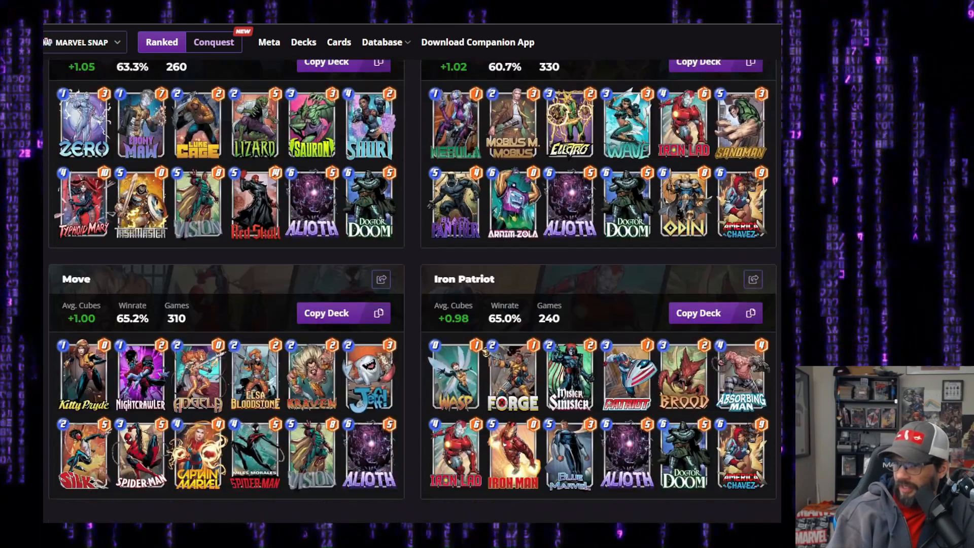
scroll(down, 3)
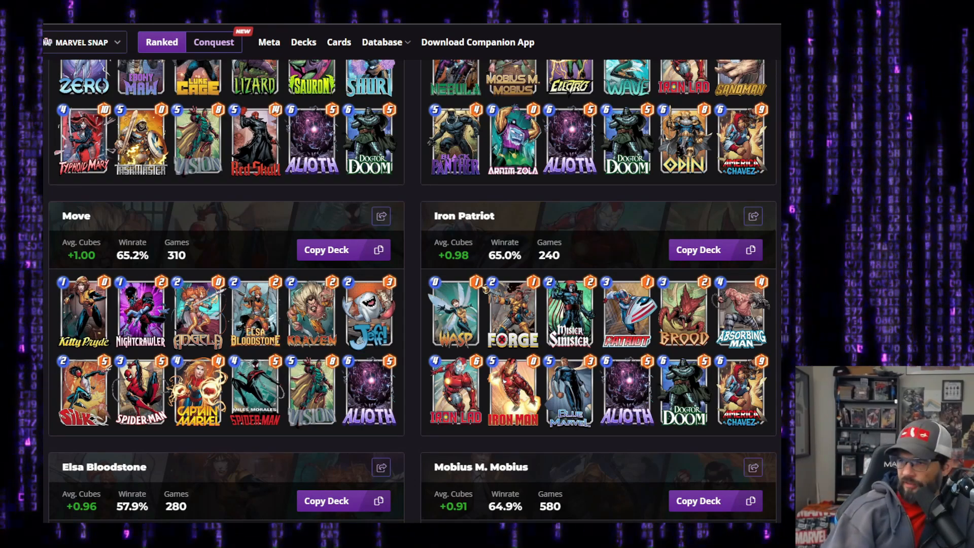
Scroll through the 80→99 deck list to the Elsa Bloodstone deck at 57.9% winrate
scroll(down, 3)
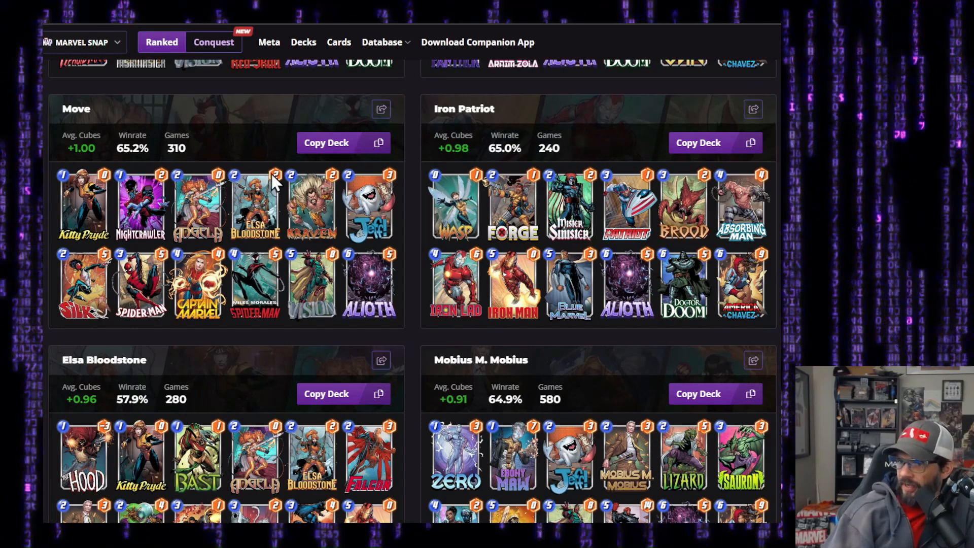
mouse_move(125, 430)
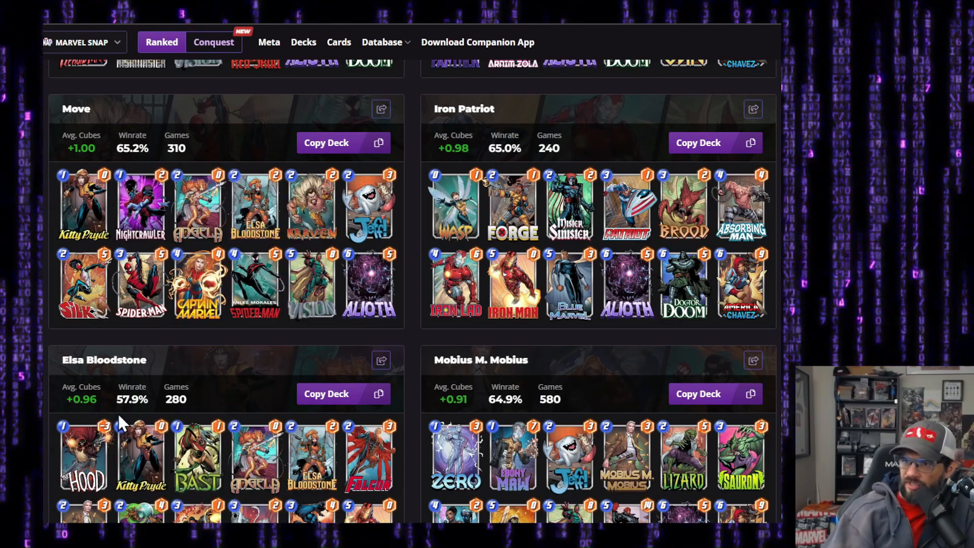
scroll(down, 3)
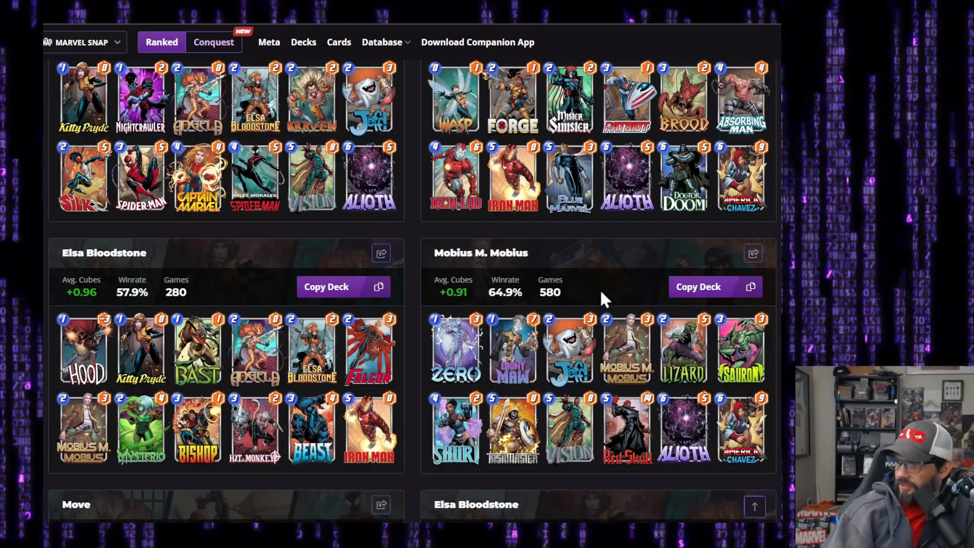
scroll(down, 3)
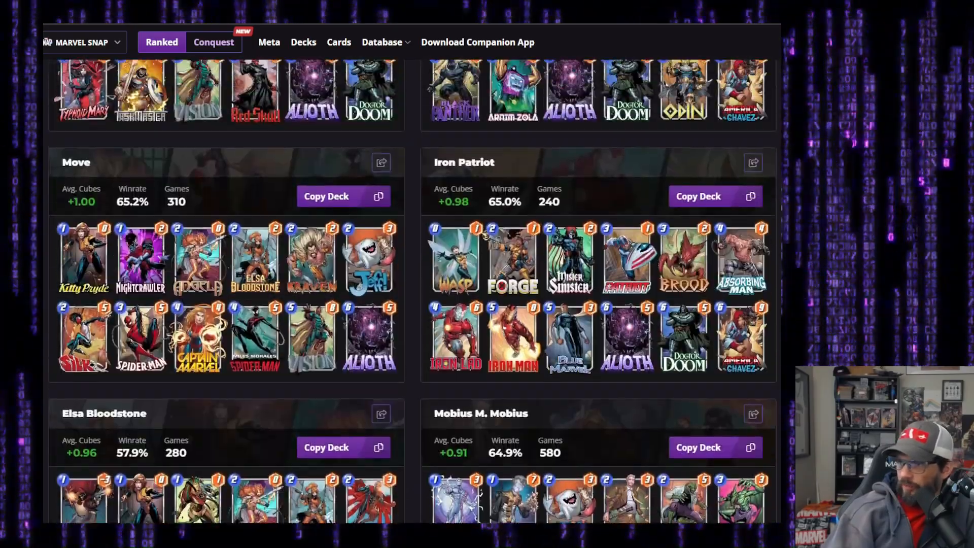
scroll(down, 3)
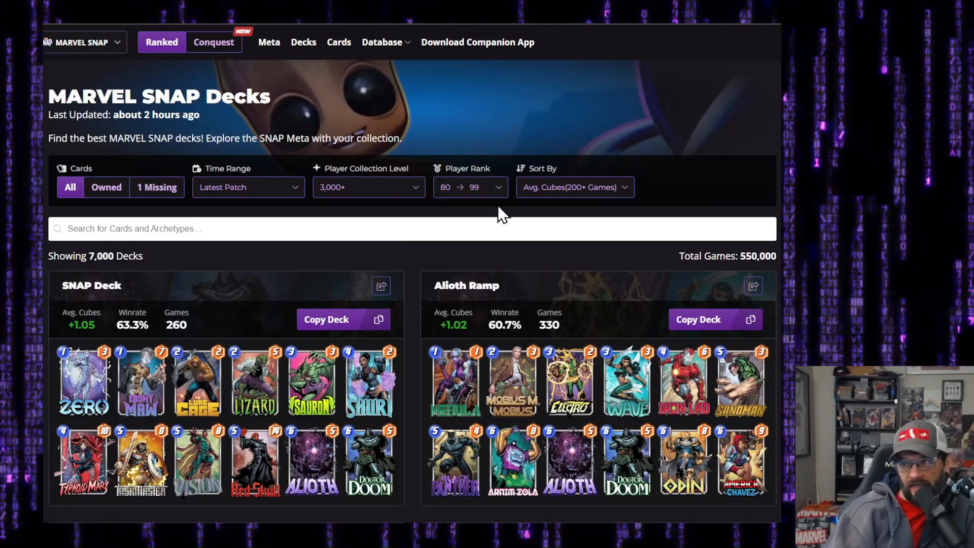
Scroll further through the rank 80→99 Ranked deck list
scroll(down, 3)
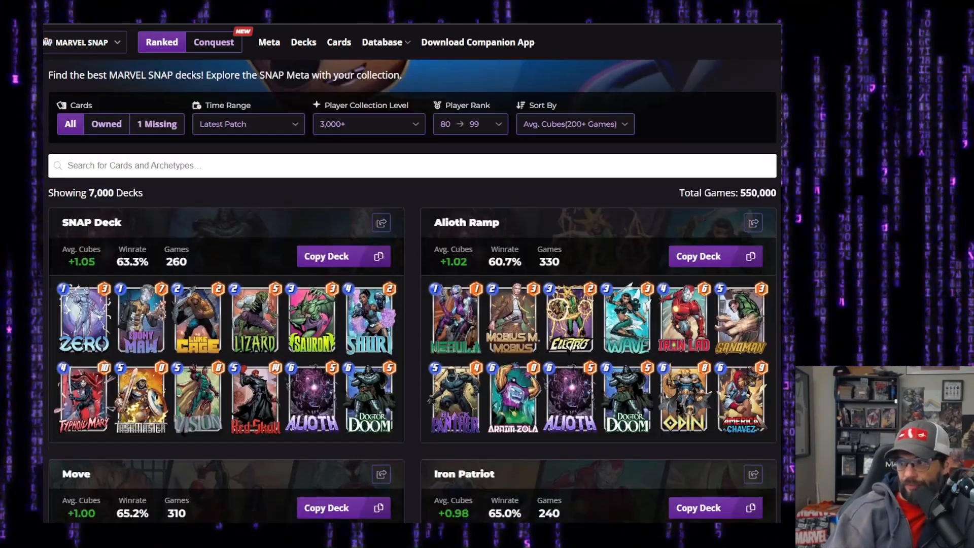
scroll(down, 3)
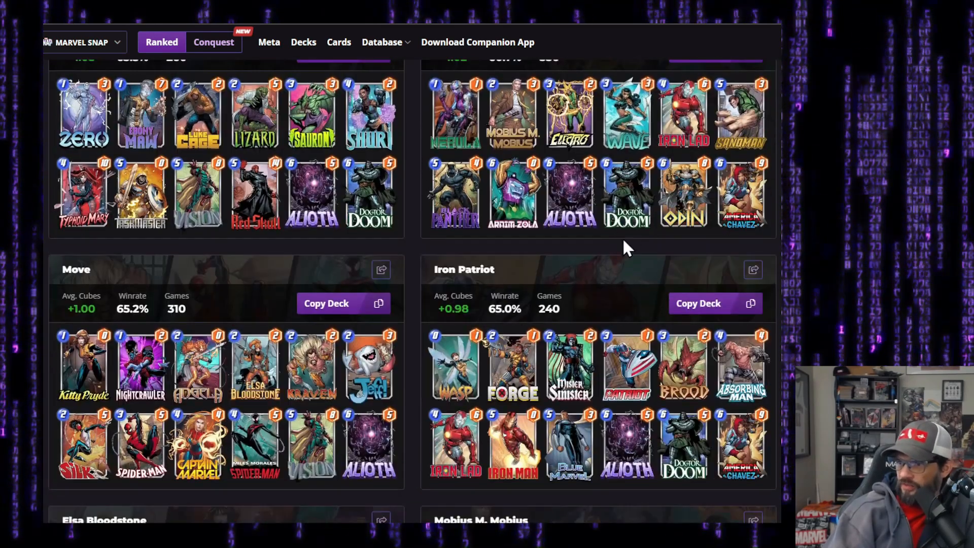
scroll(down, 3)
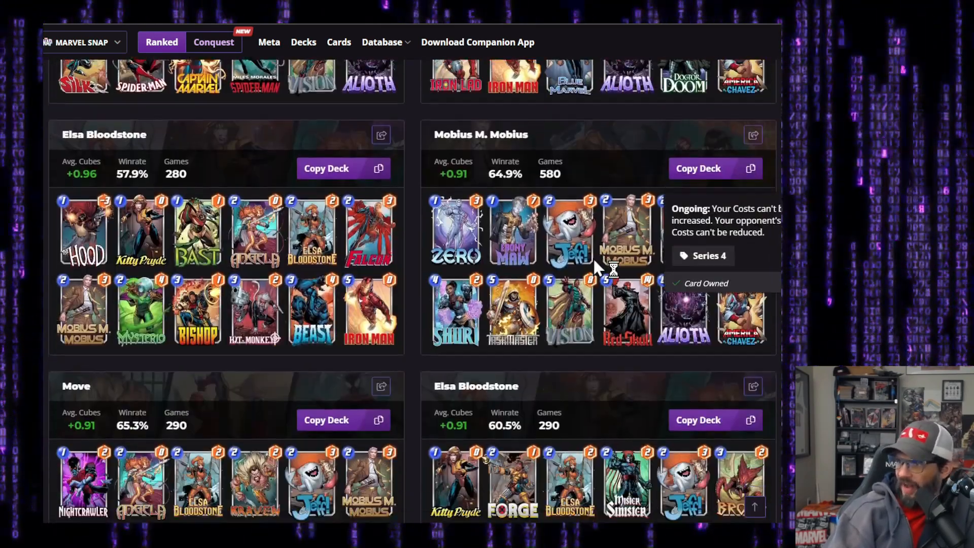
scroll(down, 3)
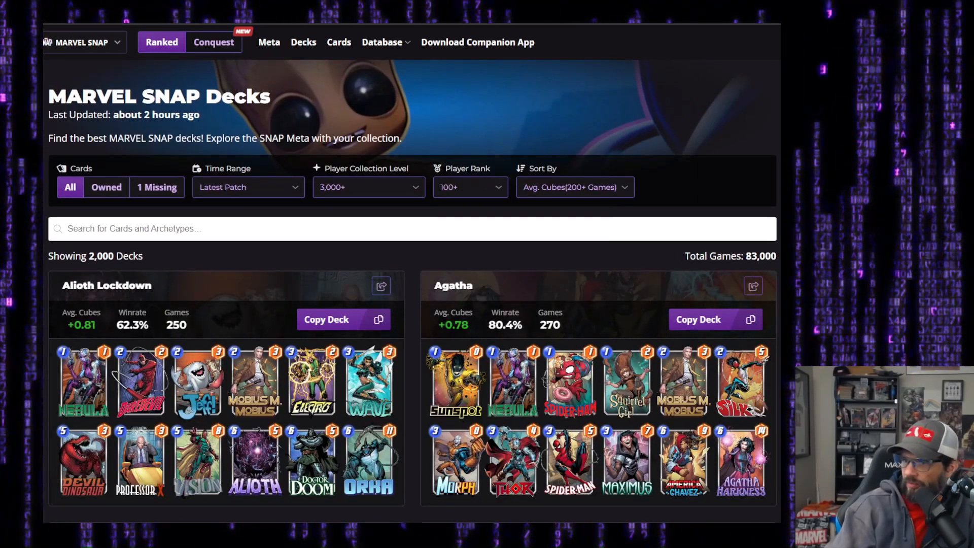
scroll(down, 3)
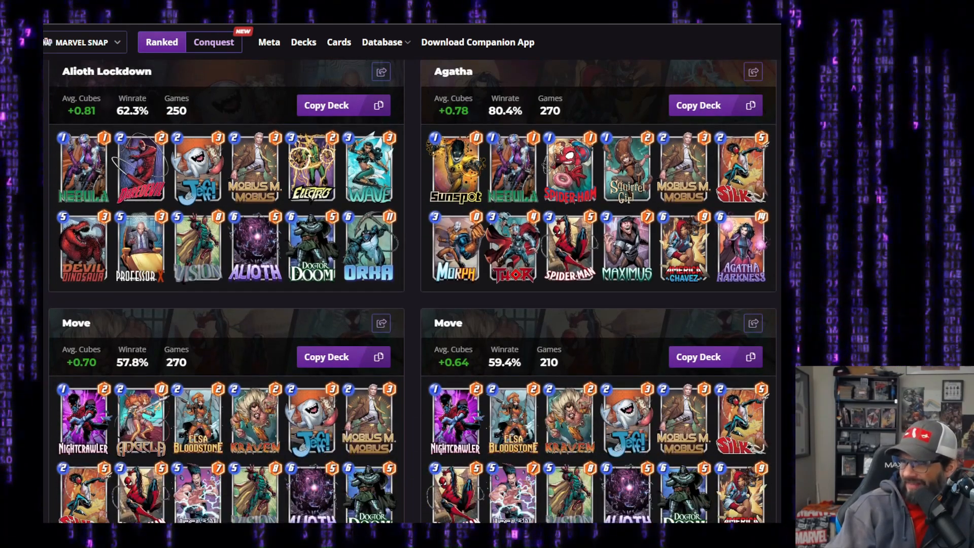
scroll(up, 3)
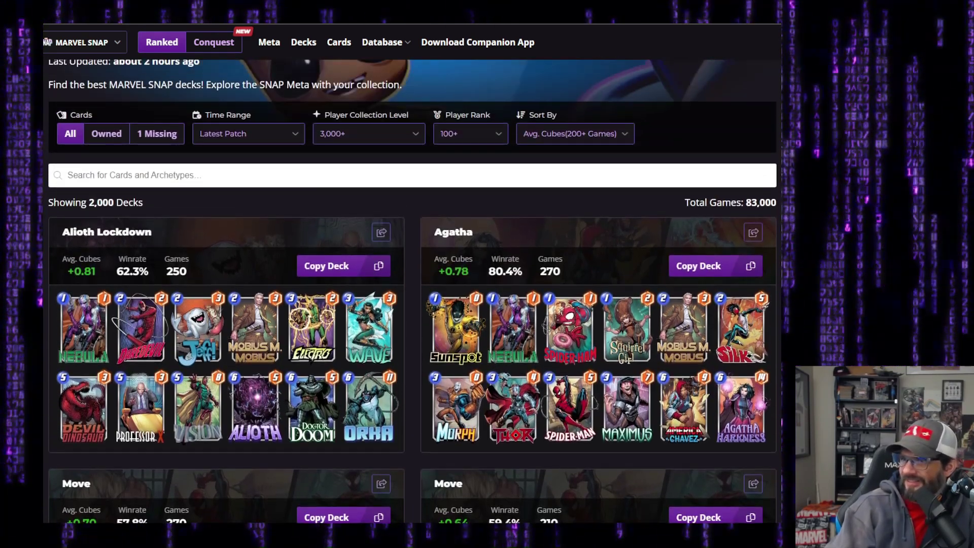
scroll(down, 3)
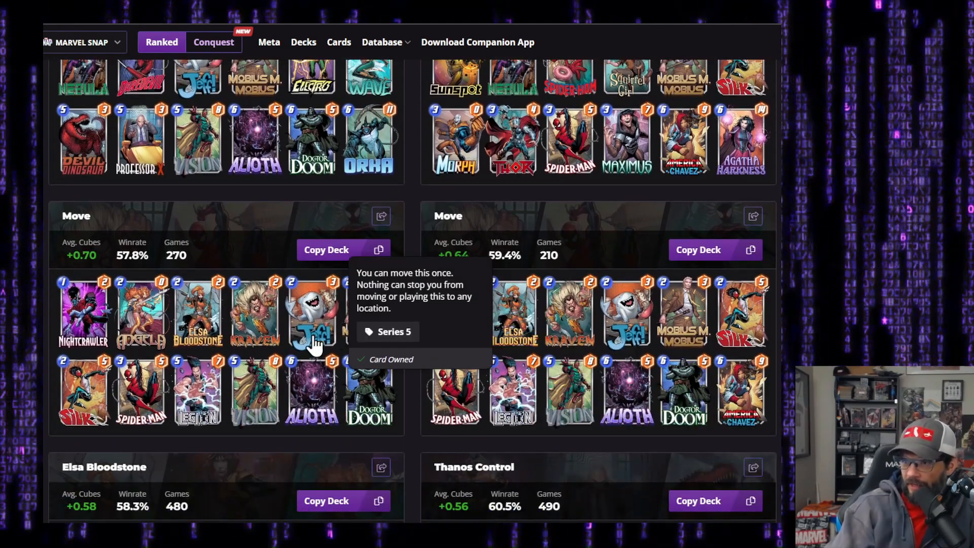
scroll(up, 3)
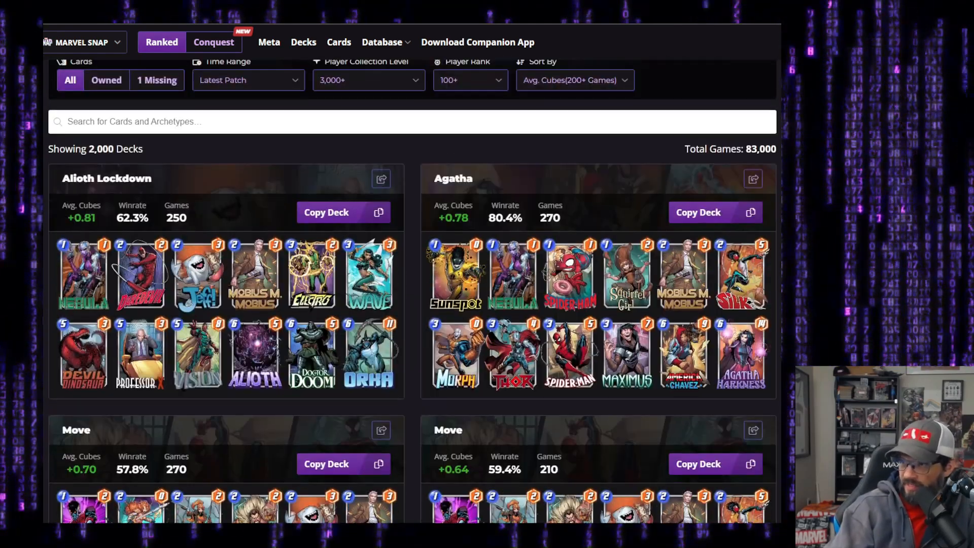
scroll(down, 3)
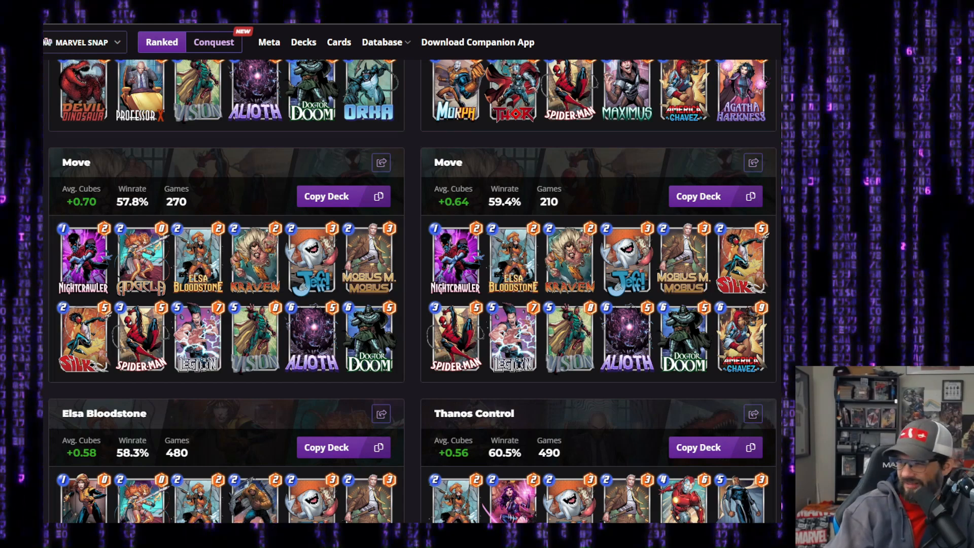
scroll(down, 3)
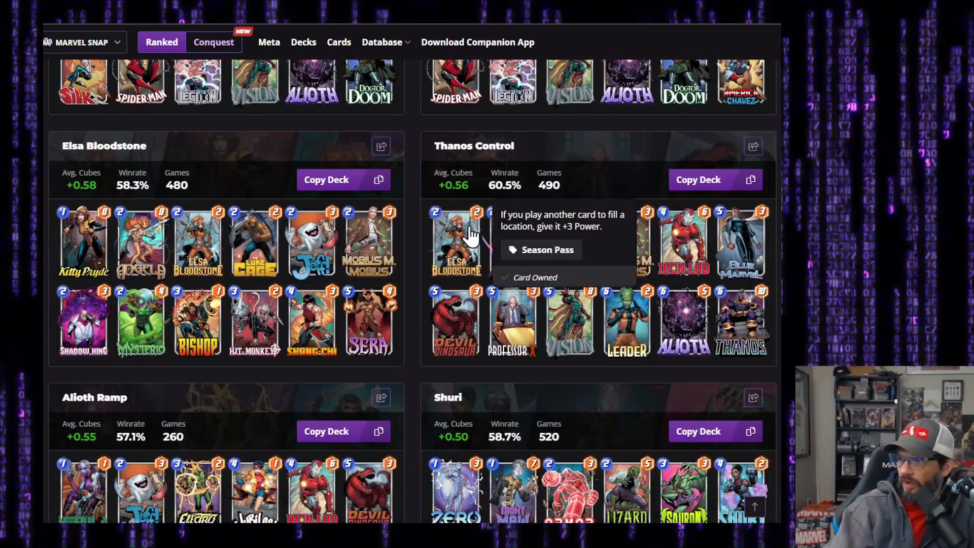
scroll(down, 3)
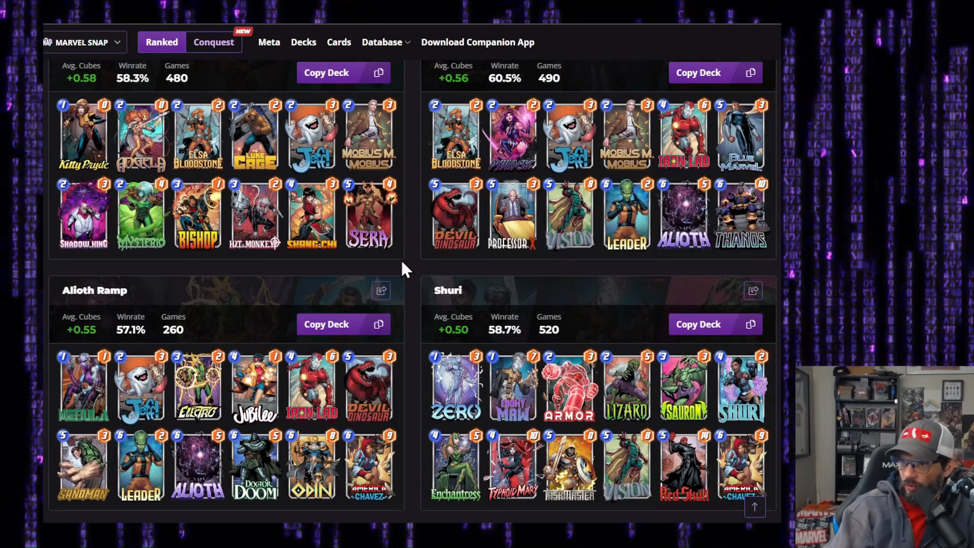
scroll(down, 3)
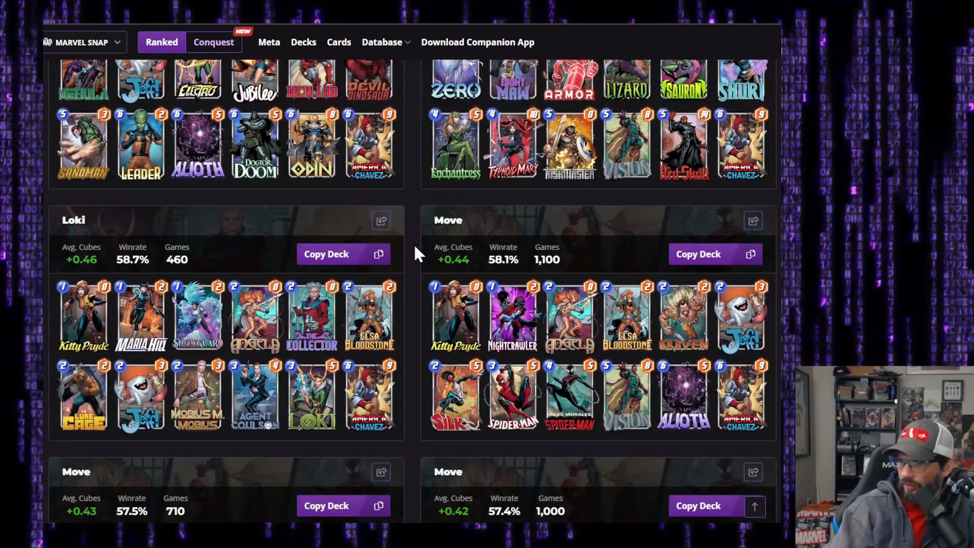
scroll(down, 3)
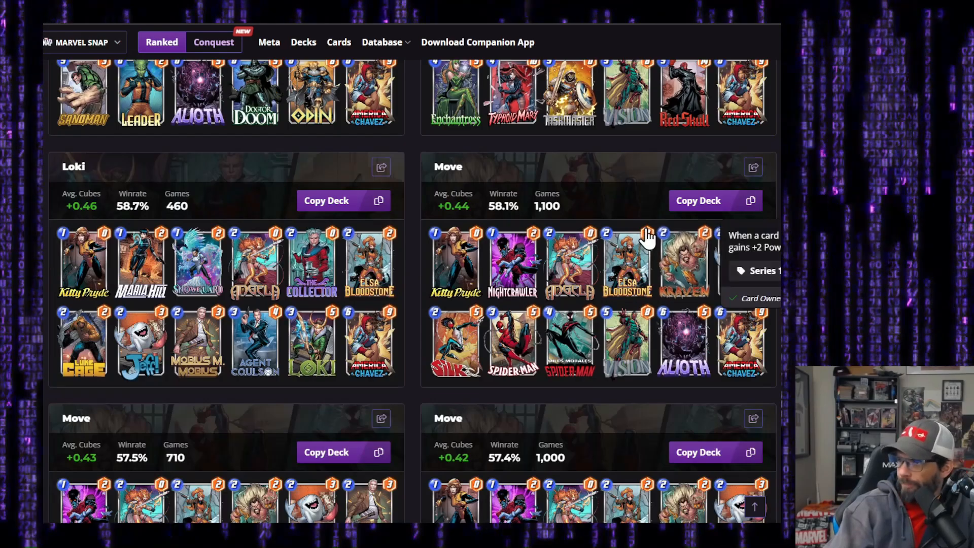
scroll(down, 3)
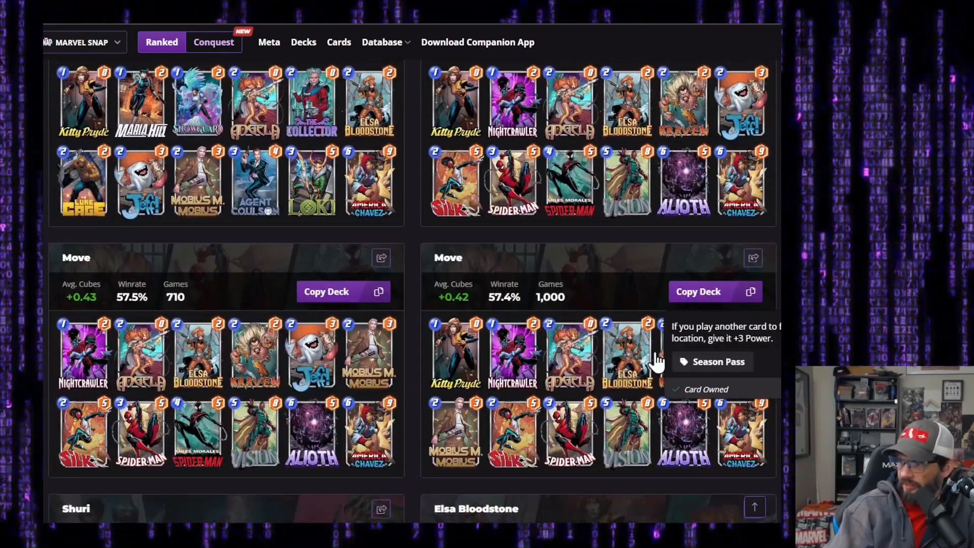
scroll(down, 3)
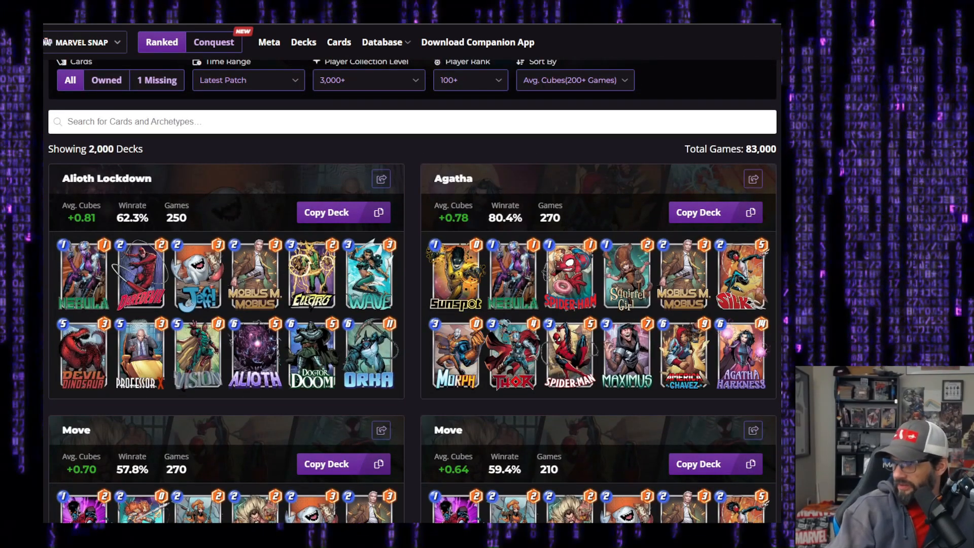
scroll(down, 3)
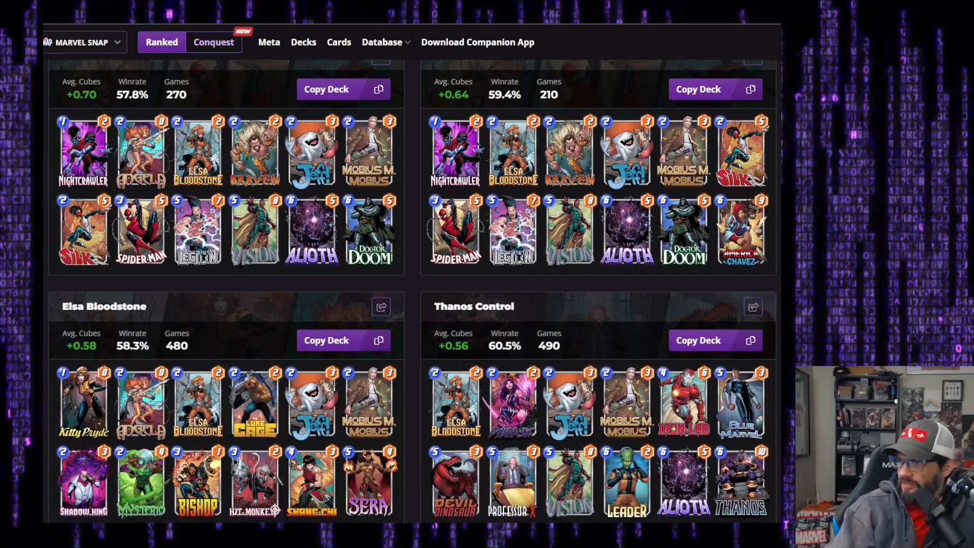
scroll(down, 3)
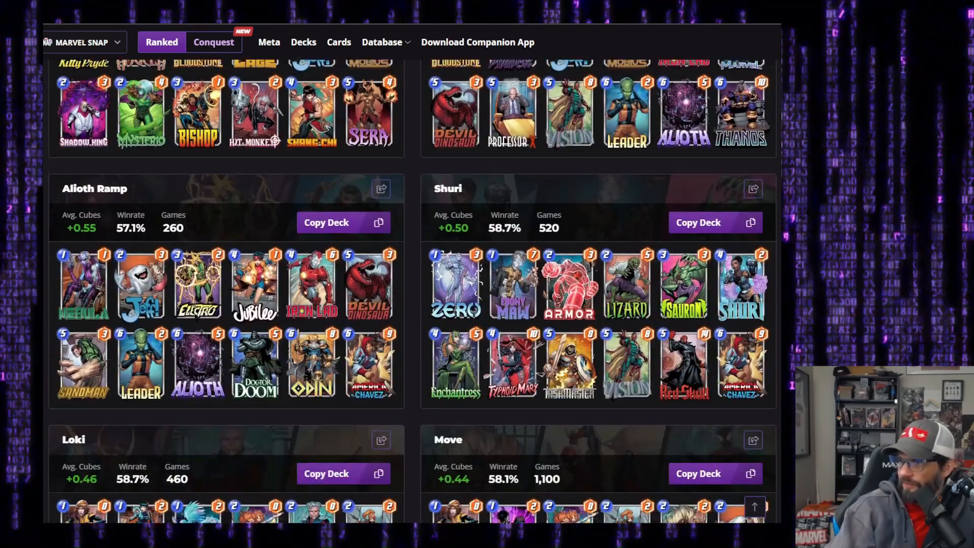
scroll(down, 3)
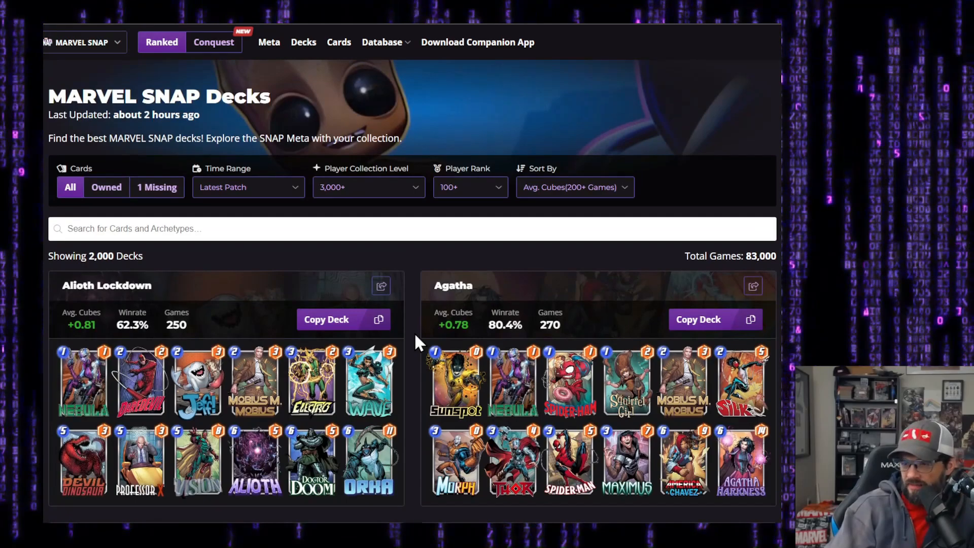
scroll(down, 3)
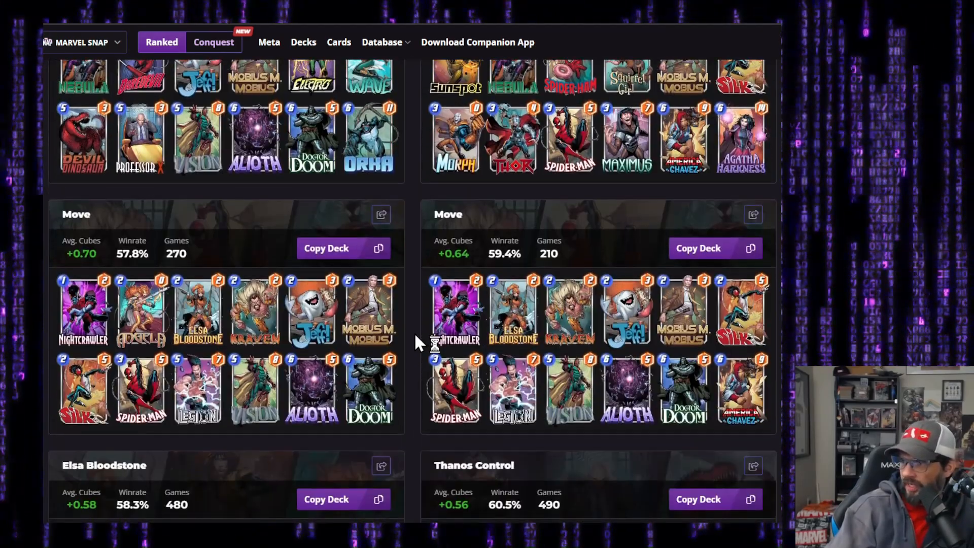
scroll(down, 3)
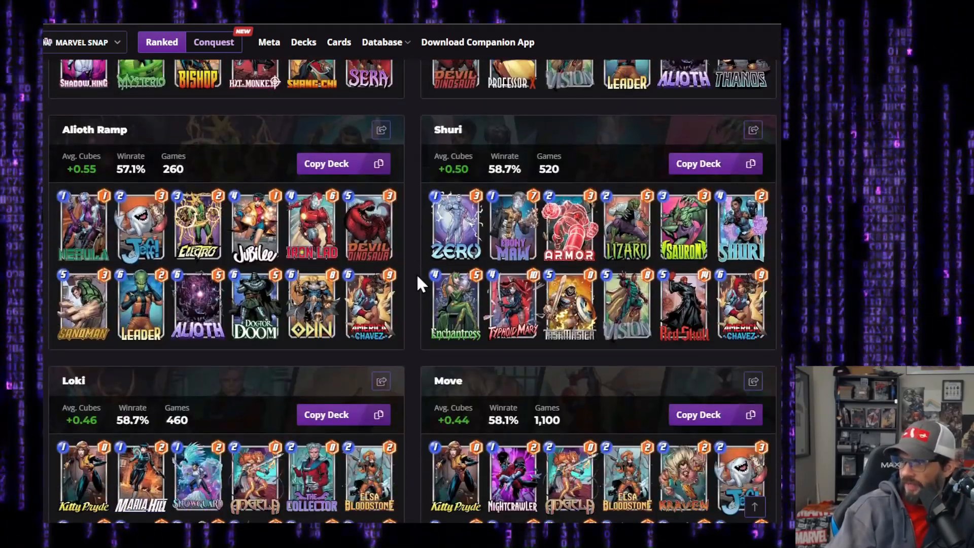
scroll(up, 3)
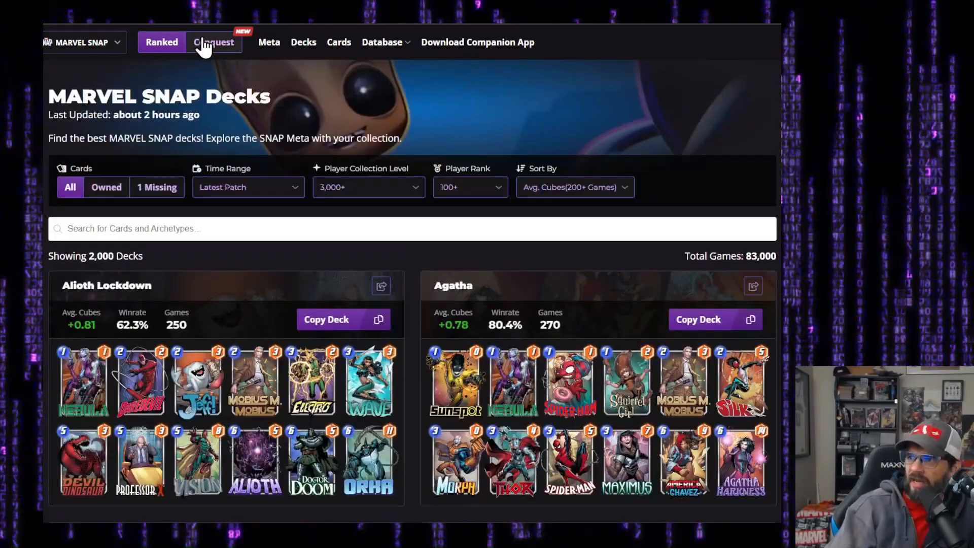
Show the Conquest deck list sorted by win rate
click(213, 42)
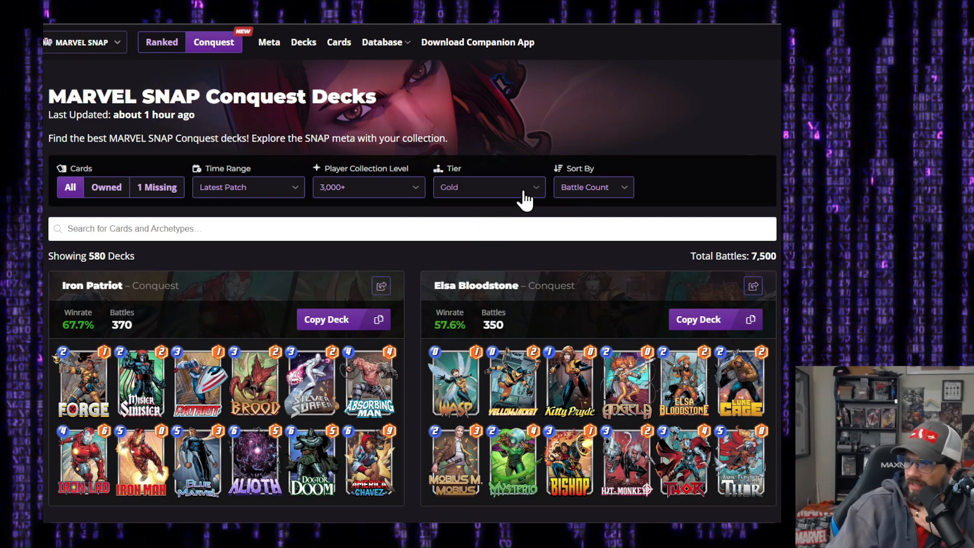
click(593, 187)
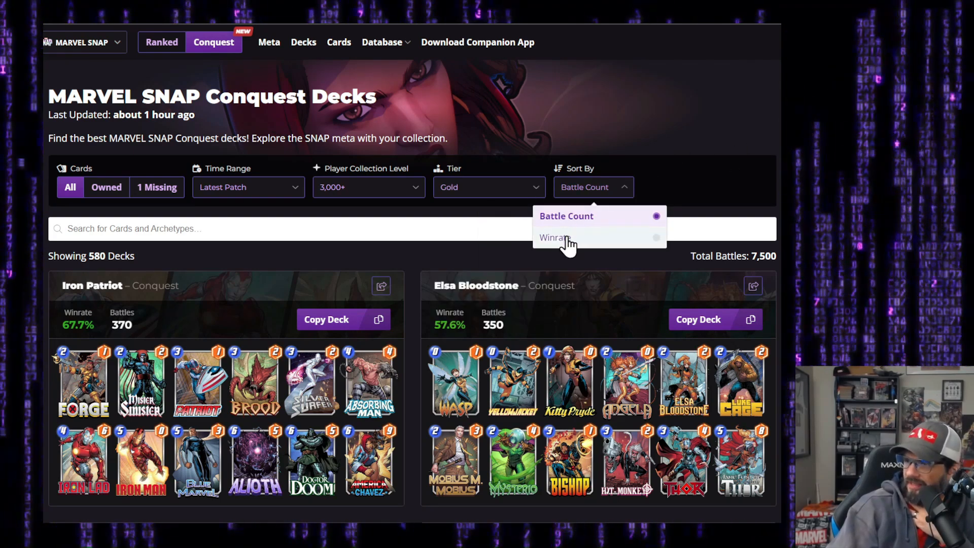
click(554, 237)
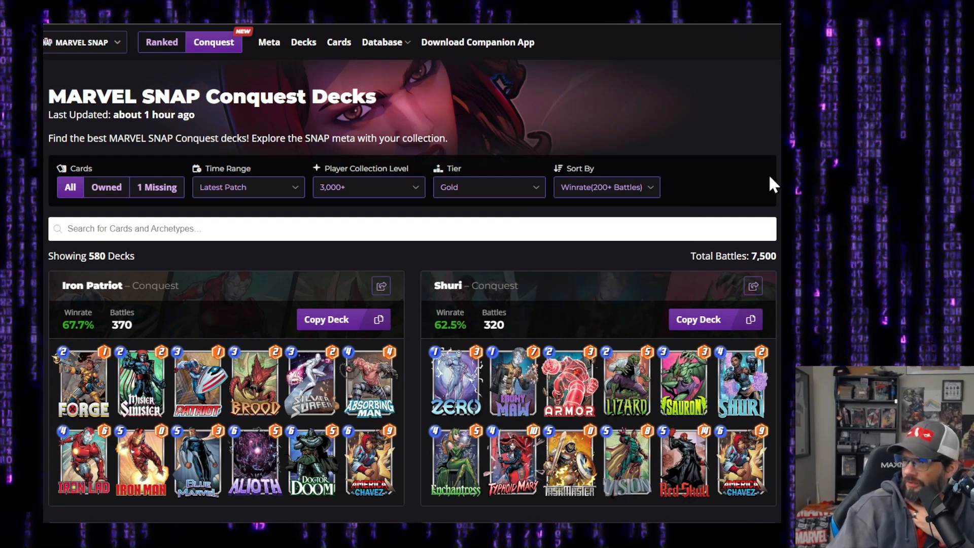
Scroll to the Elsa Bloodstone deck at 57.6% over 350 battles, then back to the top
scroll(down, 3)
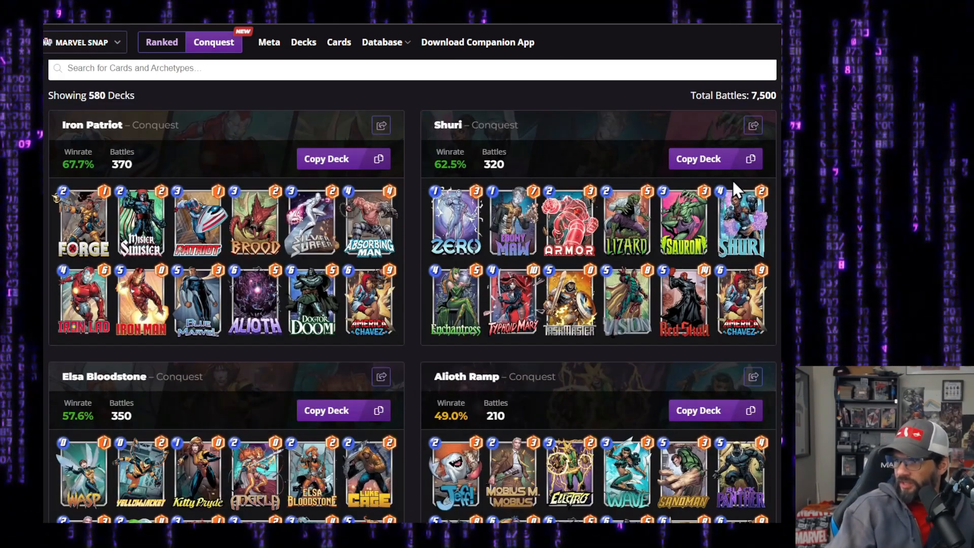
scroll(down, 3)
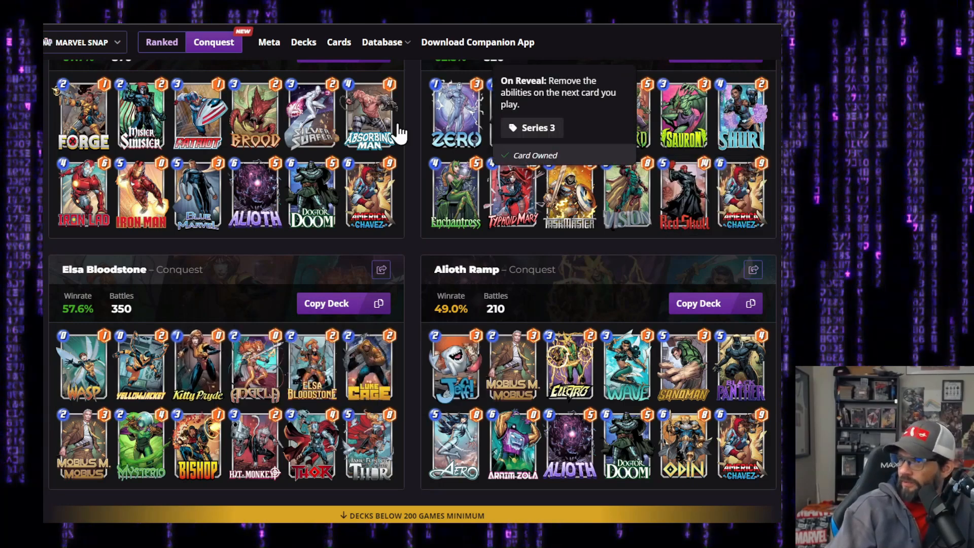
scroll(down, 3)
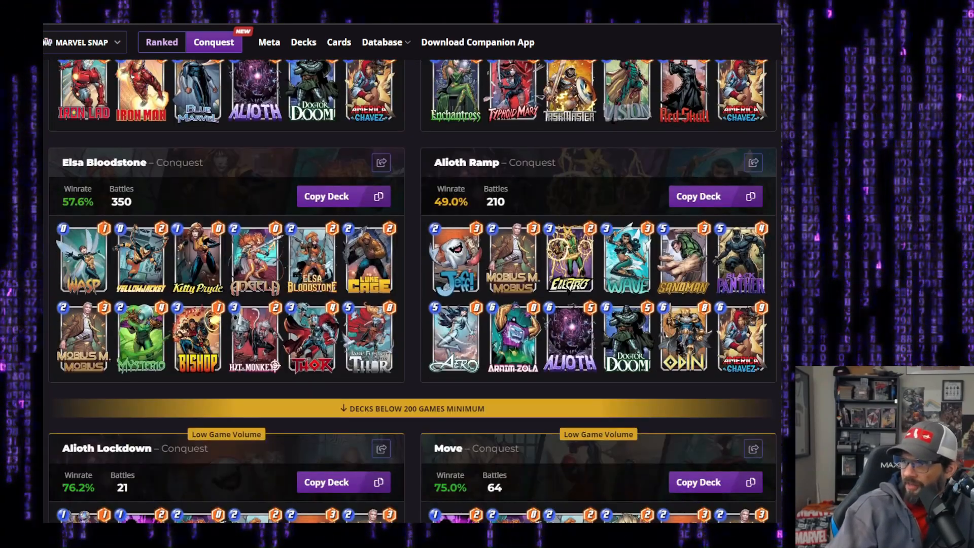
scroll(up, 3)
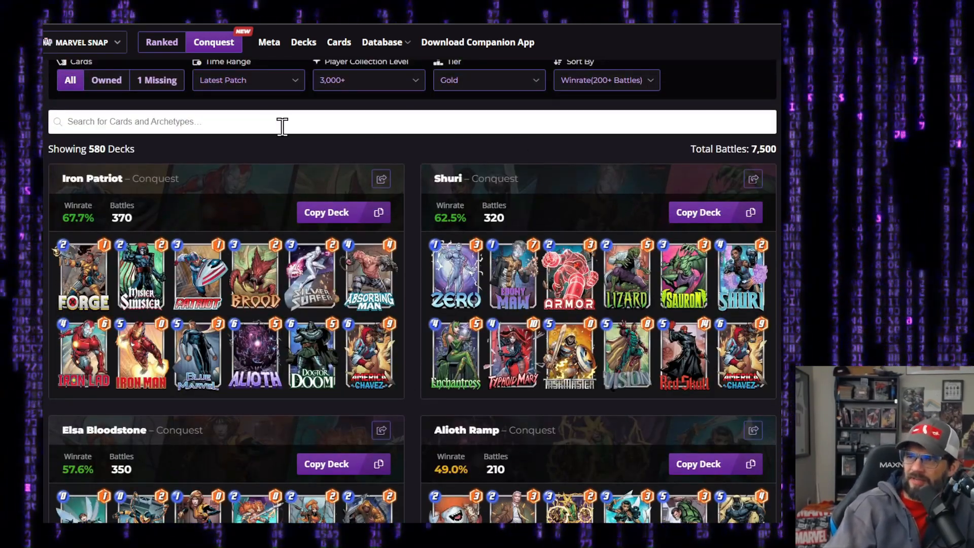
scroll(up, 3)
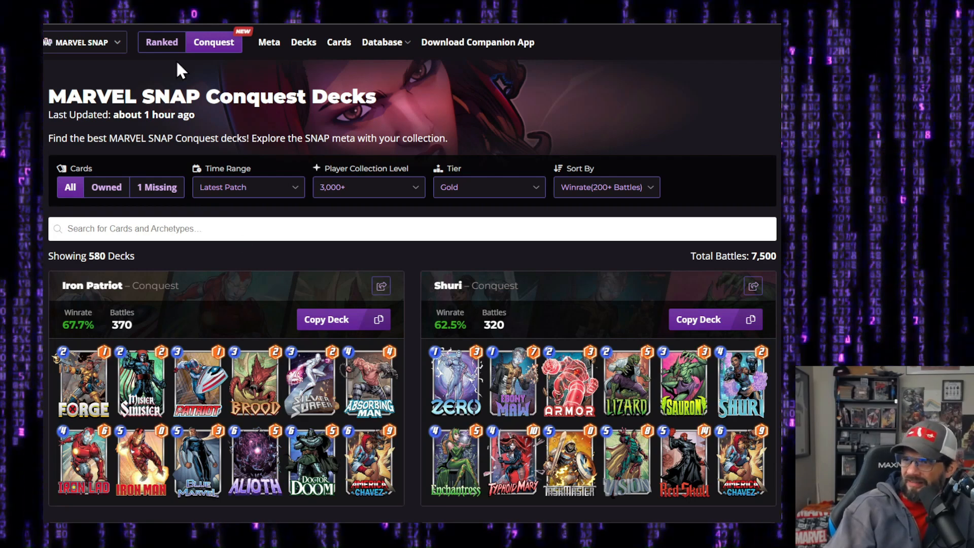
Show Ranked decks for player ranks 80–100+ and scroll to the Elsa Bloodstone decks at 57.8%–64.5%
click(162, 43)
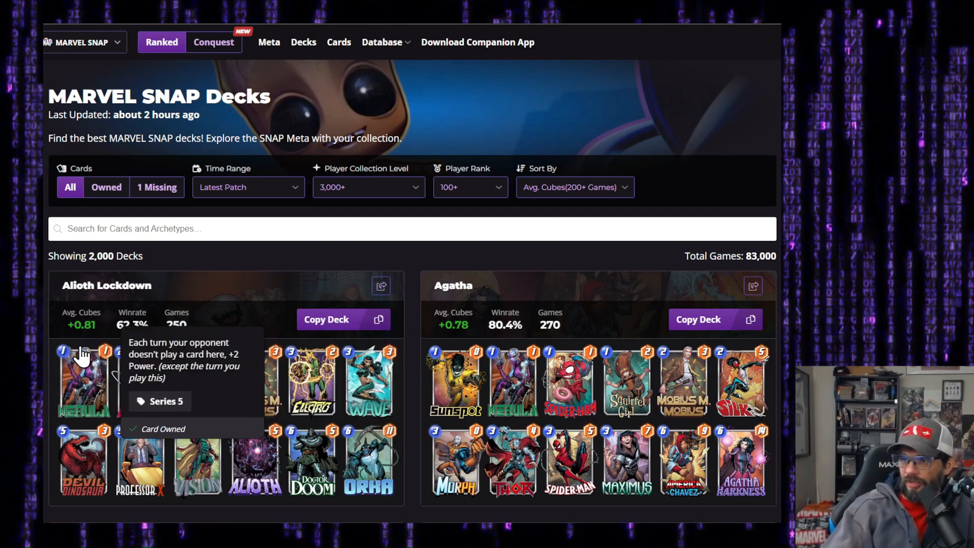
mouse_move(91, 260)
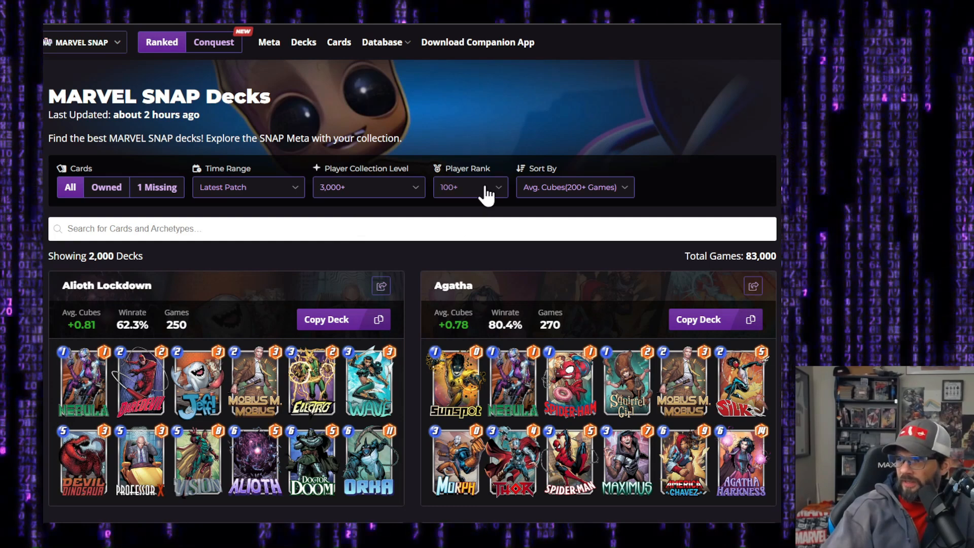
click(470, 186)
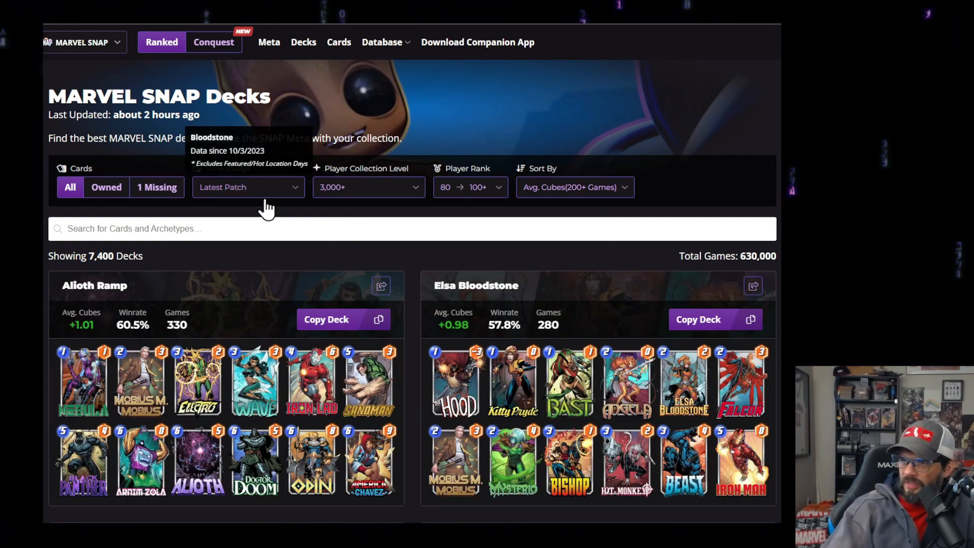
scroll(down, 3)
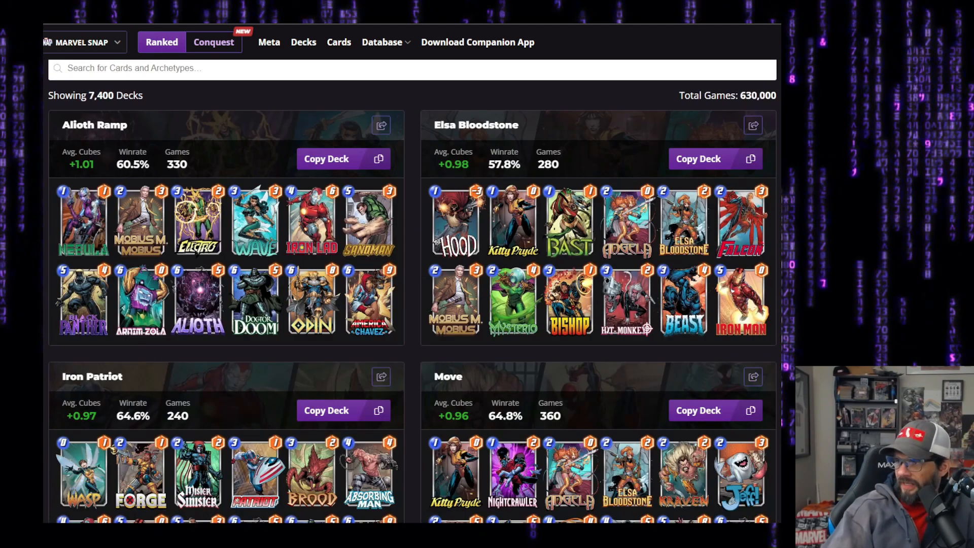
mouse_move(527, 246)
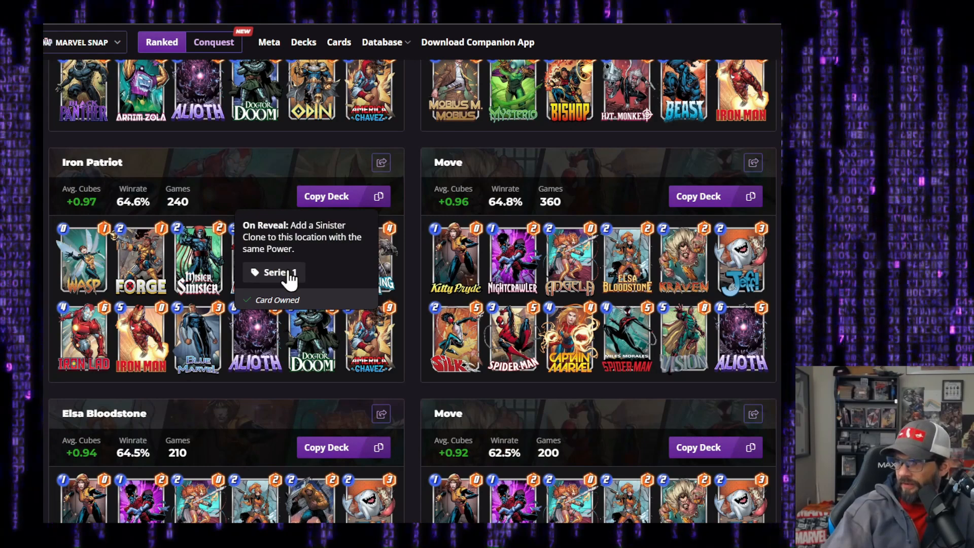
mouse_move(643, 265)
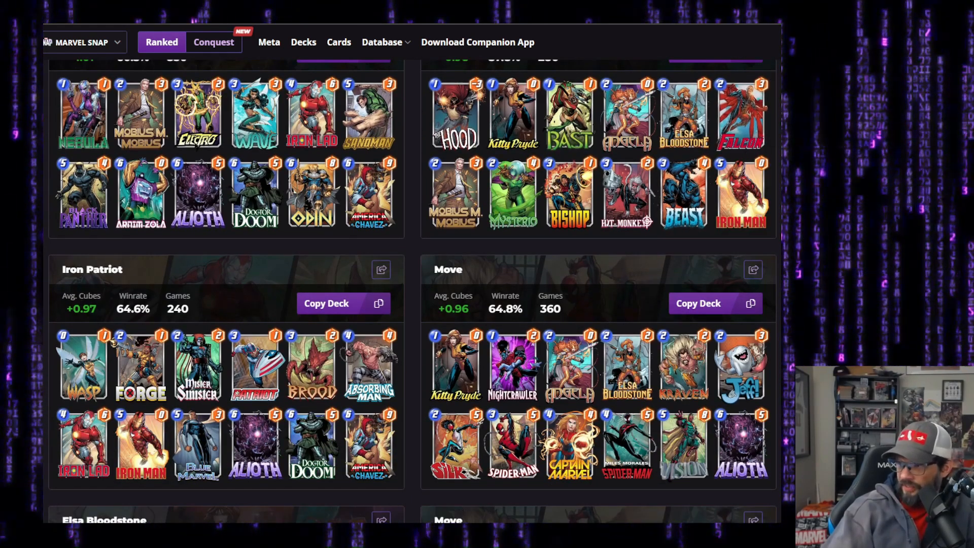
scroll(down, 3)
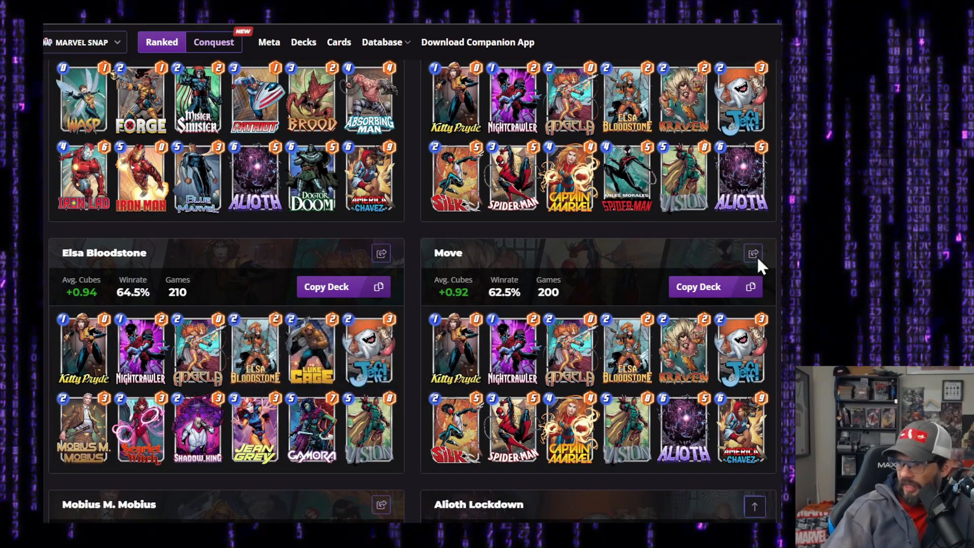
scroll(down, 3)
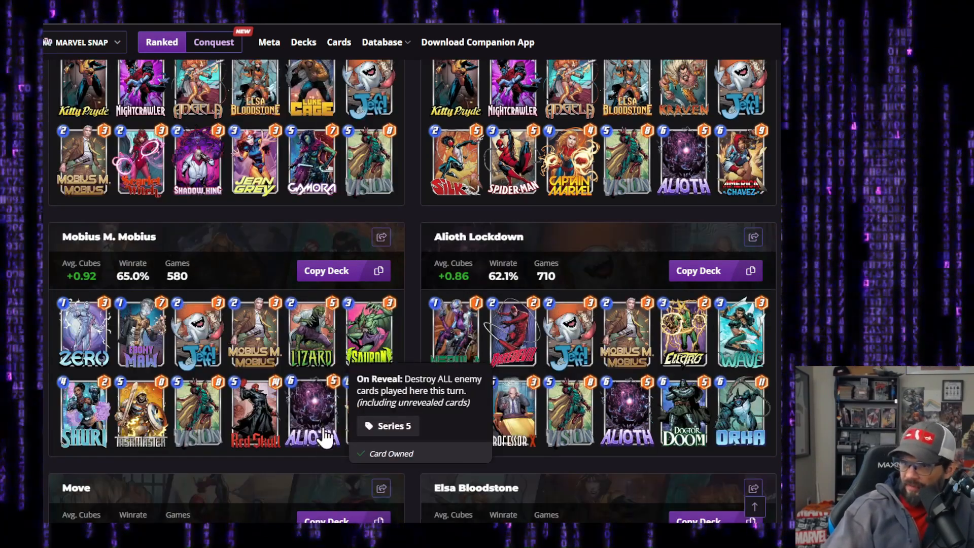
scroll(down, 3)
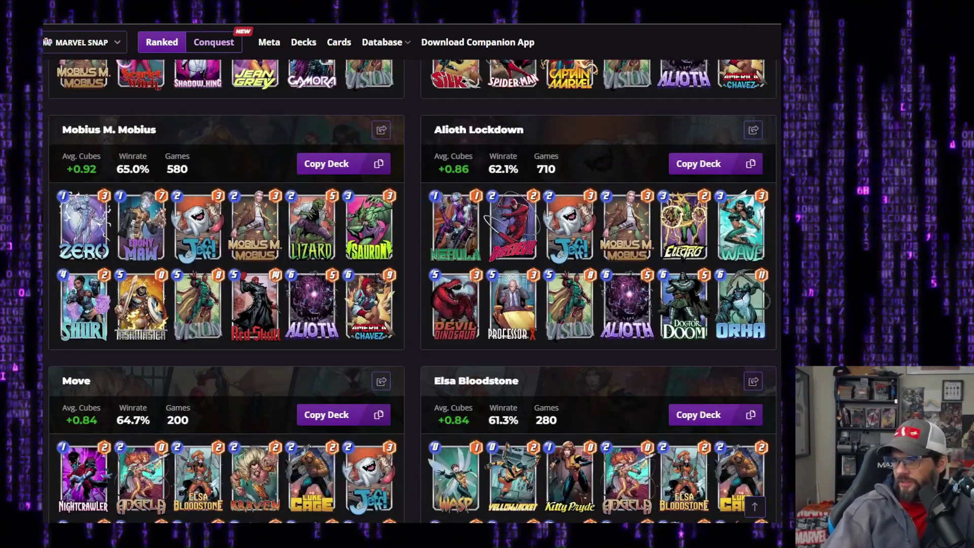
scroll(down, 3)
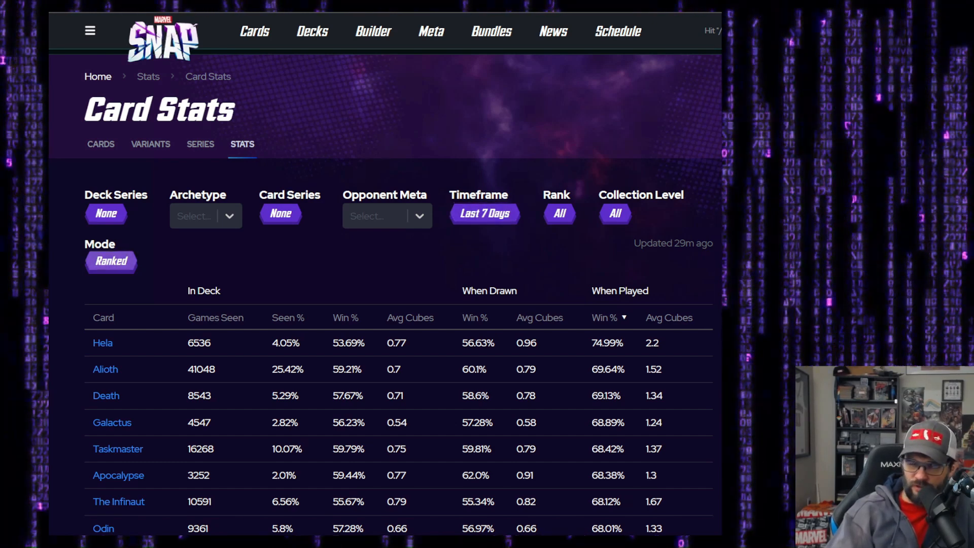
mouse_move(346, 320)
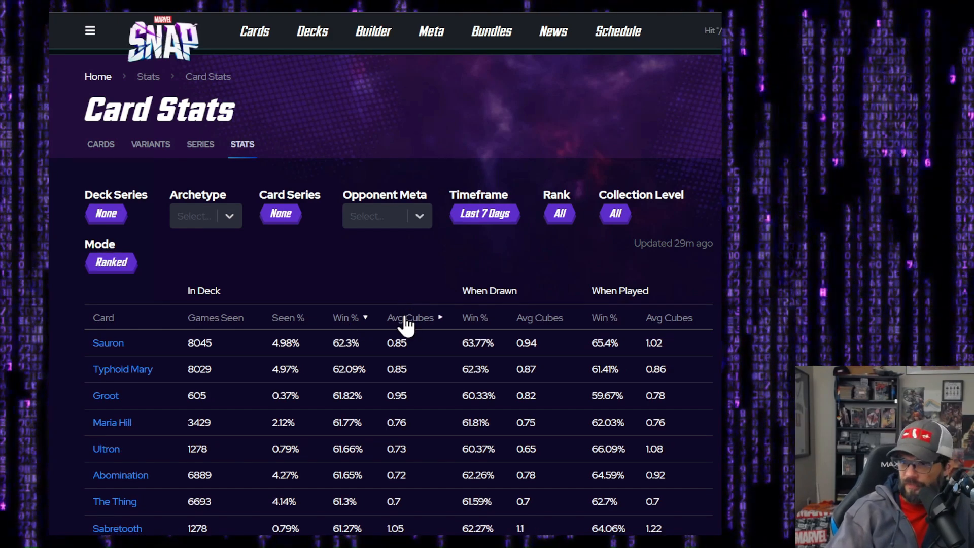
Scroll down the card stats table sorted by in-deck win rate, led by Sauron at 62.3%
scroll(down, 3)
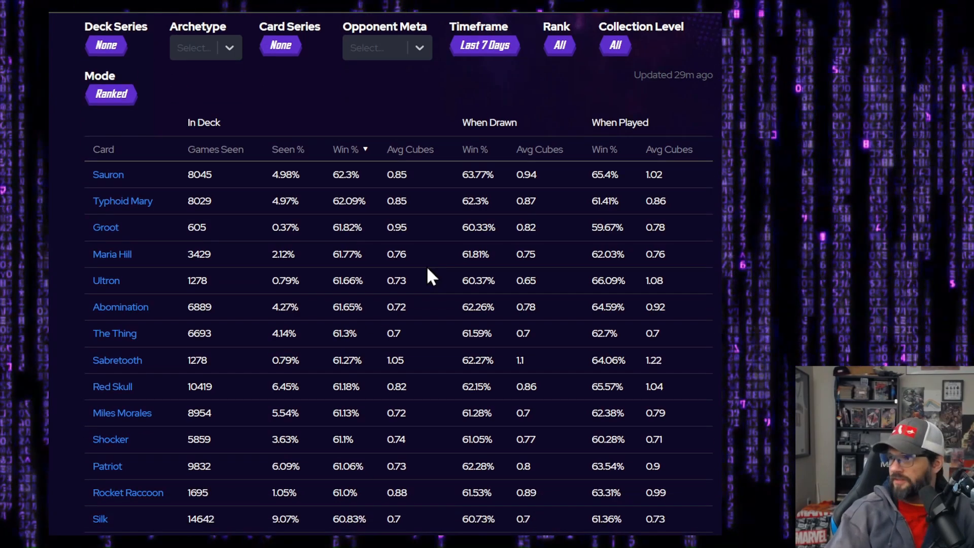
scroll(down, 3)
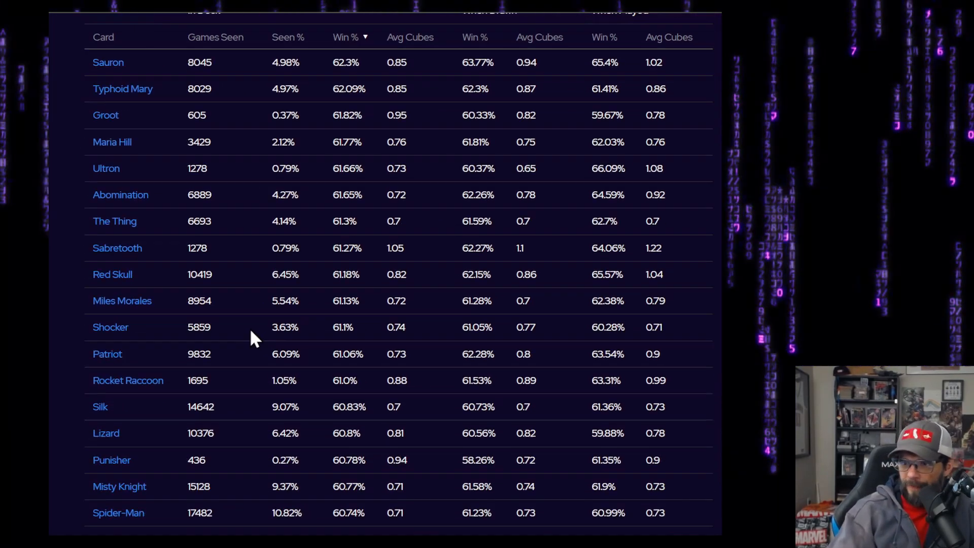
scroll(down, 3)
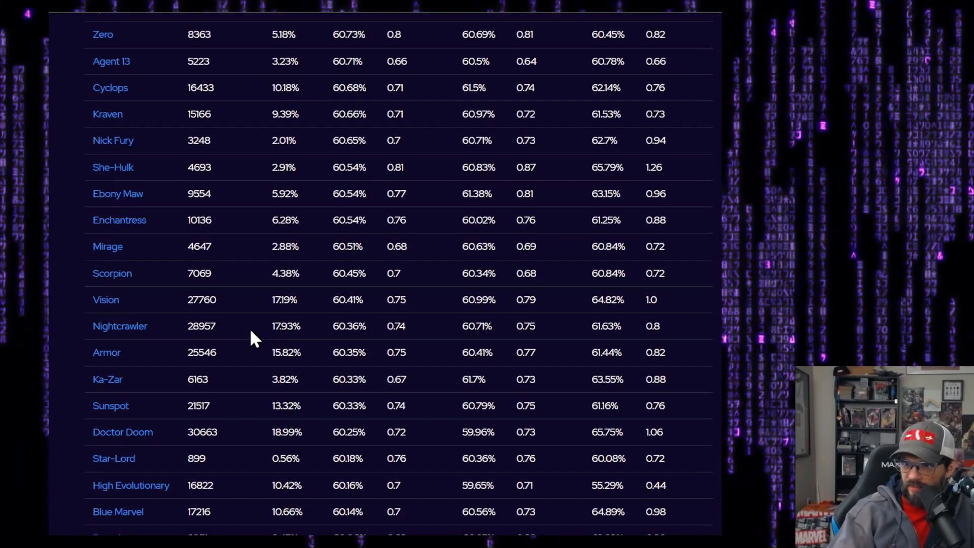
scroll(down, 3)
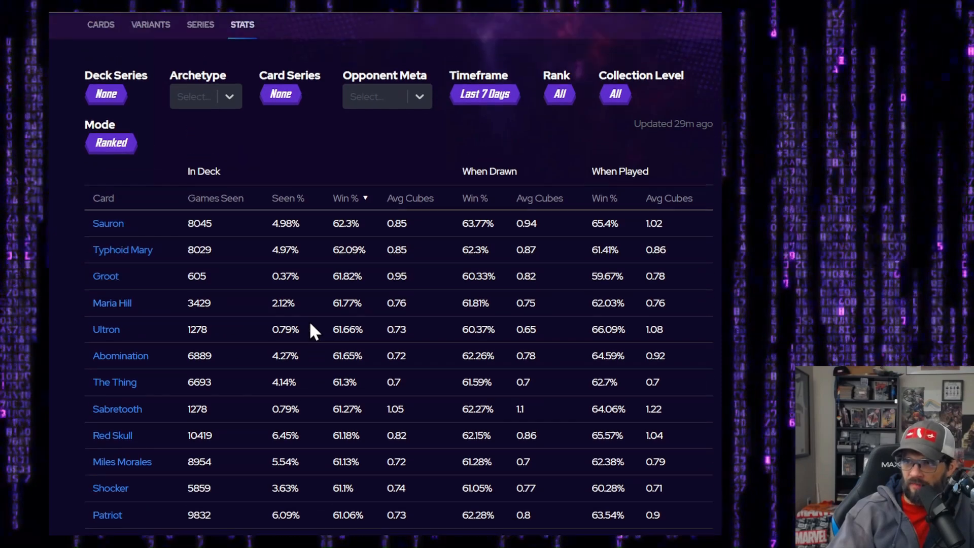
mouse_move(490, 211)
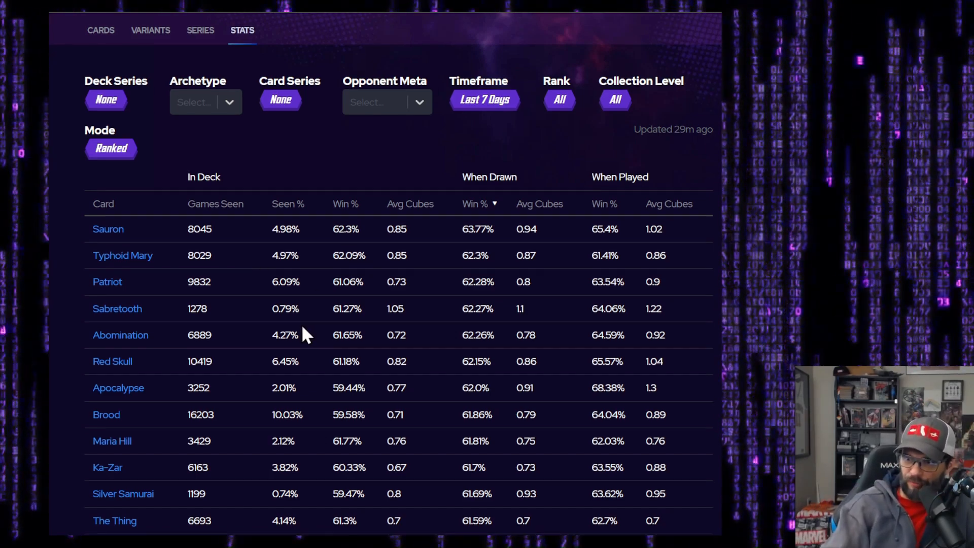
Scroll the drawn win rate ranking down to Elsa Bloodstone at 61.36%
scroll(down, 3)
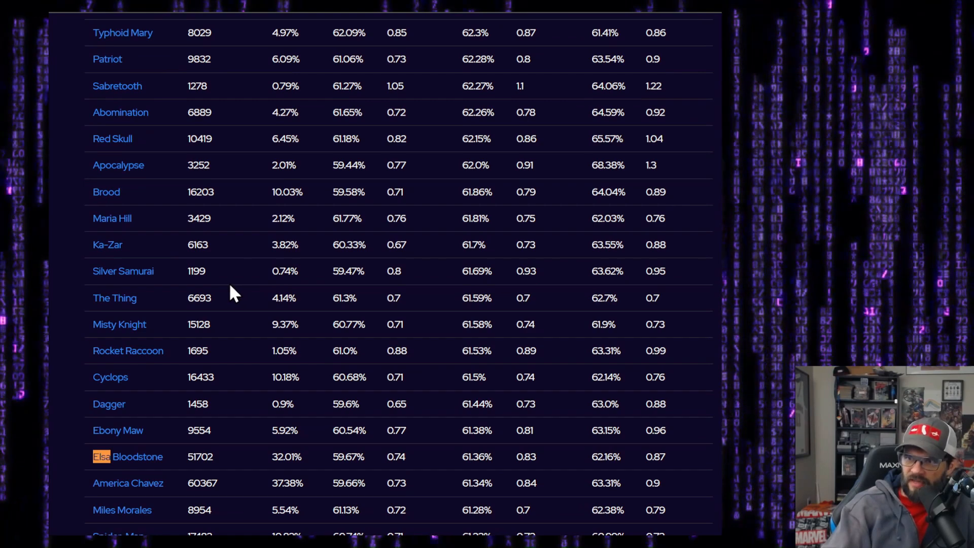
mouse_move(240, 366)
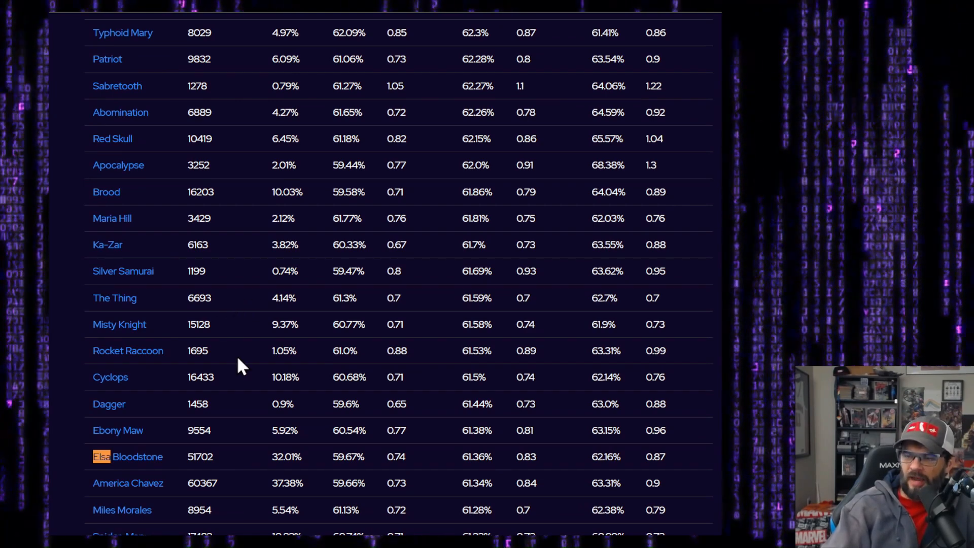
mouse_move(463, 469)
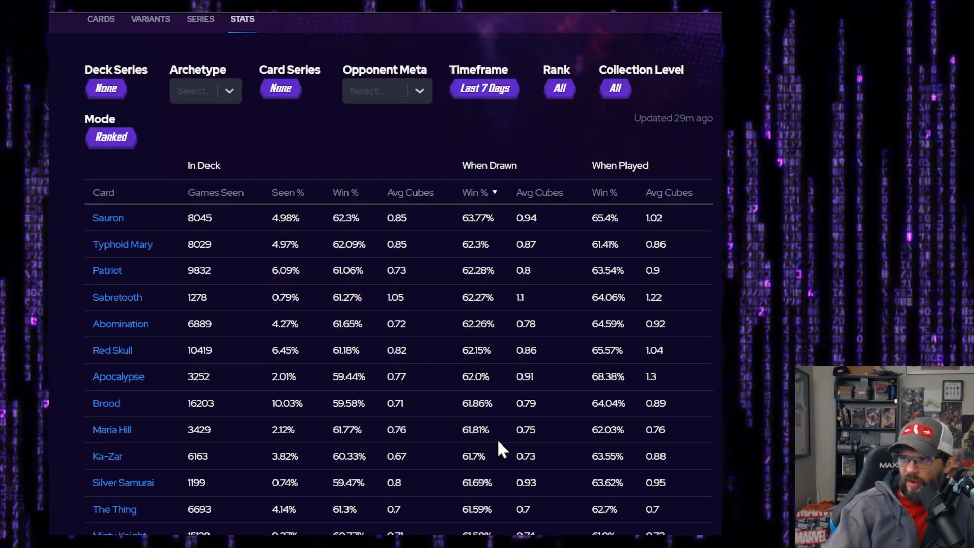
scroll(down, 3)
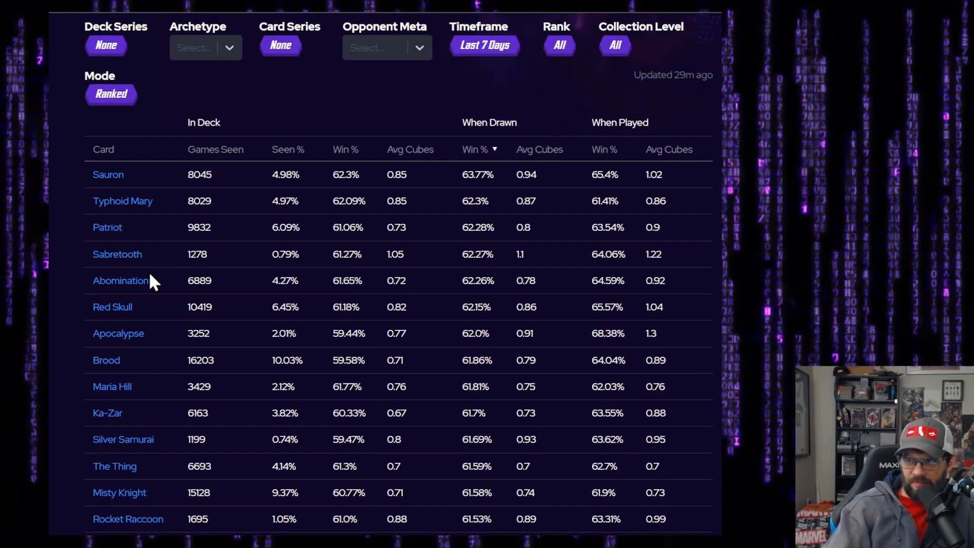
scroll(down, 3)
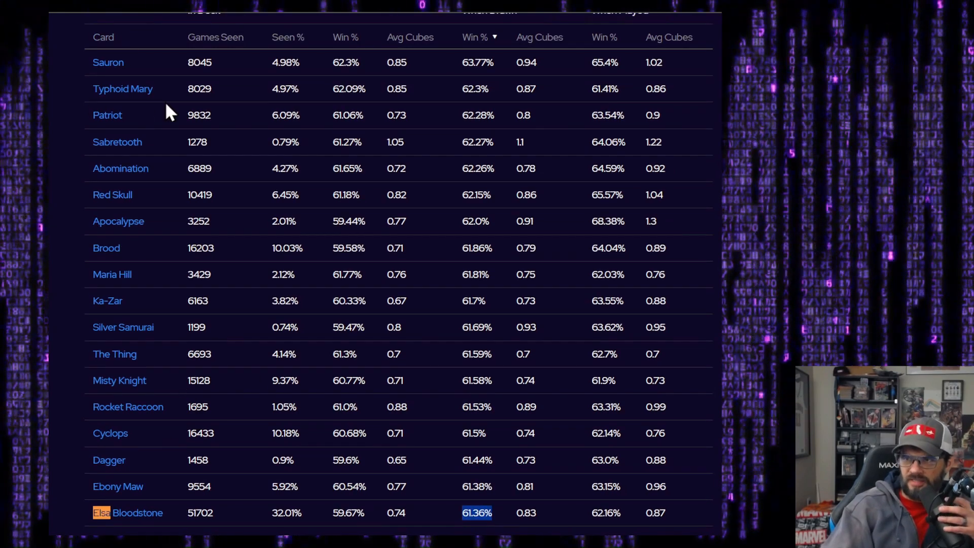
mouse_move(152, 207)
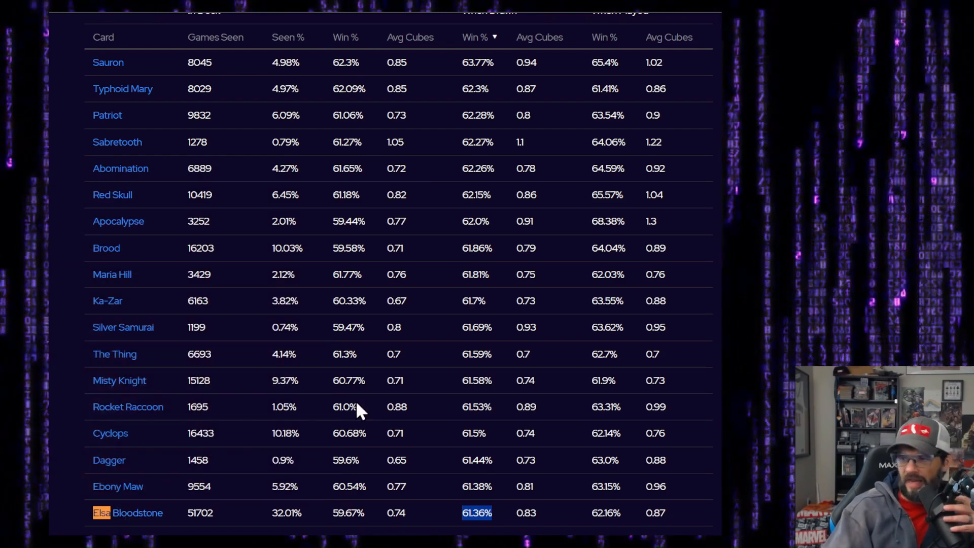
mouse_move(561, 150)
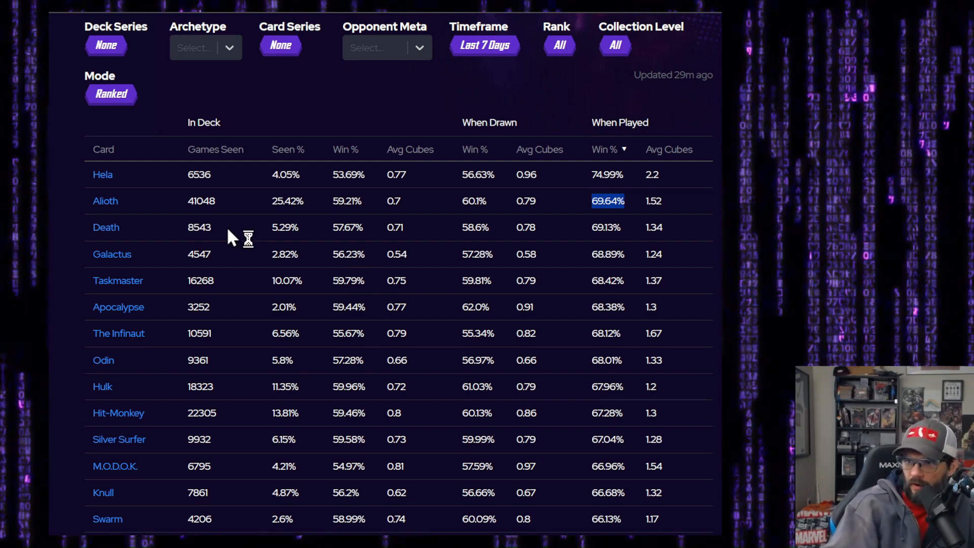
Scroll the played win rate ranking to Elsa Bloodstone's row at 62.16%
scroll(down, 3)
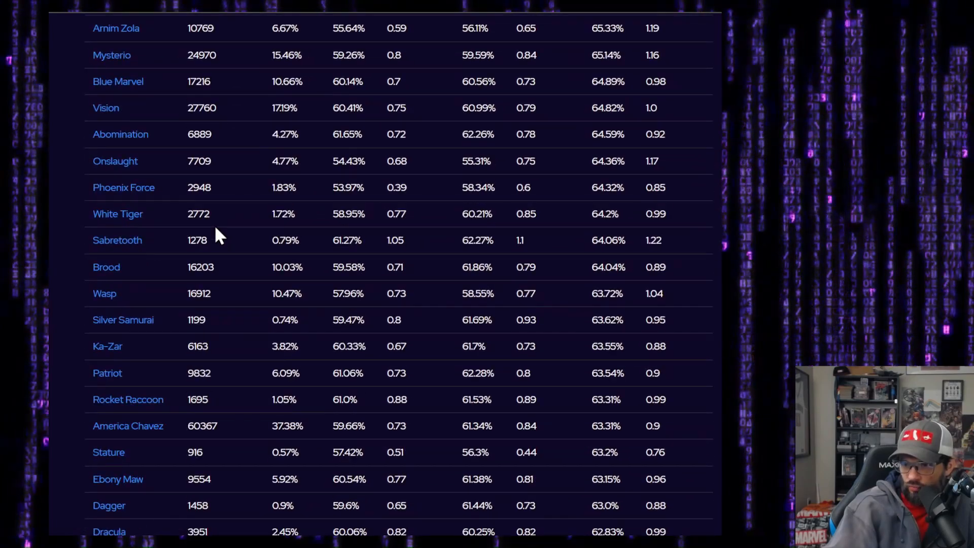
scroll(down, 3)
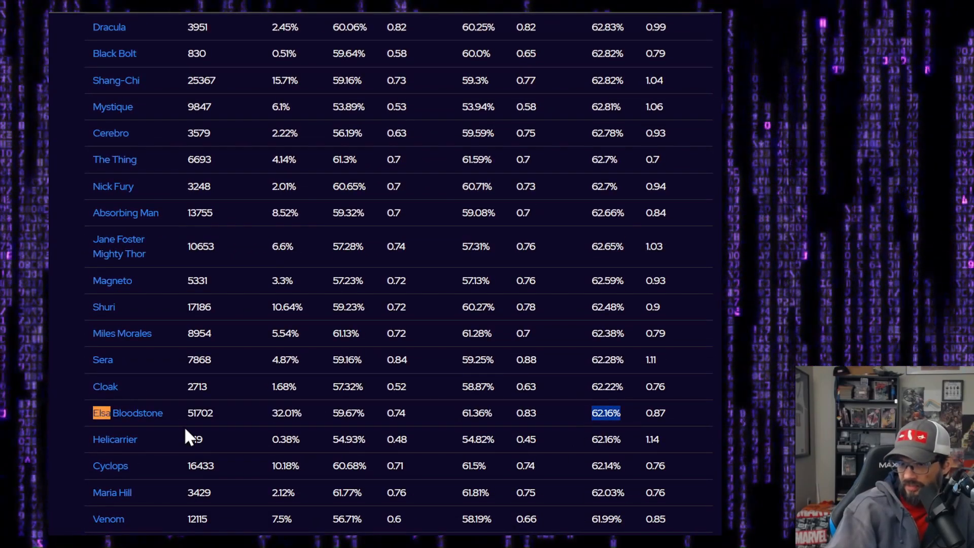
scroll(down, 3)
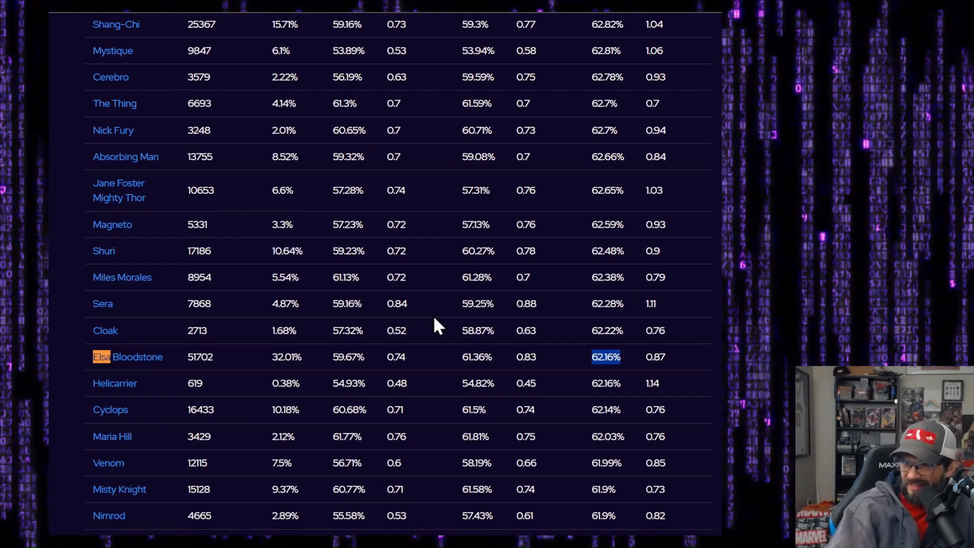
mouse_move(236, 231)
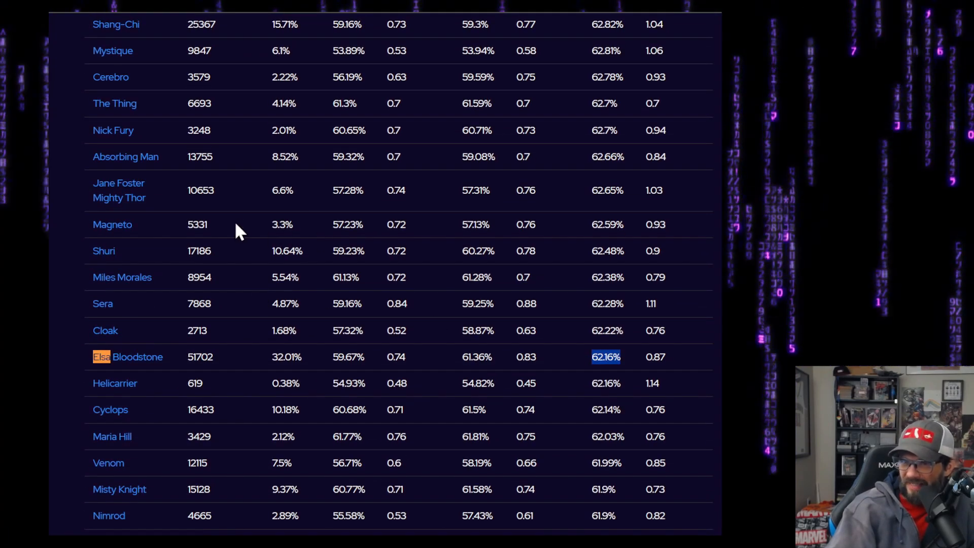
mouse_move(154, 420)
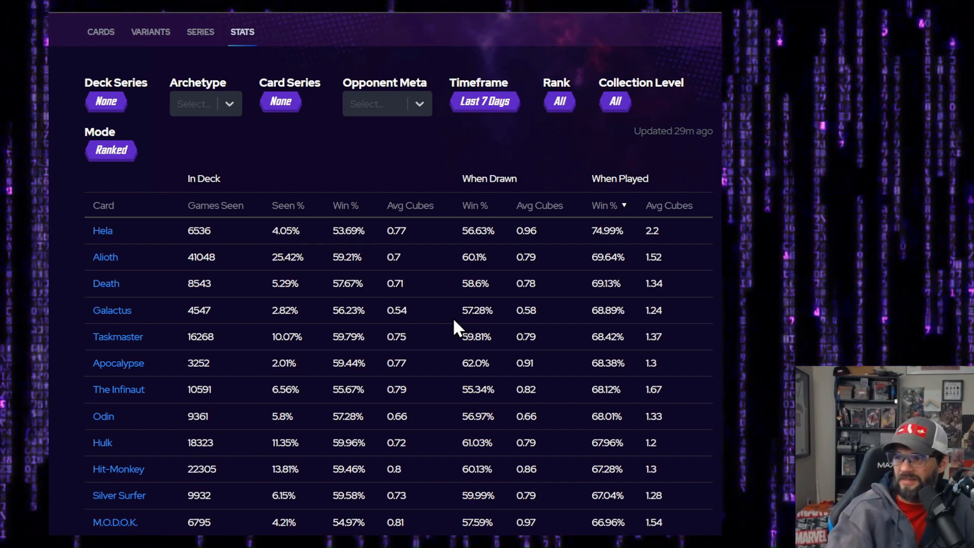
scroll(down, 3)
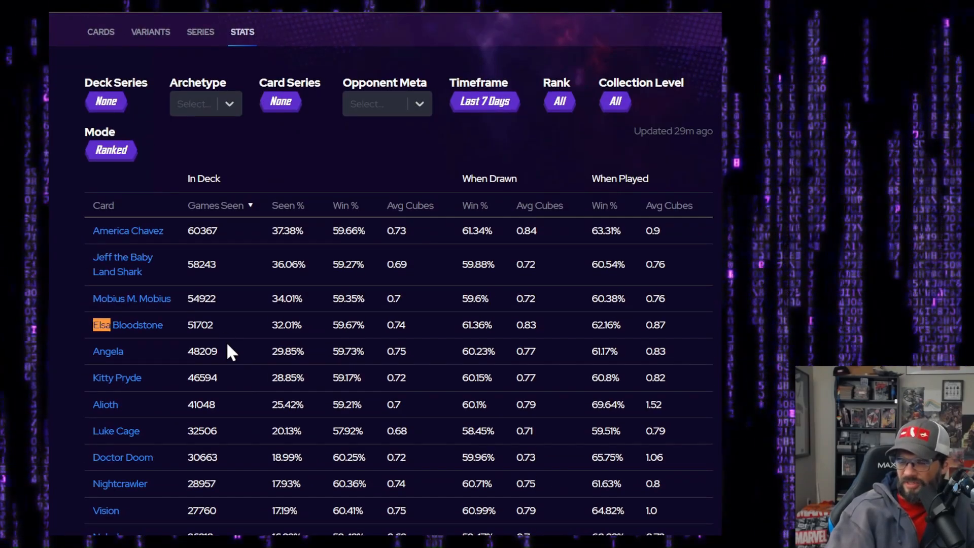
mouse_move(289, 355)
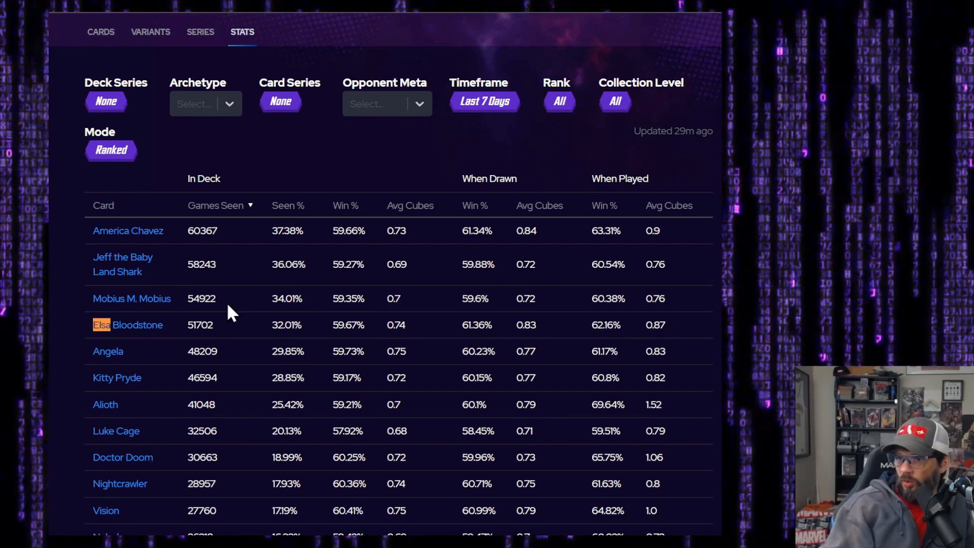
mouse_move(382, 350)
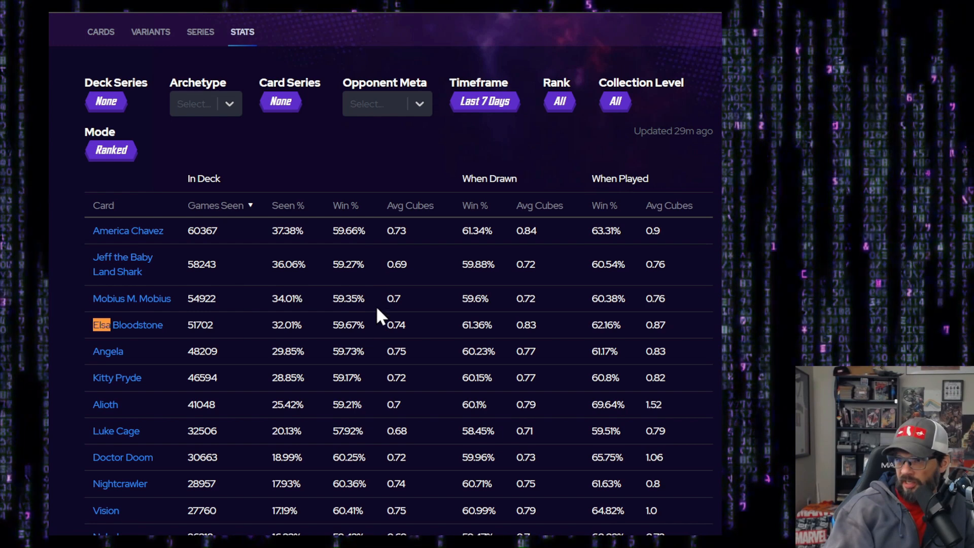
mouse_move(351, 326)
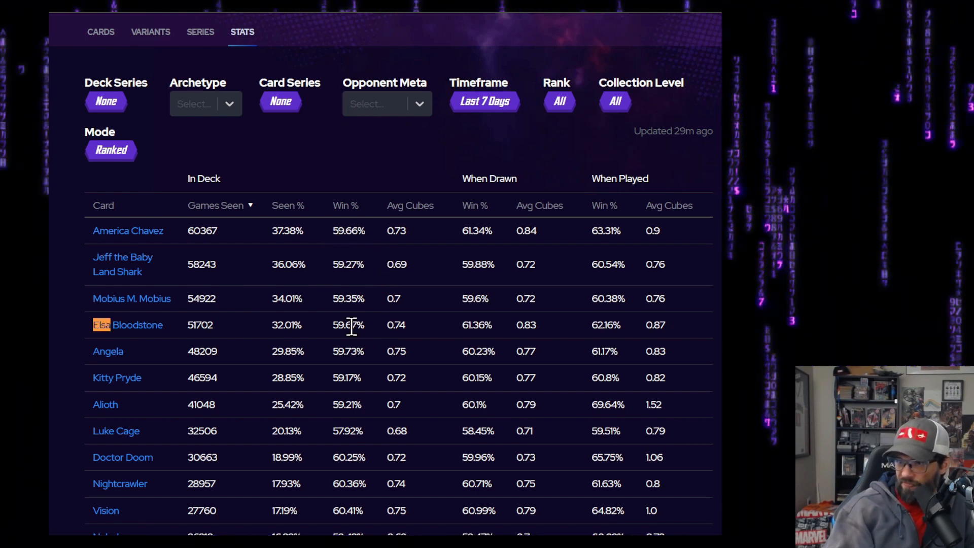
mouse_move(467, 317)
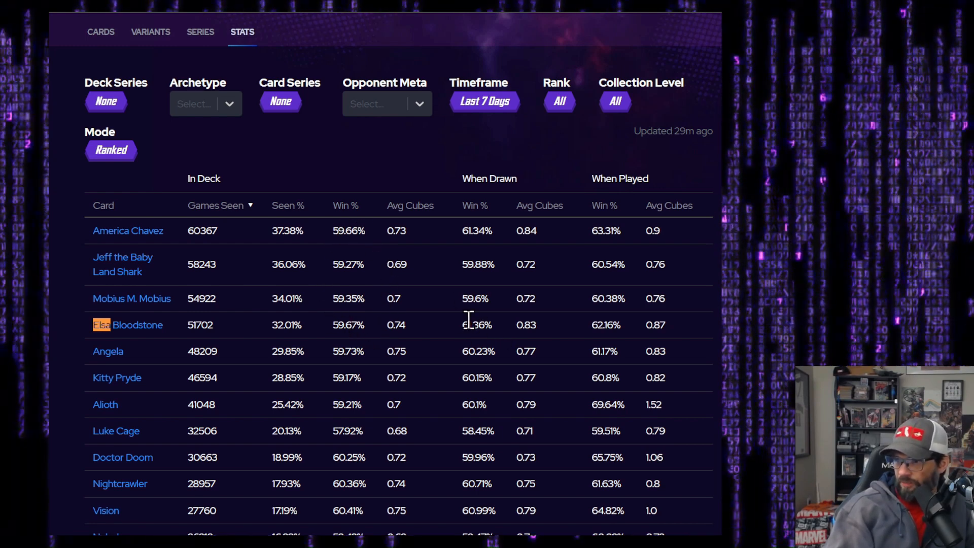
mouse_move(481, 239)
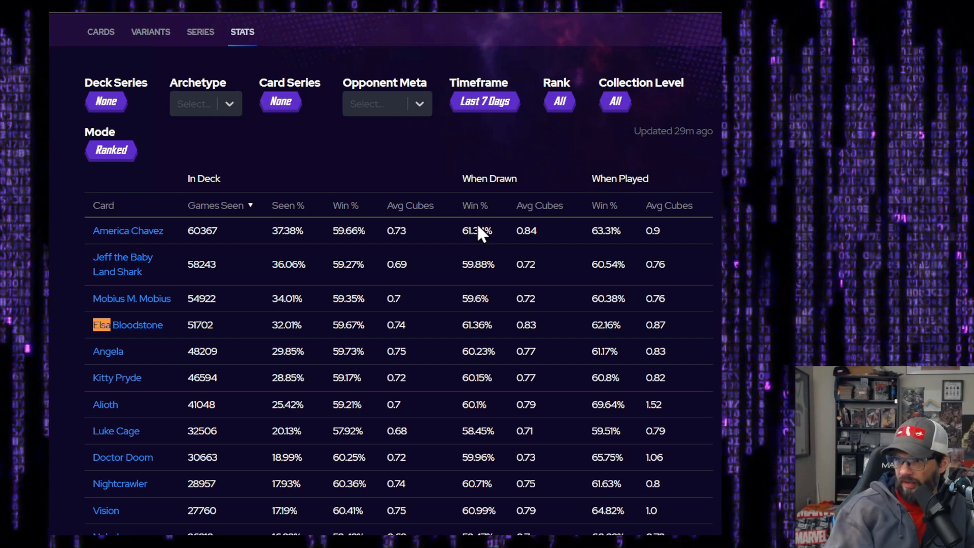
mouse_move(503, 302)
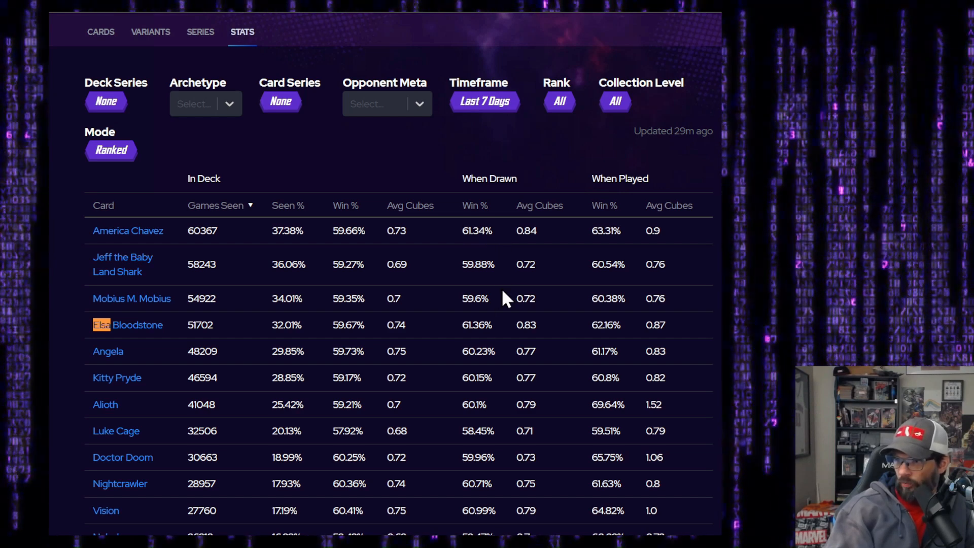
mouse_move(637, 342)
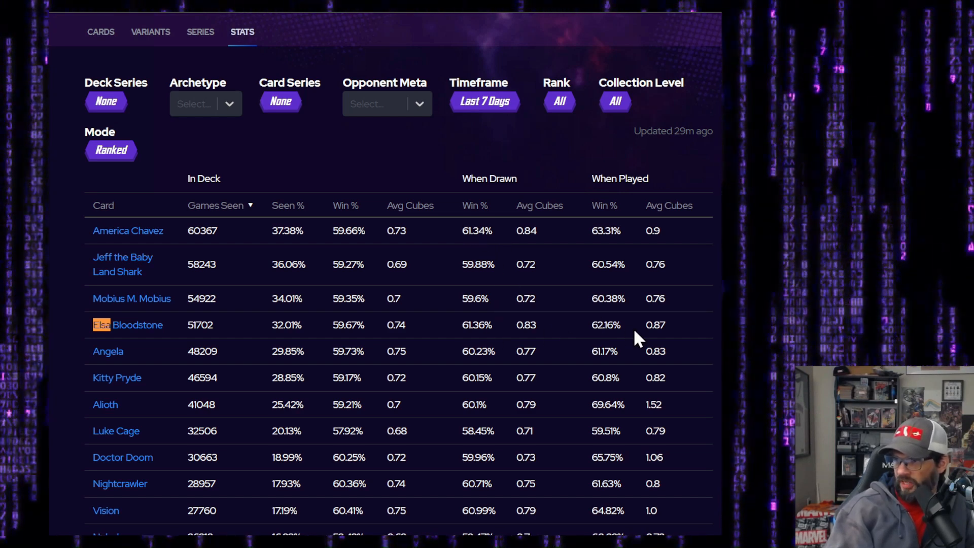
mouse_move(629, 250)
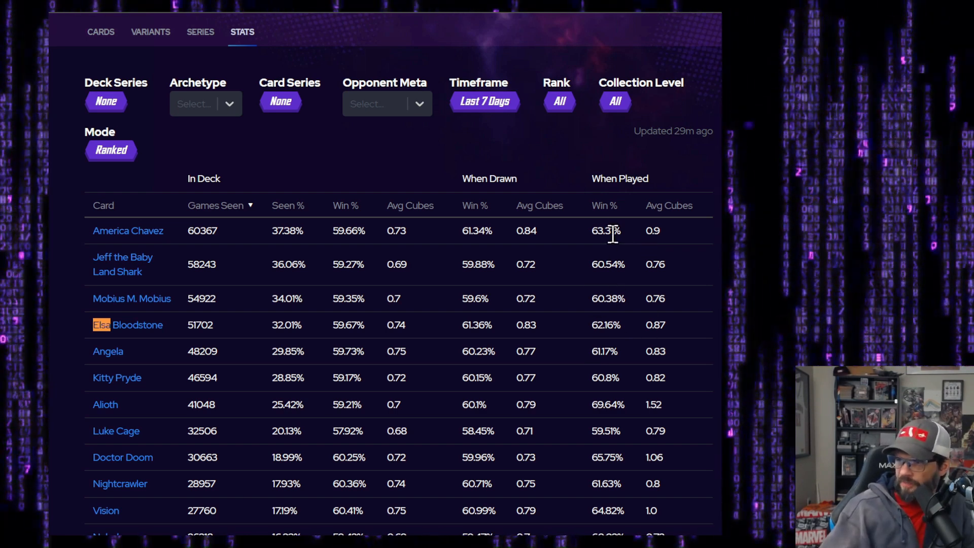
mouse_move(620, 356)
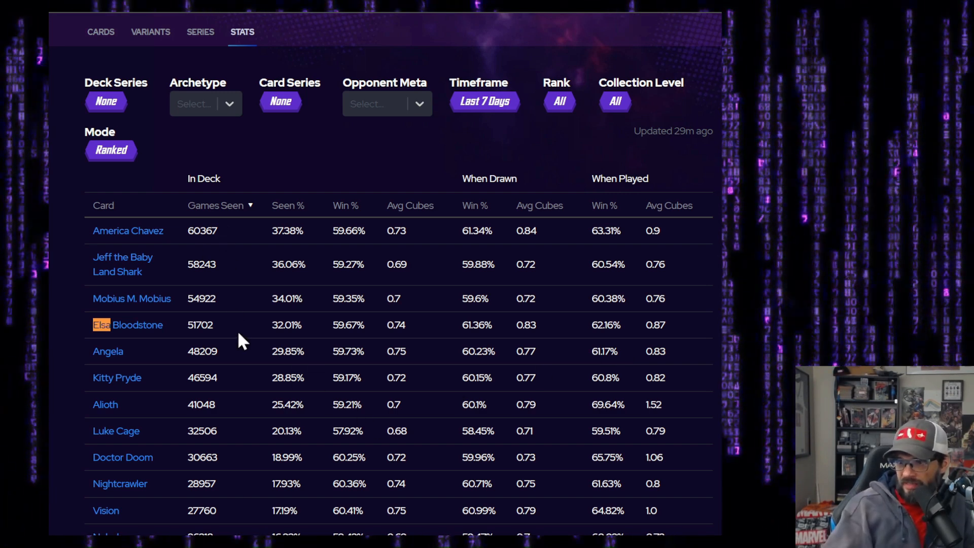
mouse_move(374, 333)
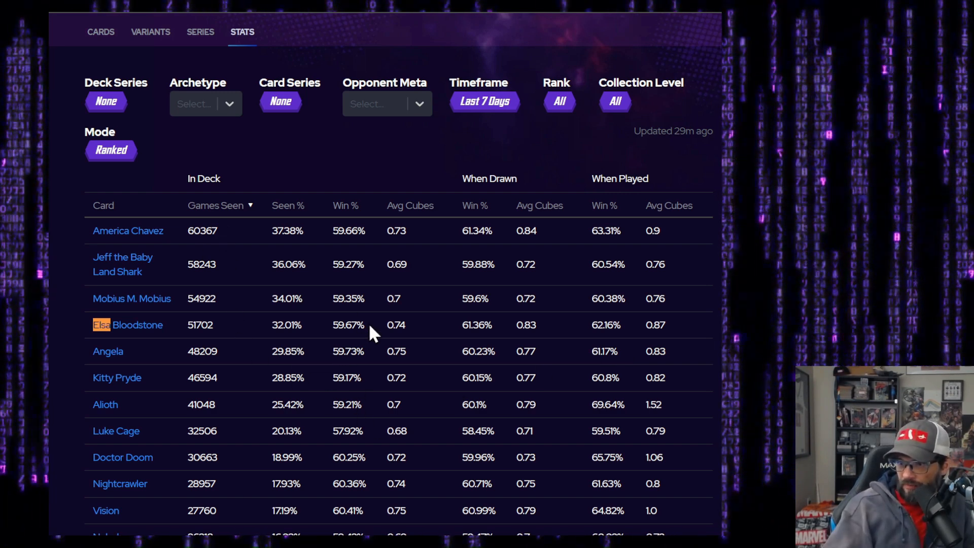
mouse_move(369, 464)
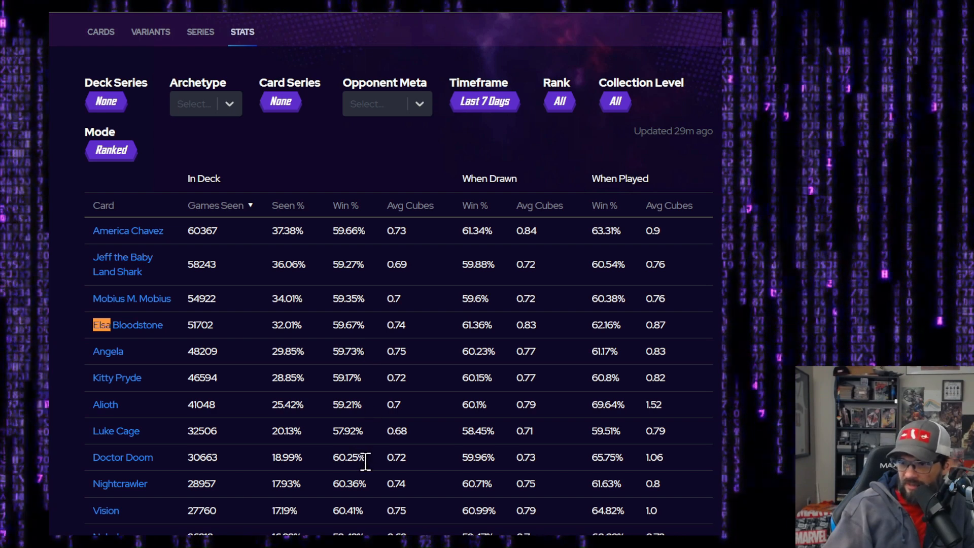
mouse_move(372, 497)
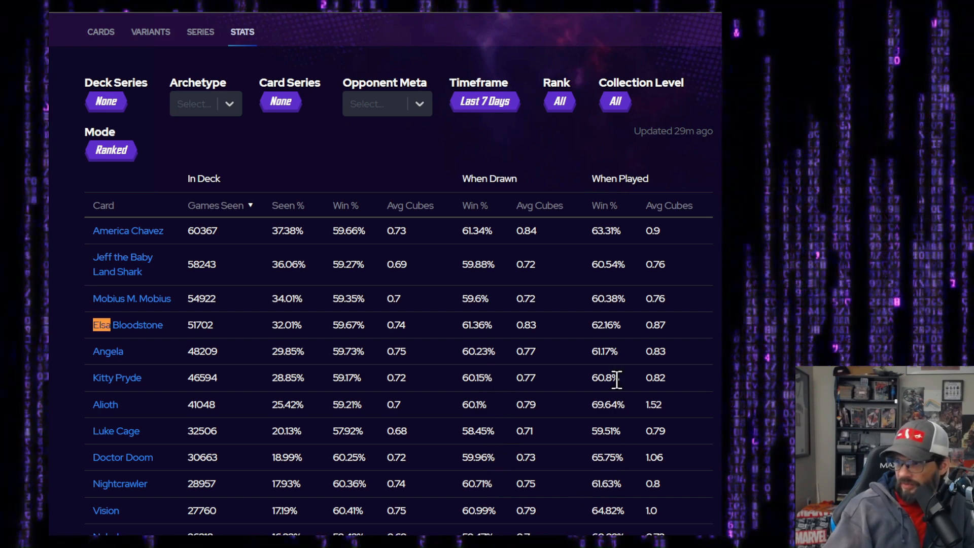
mouse_move(595, 414)
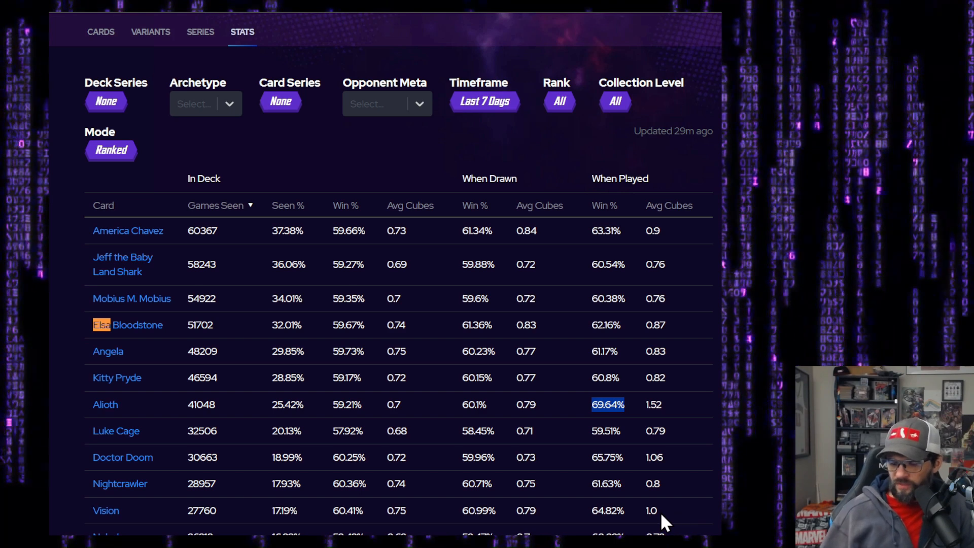
mouse_move(692, 518)
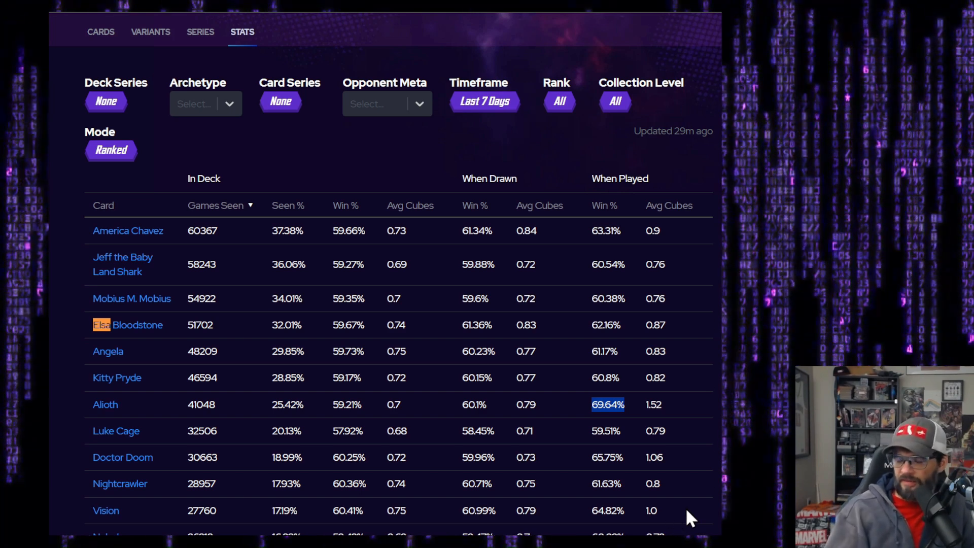
mouse_move(424, 317)
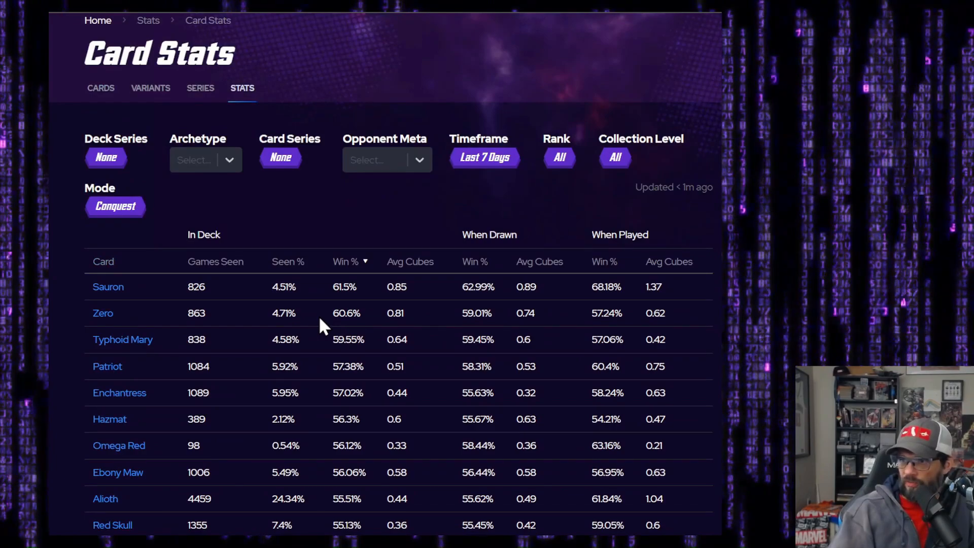
Scroll through the Conquest card stats ranked by played win rate, topped by Rhino
scroll(down, 3)
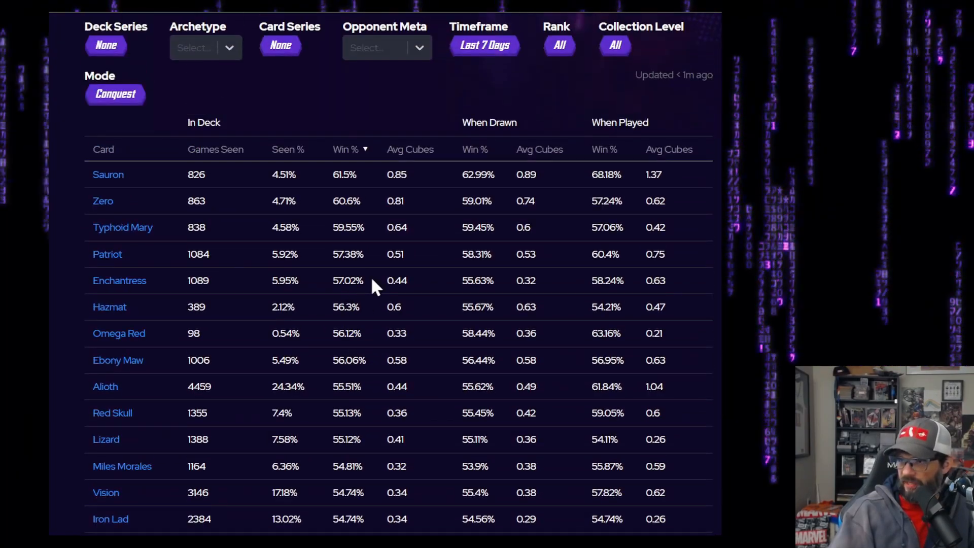
scroll(down, 3)
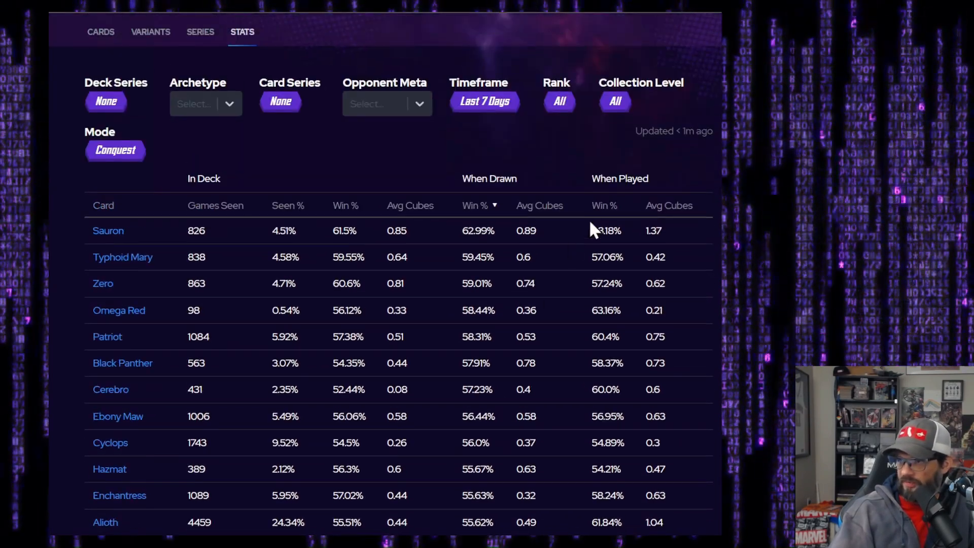
scroll(down, 3)
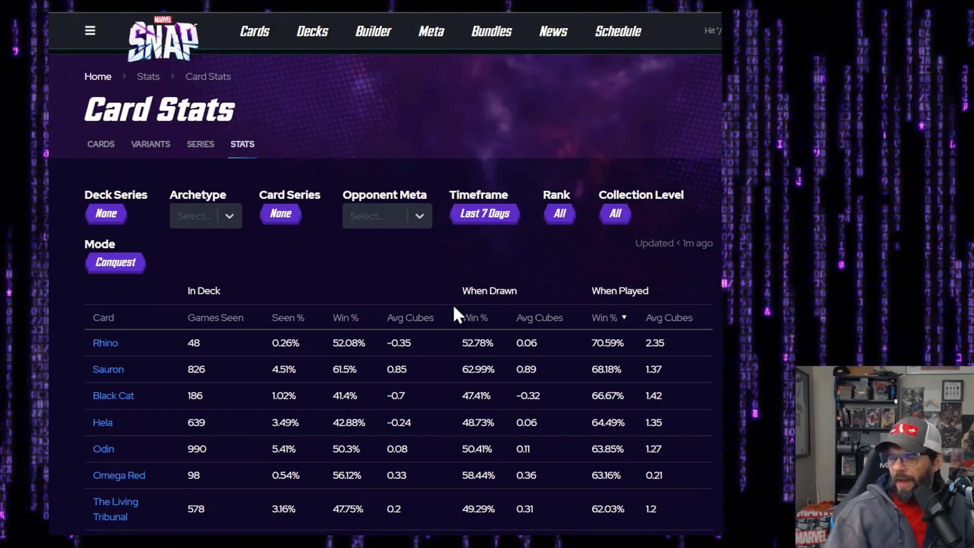
mouse_move(570, 152)
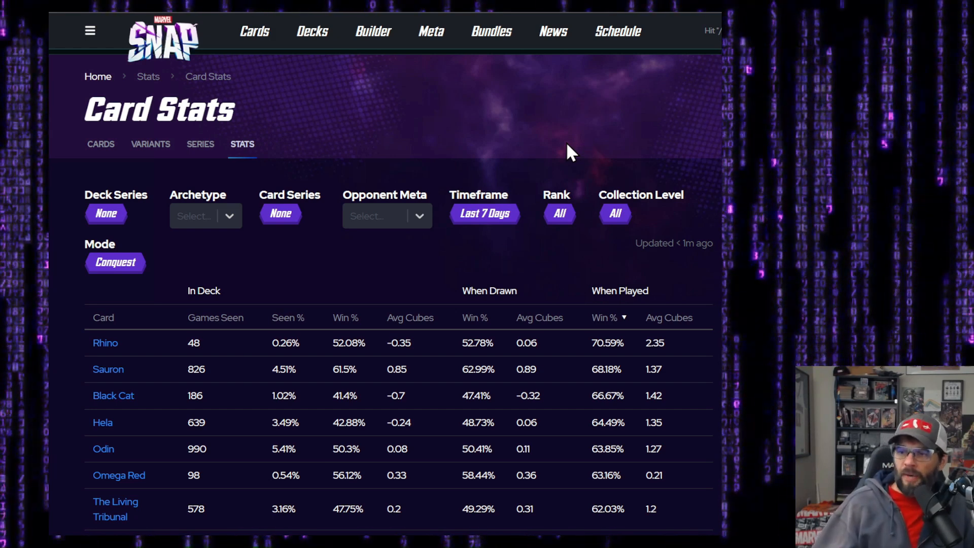
mouse_move(324, 456)
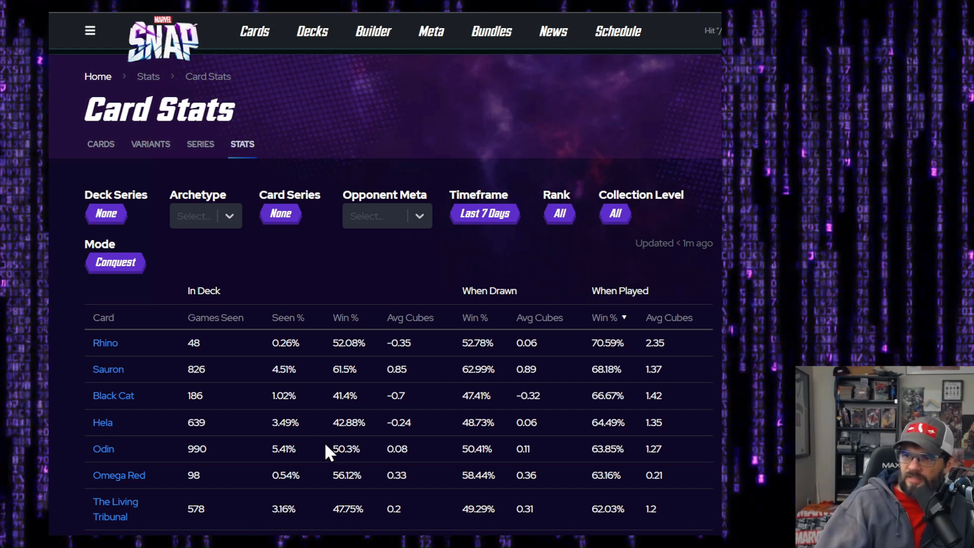
mouse_move(300, 412)
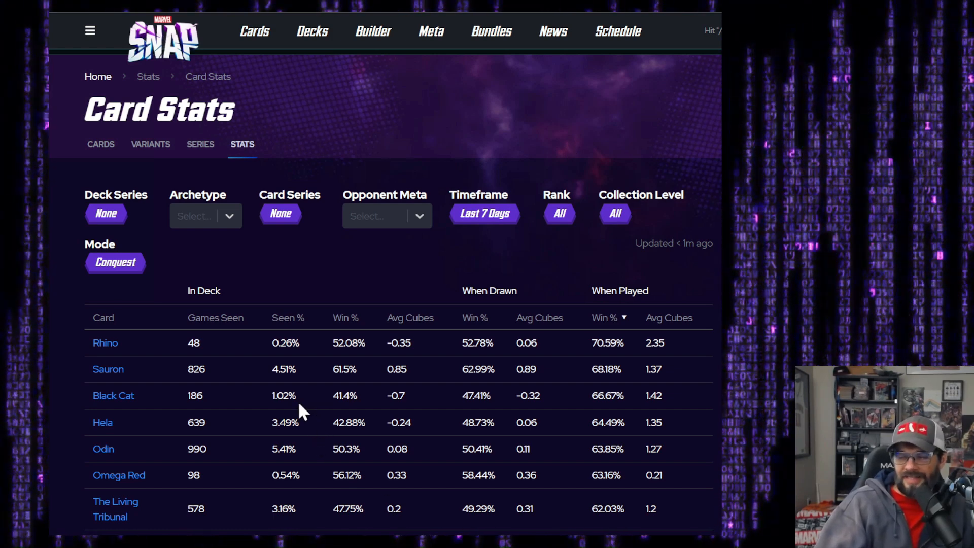
scroll(down, 3)
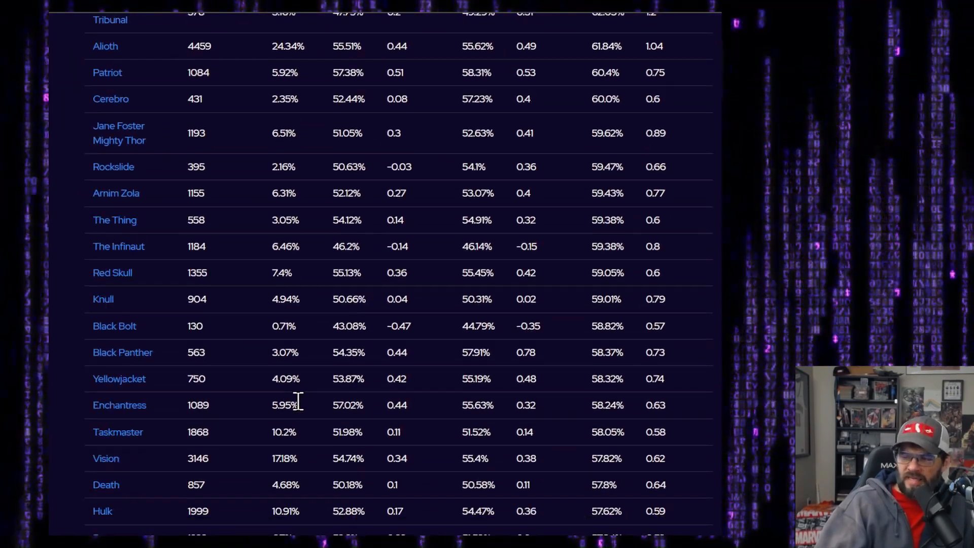